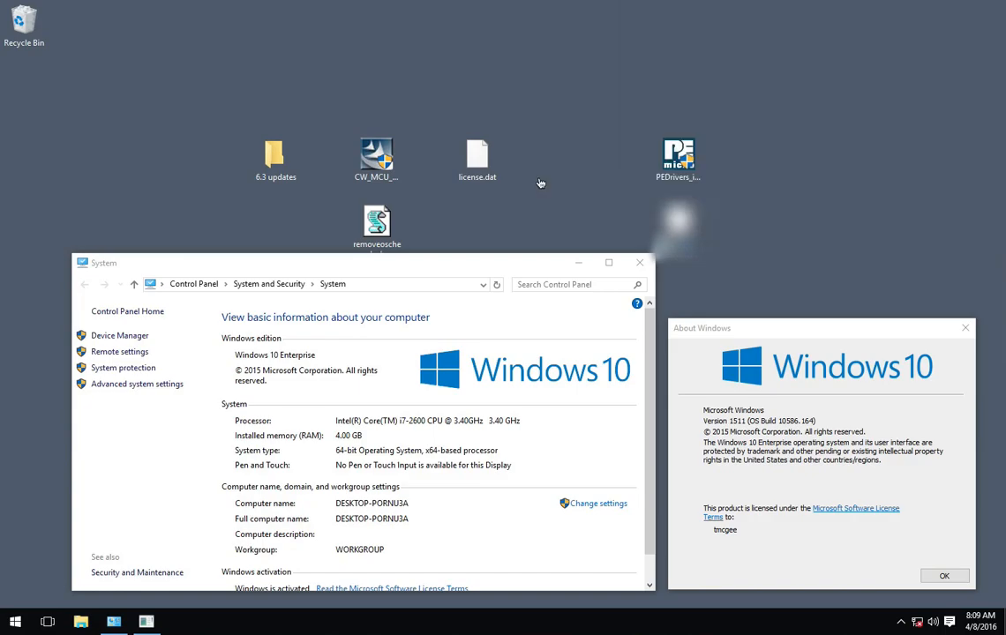
pyautogui.moveTo(752, 438)
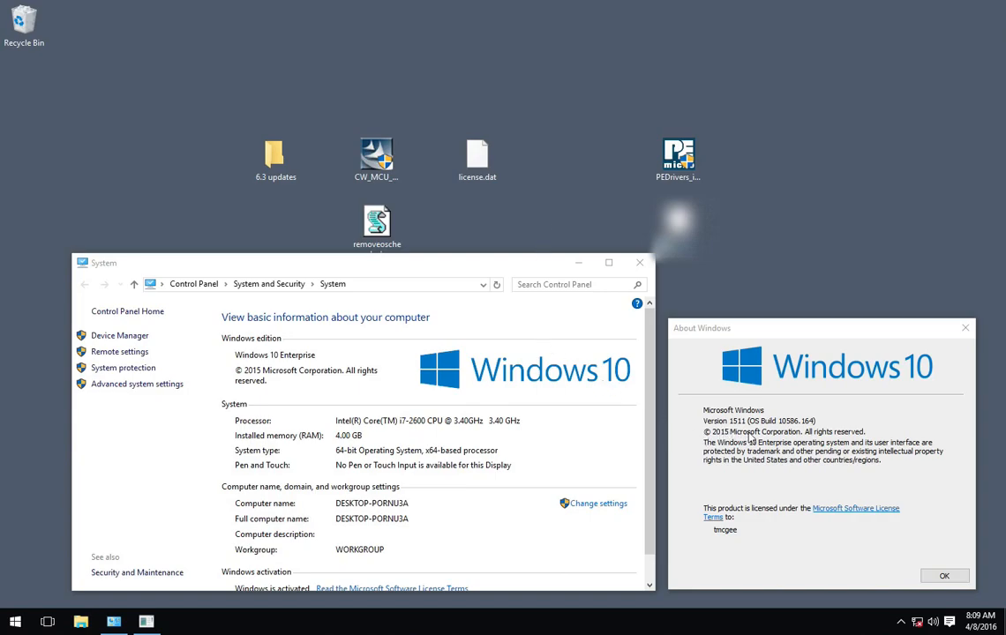
pyautogui.moveTo(744, 432)
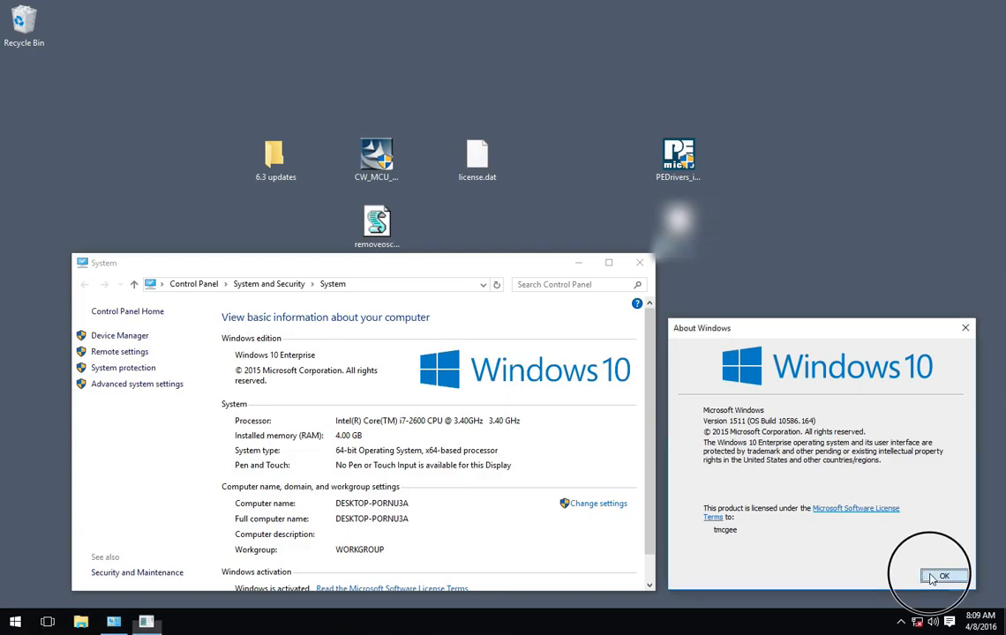
# Dismiss the About Windows dialog with OK, leaving the desktop showing
pyautogui.click(942, 575)
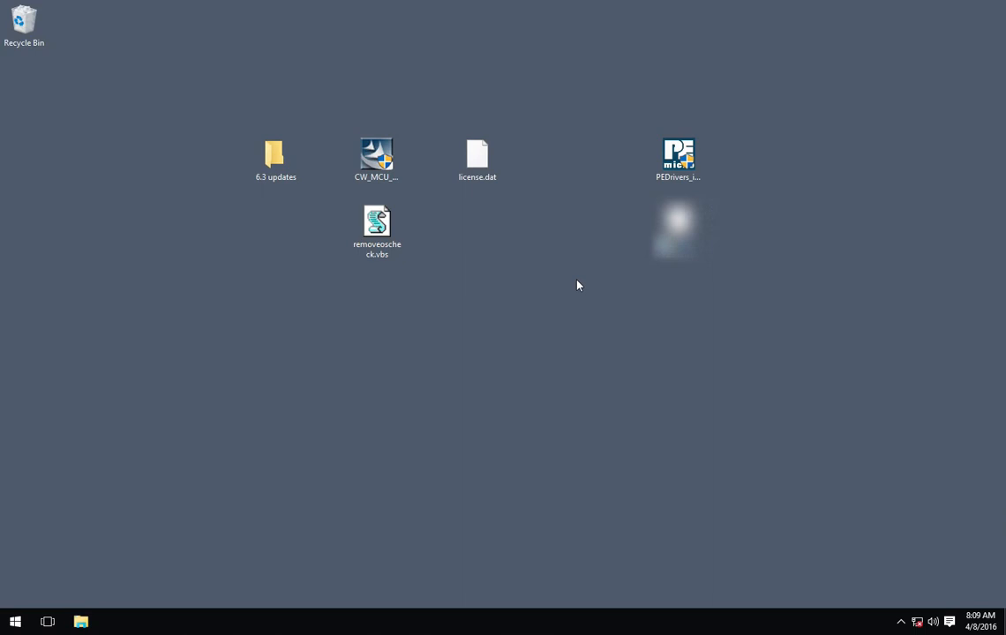
# Extract CW_MCU_V6_3_SE.exe with 7-Zip into a CW_MCU_V6_3_SE folder placed below the installer
pyautogui.moveTo(378, 229); pyautogui.dragTo(377, 298)
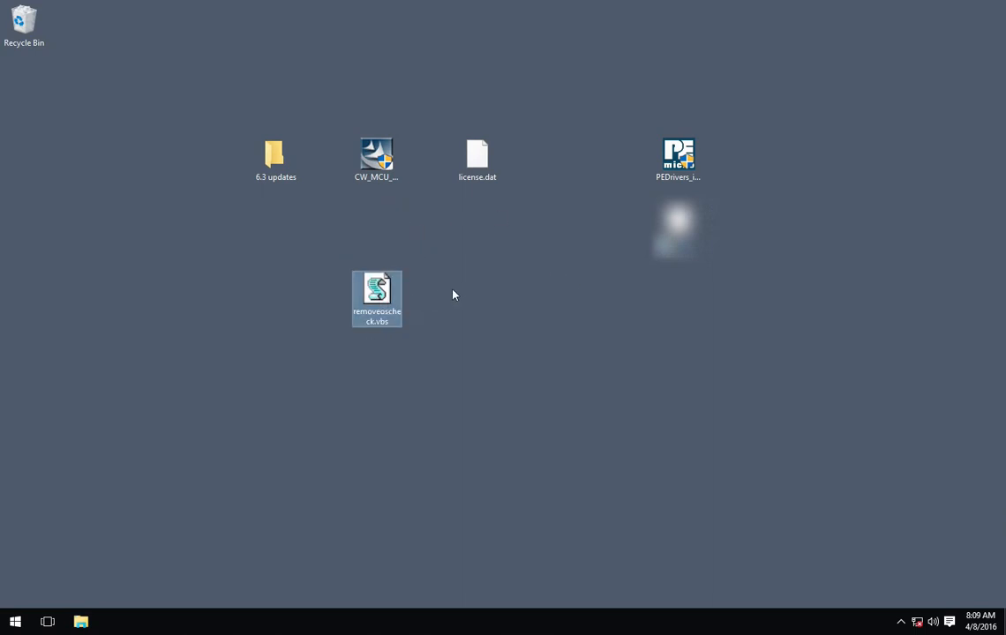
pyautogui.moveTo(377, 155)
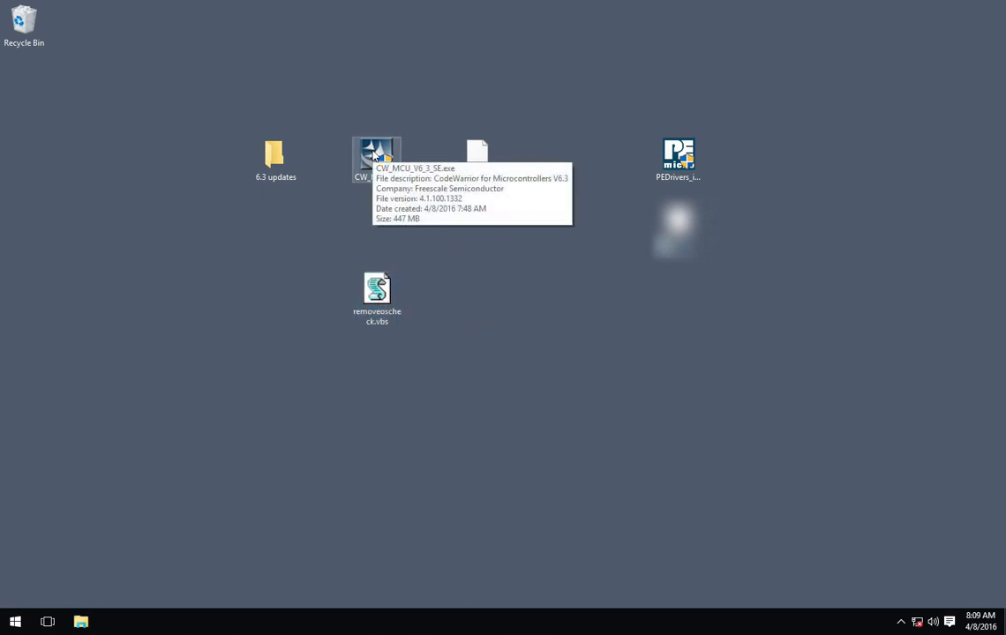
pyautogui.rightClick(377, 156)
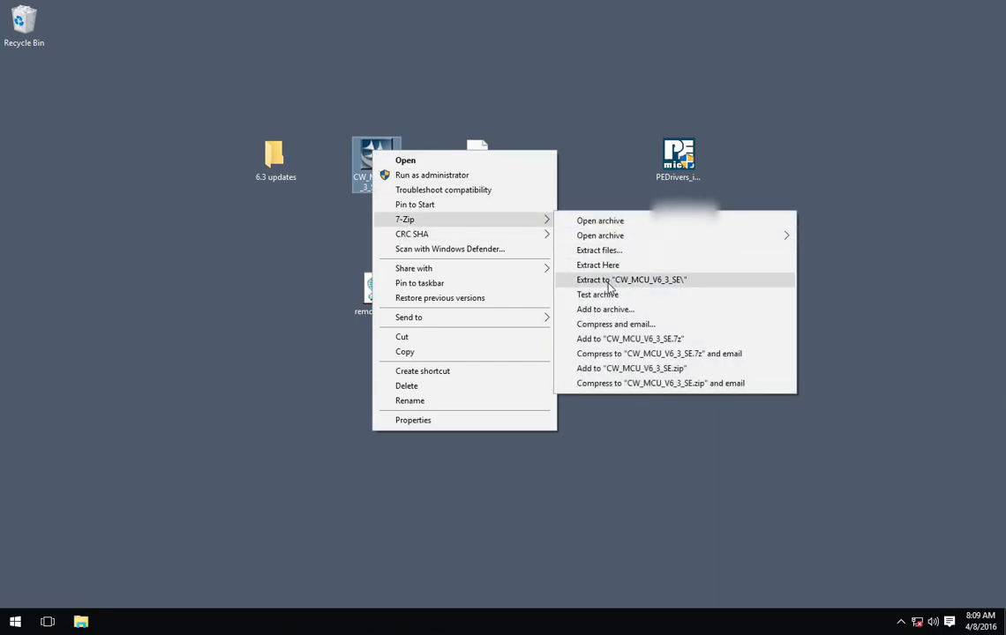
pyautogui.click(632, 279)
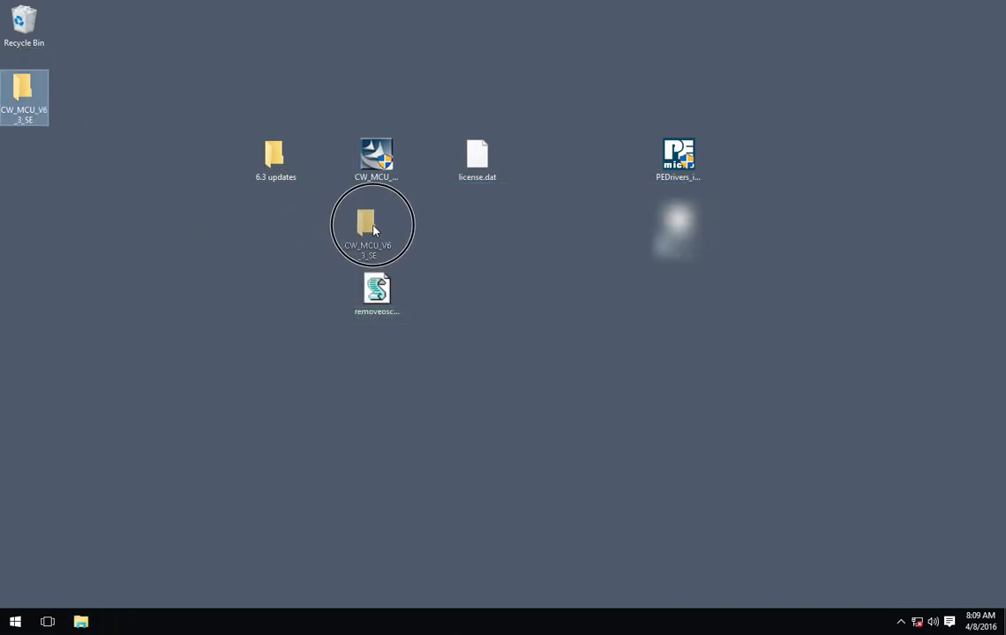
pyautogui.click(376, 231)
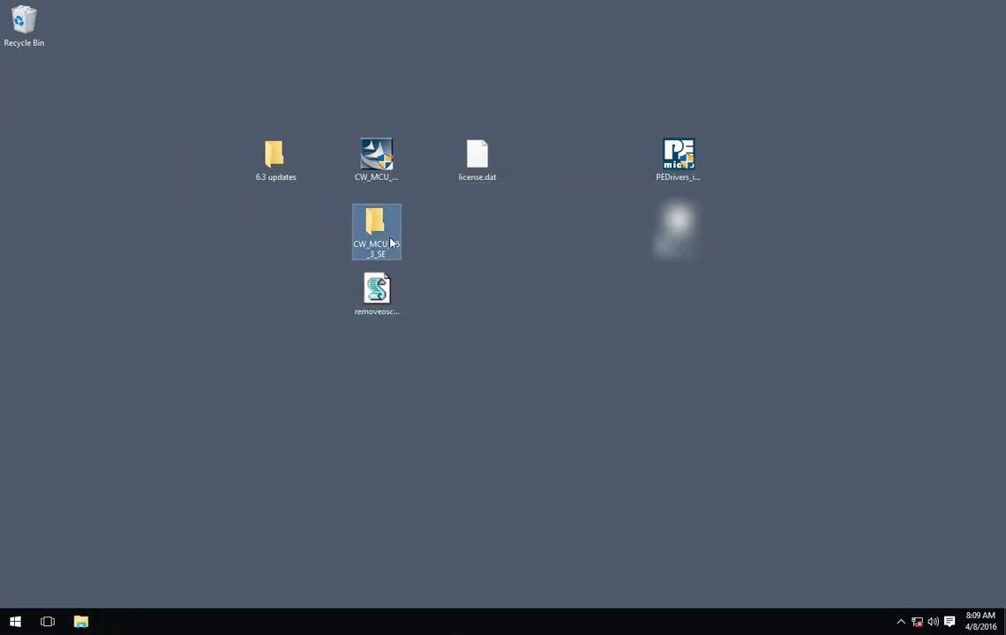
pyautogui.rightClick(375, 161)
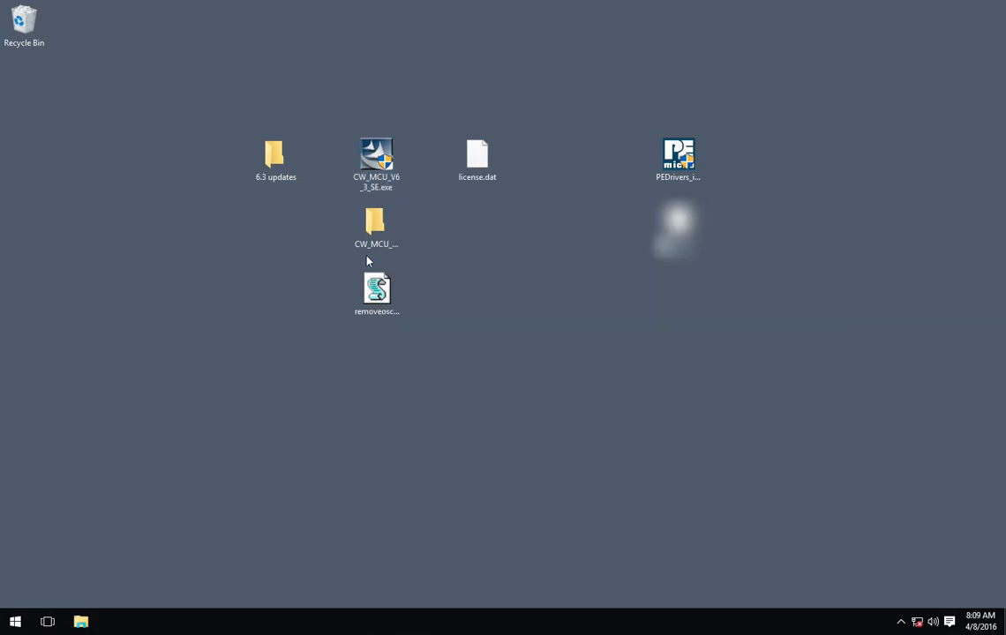
pyautogui.click(378, 291)
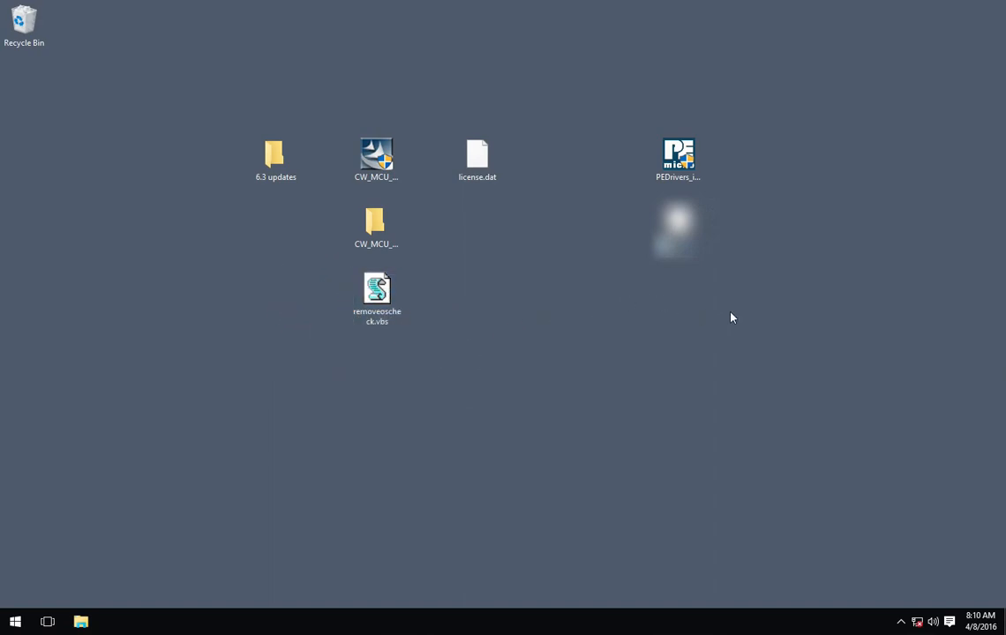
pyautogui.moveTo(677, 229)
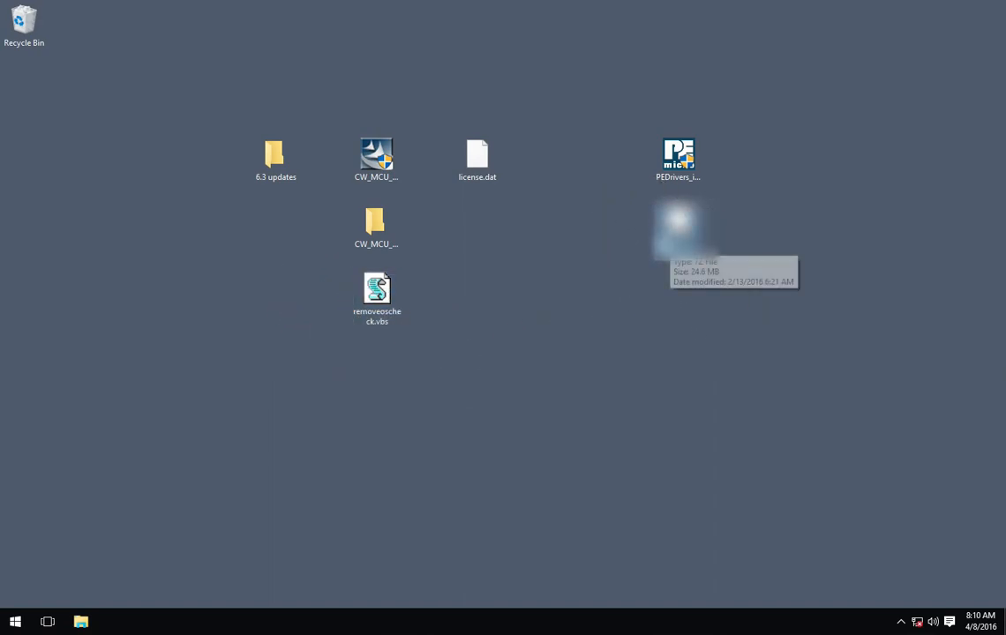
pyautogui.click(378, 298)
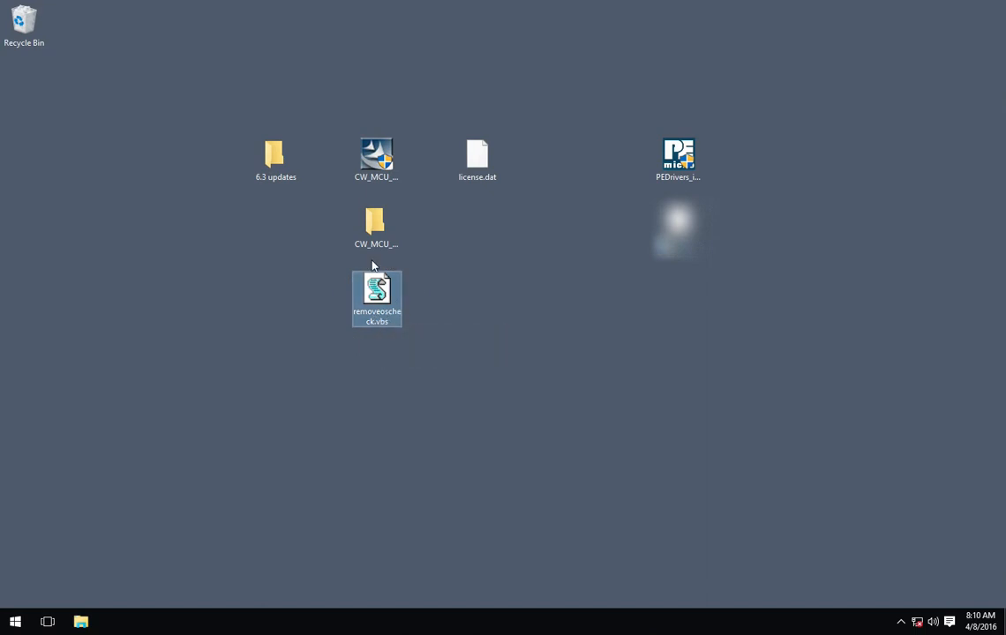
pyautogui.doubleClick(276, 155)
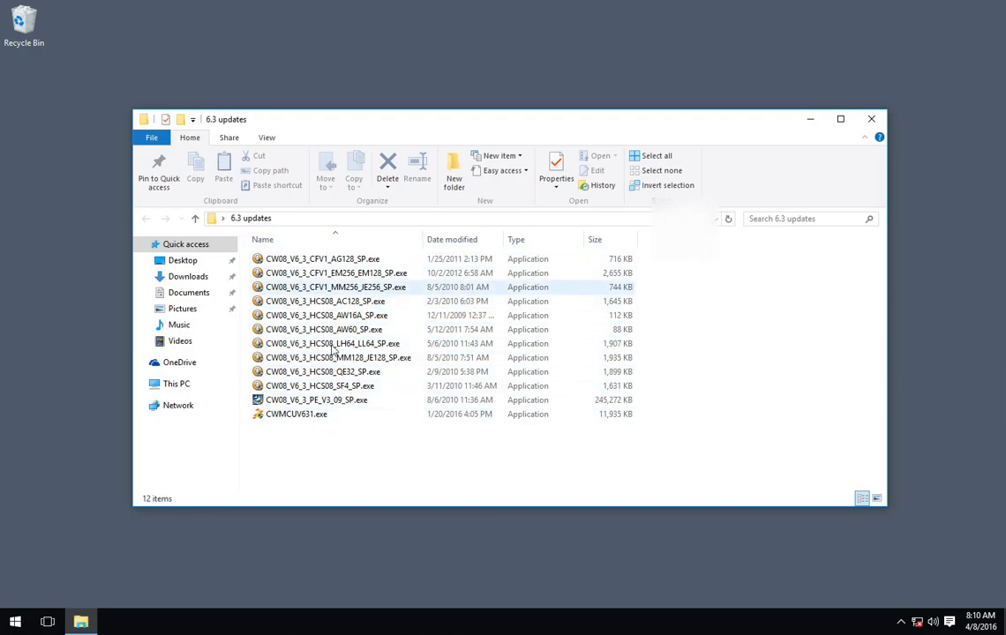
pyautogui.moveTo(871, 120)
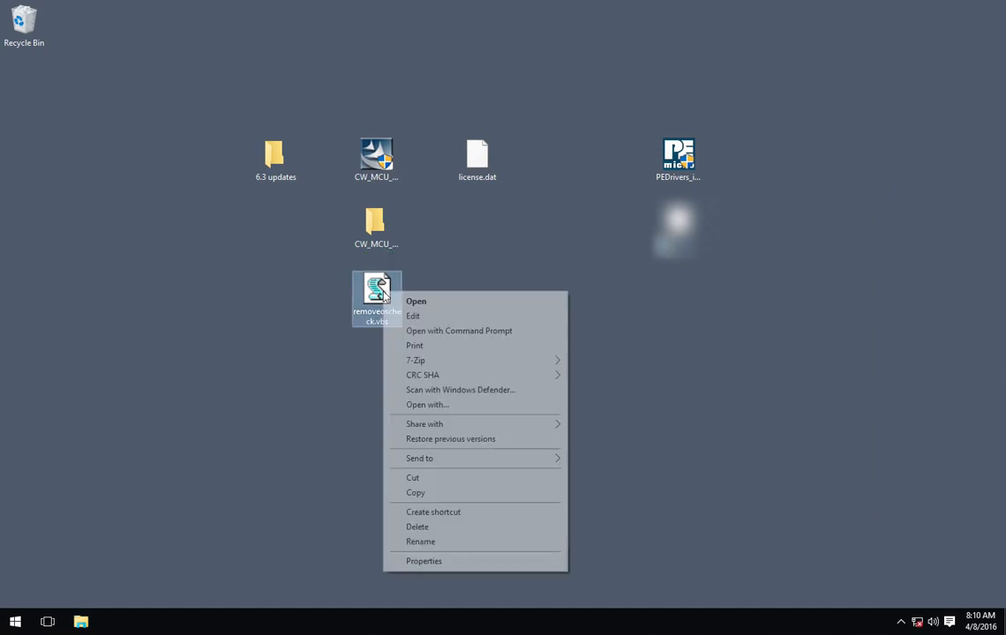
pyautogui.click(412, 315)
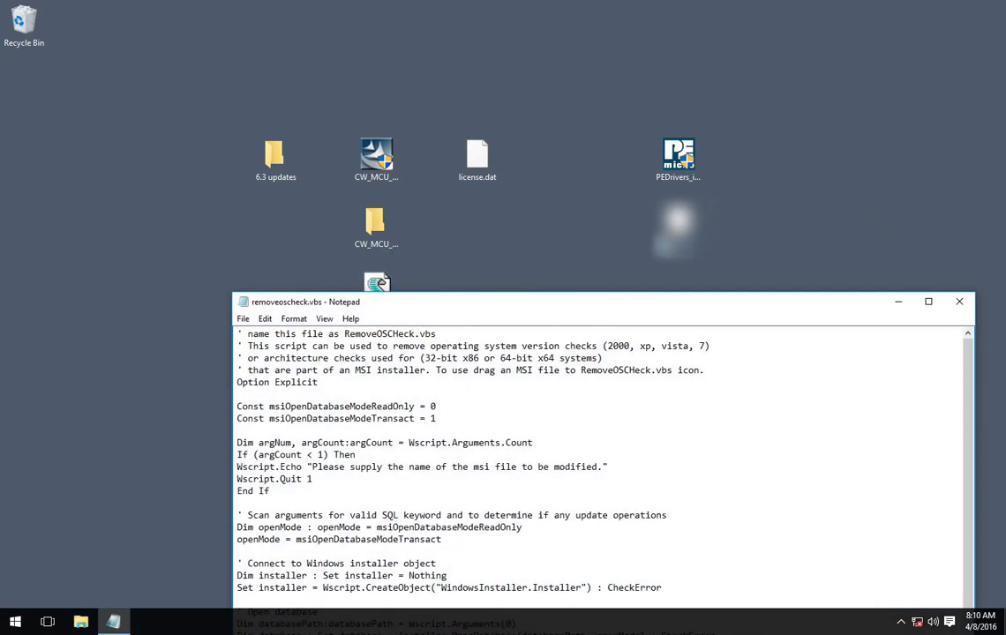
pyautogui.click(928, 300)
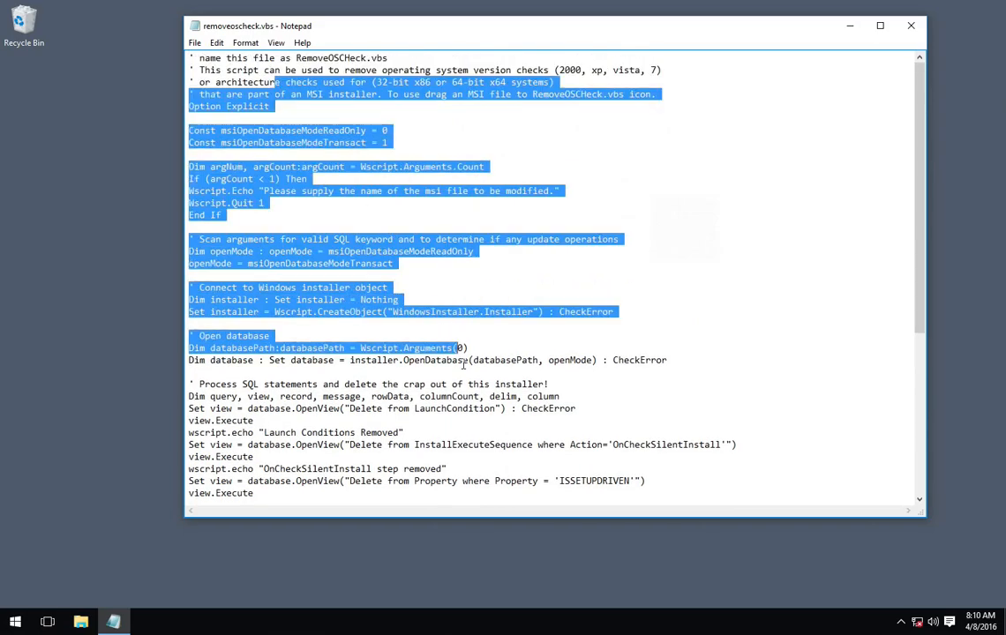
pyautogui.scroll(-3)
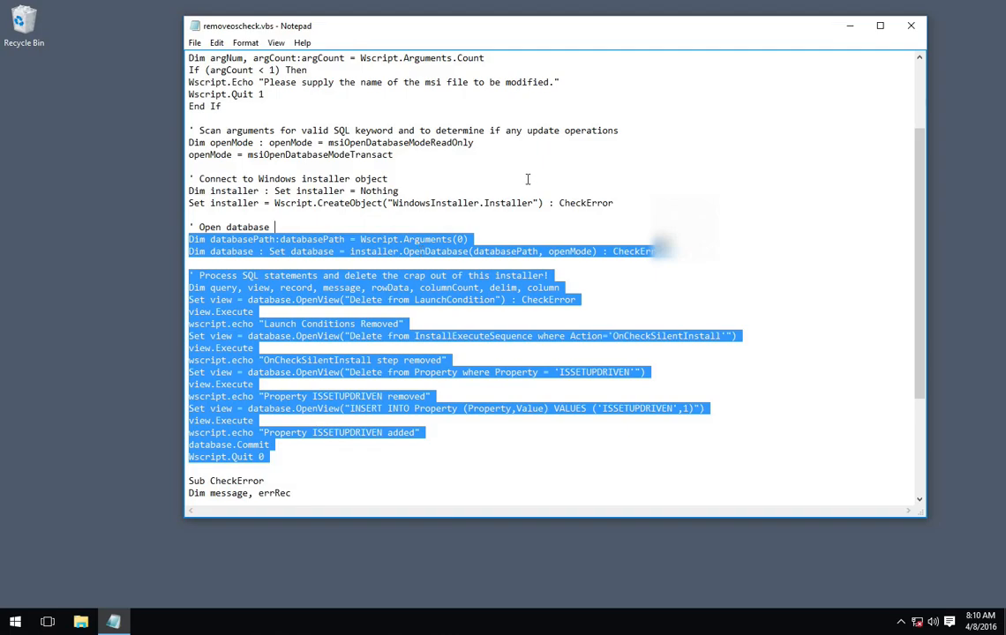
pyautogui.click(911, 25)
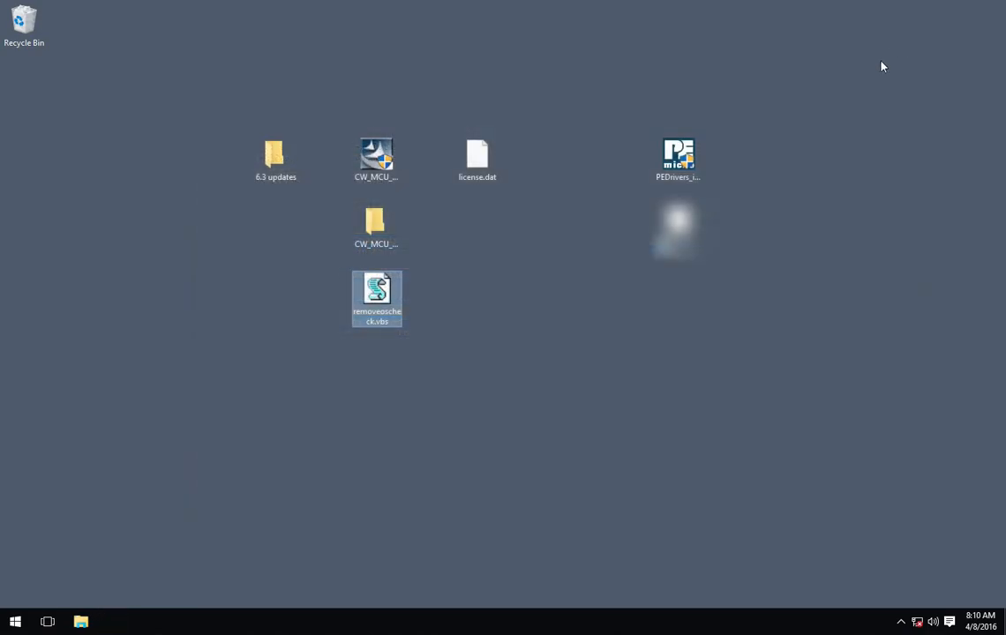
pyautogui.moveTo(377, 157)
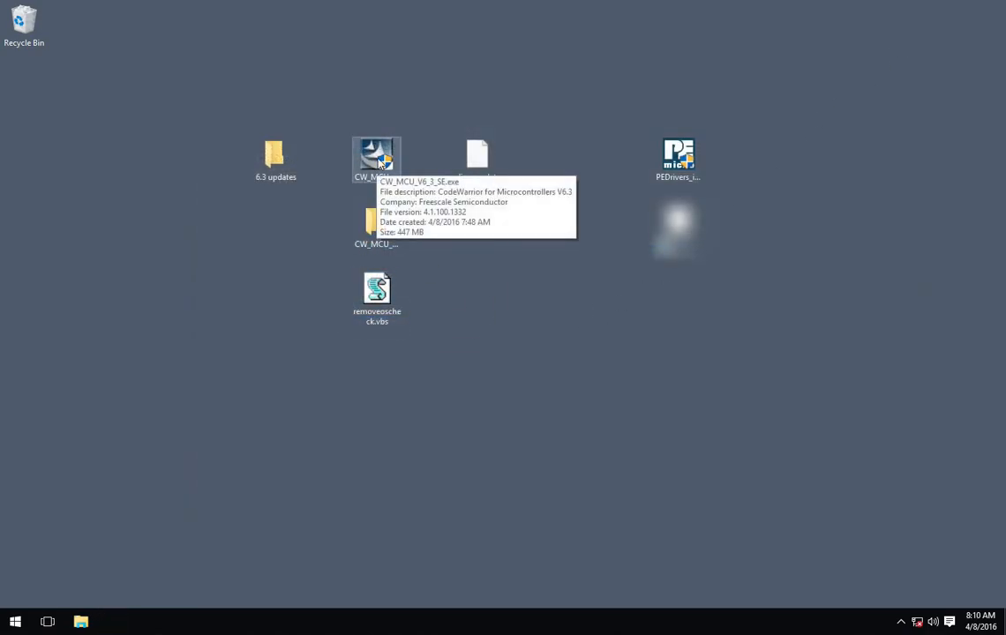
pyautogui.moveTo(369, 265)
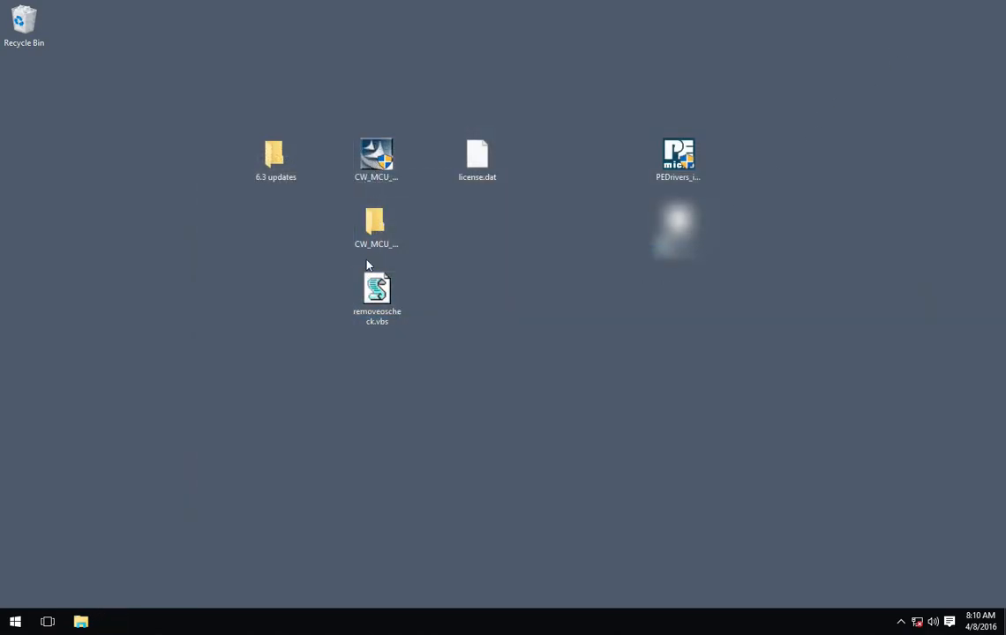
# Copy removeoscheck.vbs into the CW_MCU_V6_3_SE folder and select CW_MCU_V6_3.msi inside it
pyautogui.moveTo(378, 297); pyautogui.dragTo(378, 244)
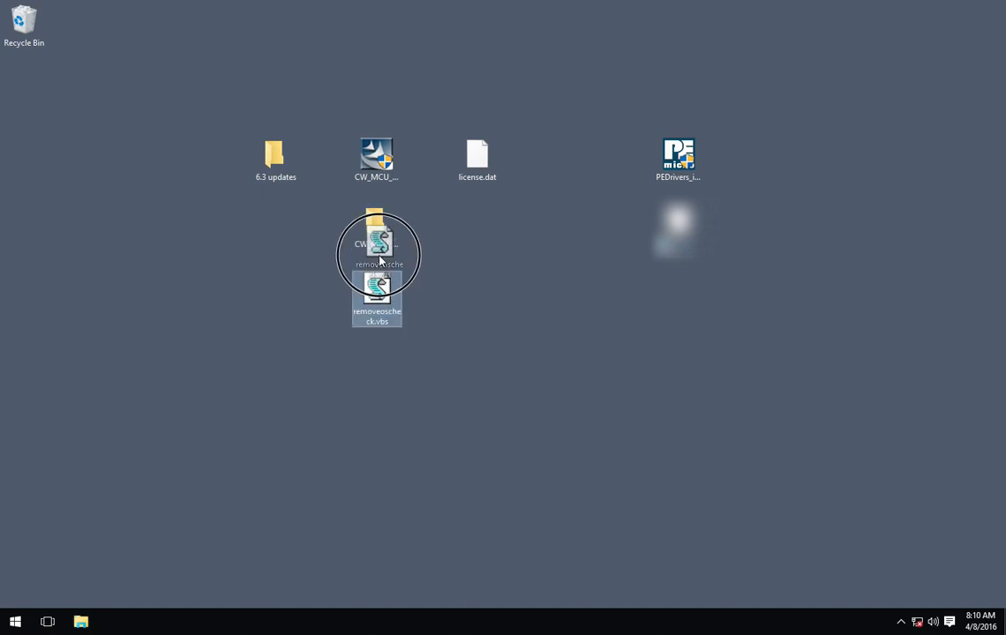
pyautogui.doubleClick(378, 159)
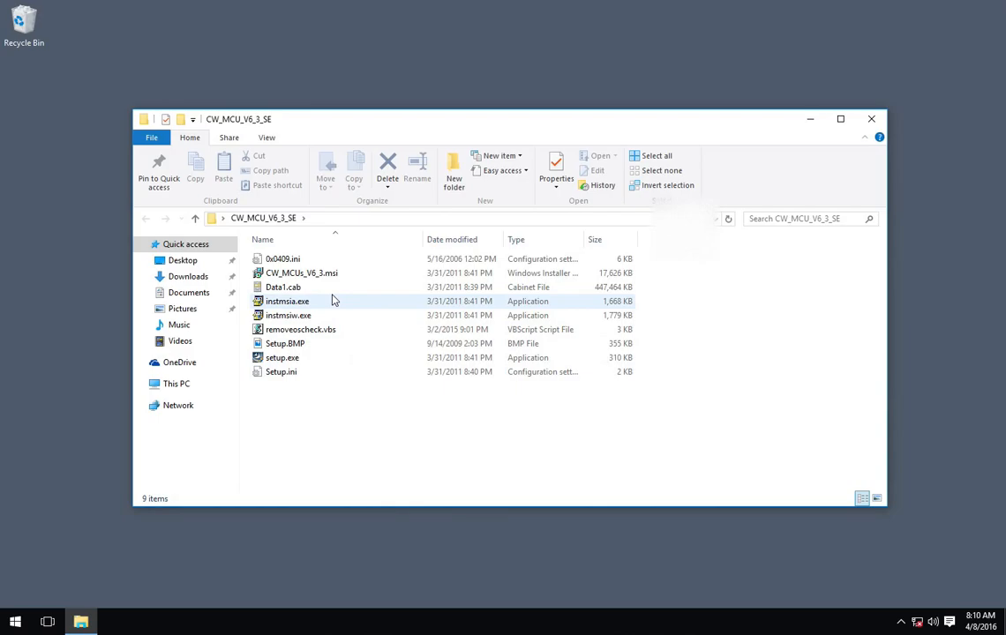
pyautogui.click(302, 272)
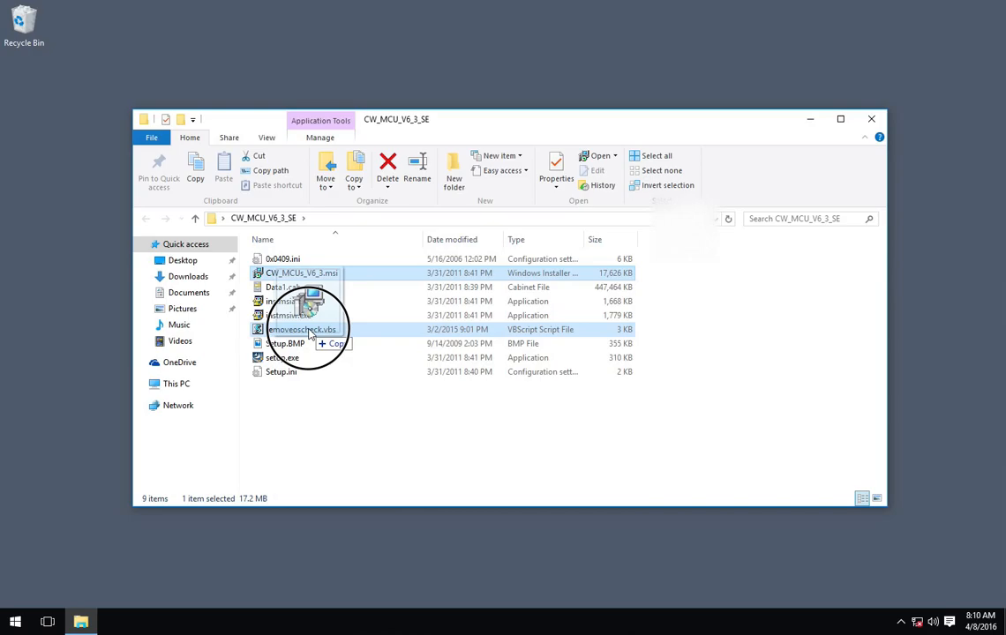
# Run removeoscheck.vbs on CW_MCU_V6_3.msi and acknowledge the launch-conditions-removed messages
pyautogui.doubleClick(300, 330)
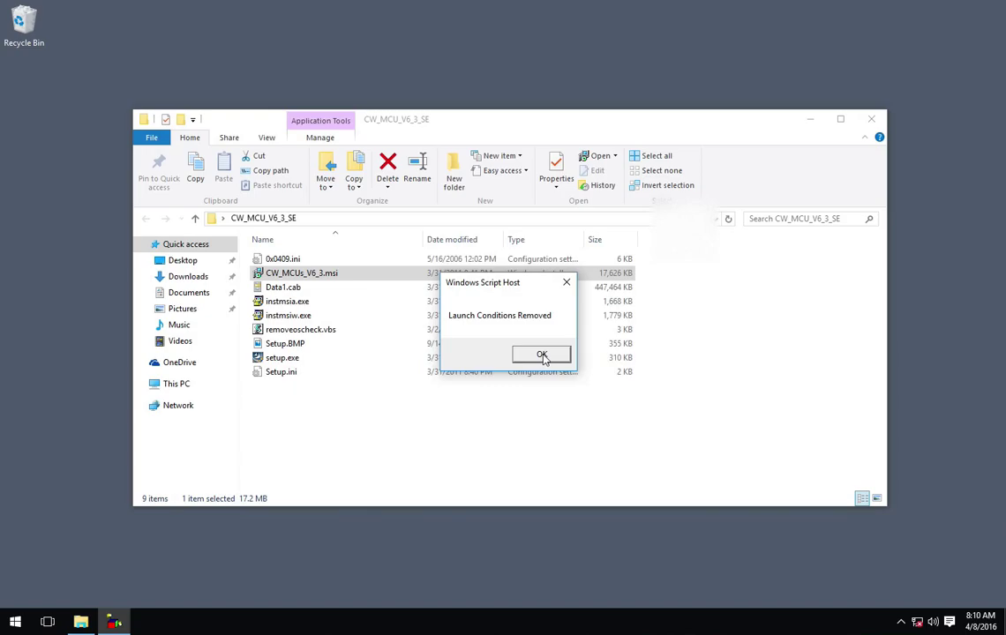
pyautogui.click(542, 355)
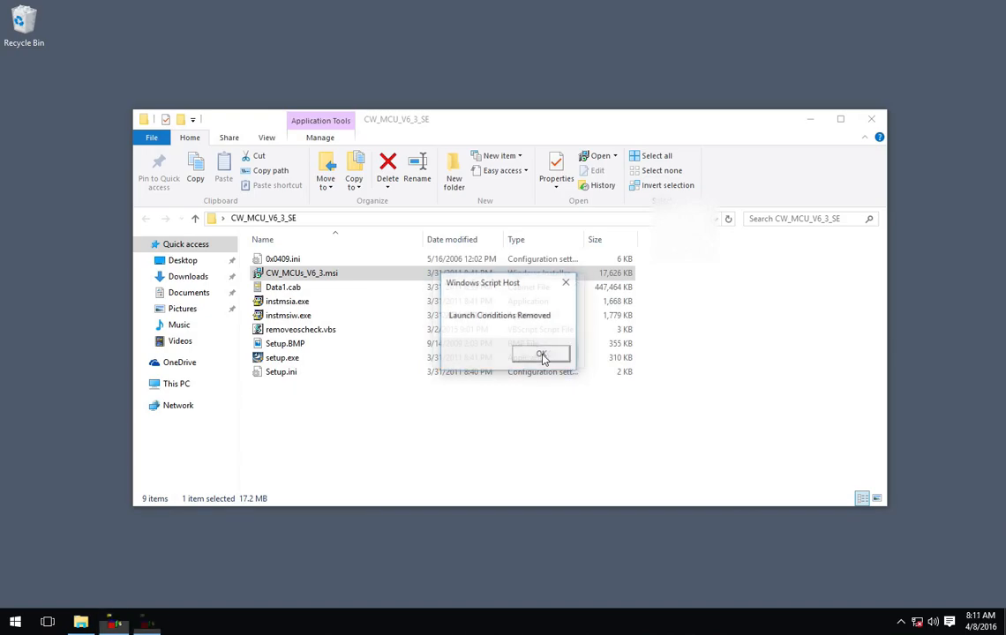
pyautogui.click(540, 353)
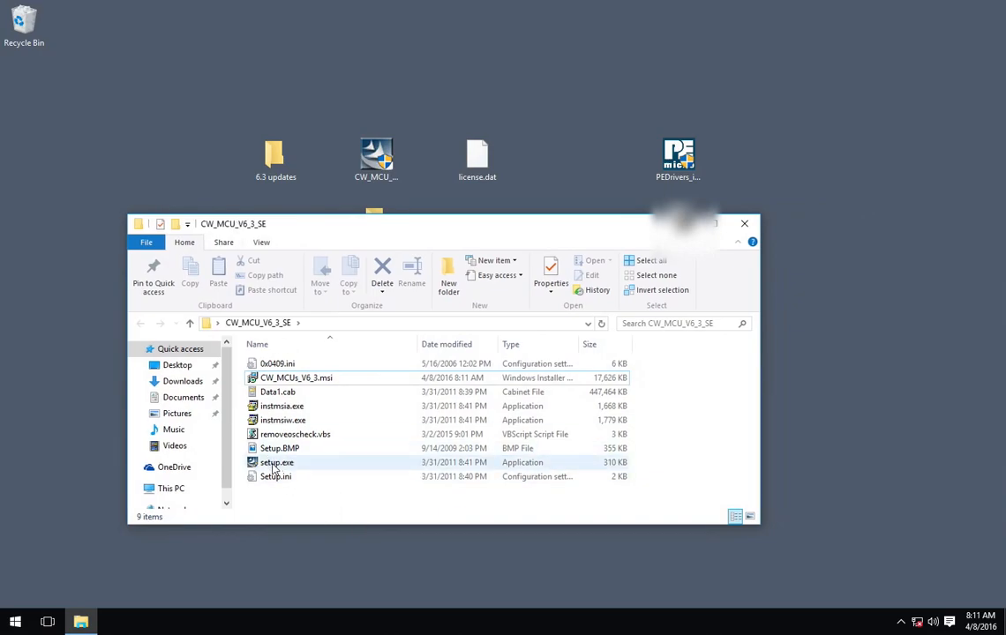
pyautogui.moveTo(275, 462)
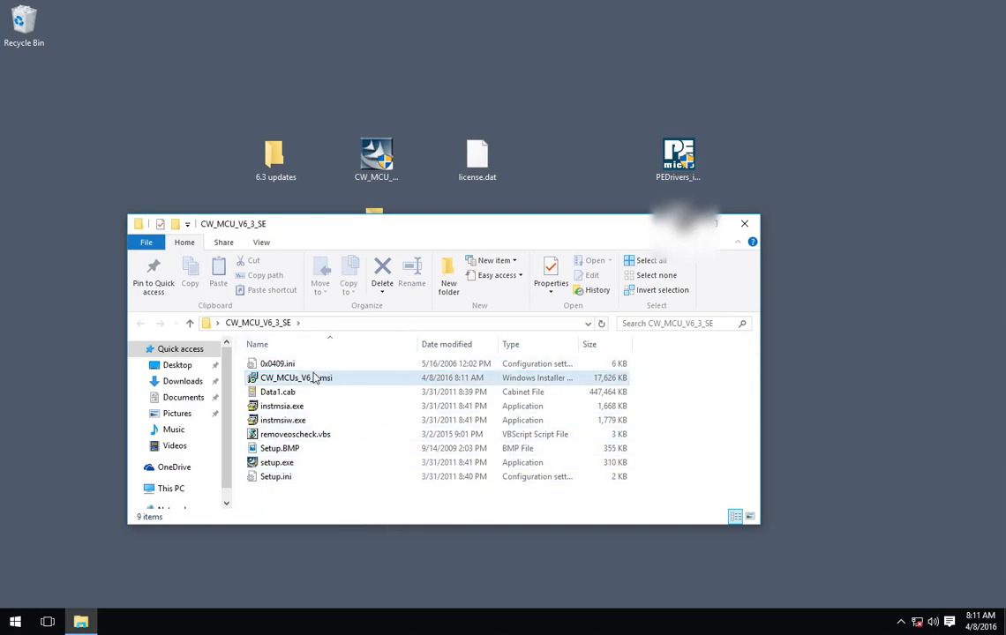
pyautogui.moveTo(278, 463)
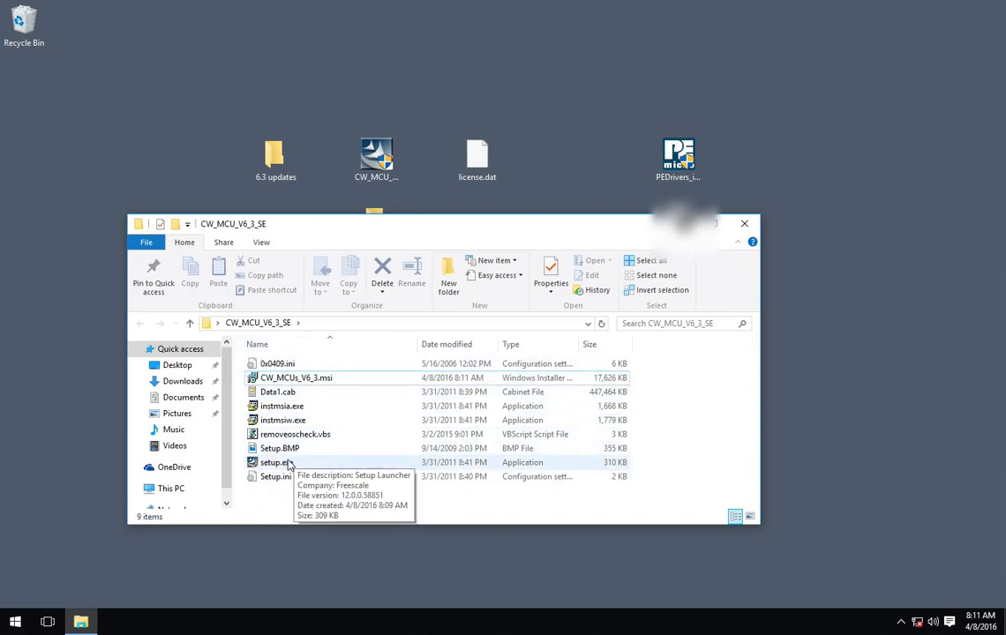
# Select setup.exe in the CW_MCU_V6_3_SE folder
pyautogui.click(275, 463)
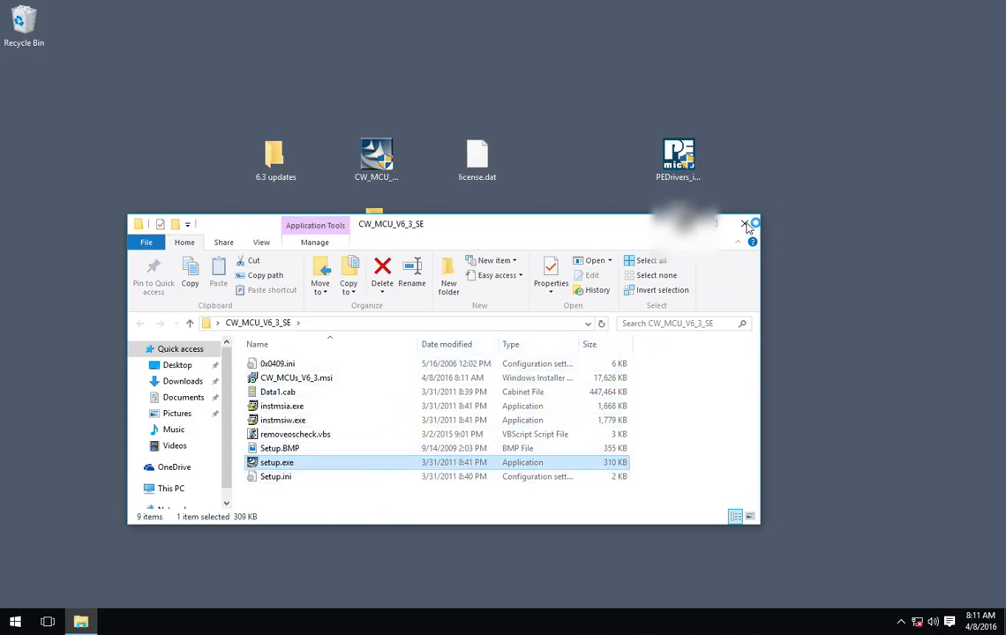
pyautogui.moveTo(776, 243)
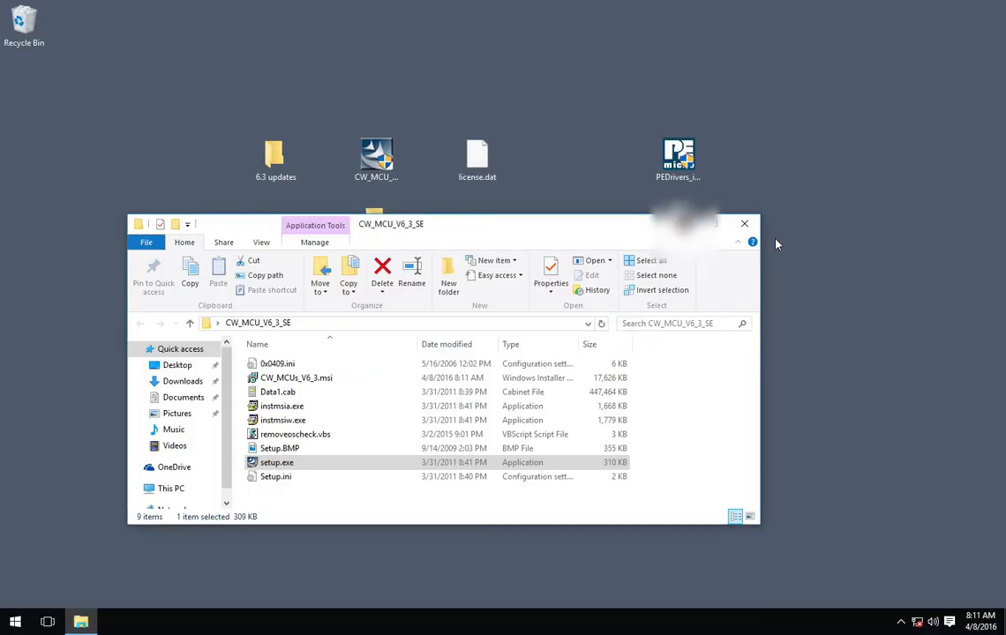
# Launch setup.exe and advance through welcome, licence acceptance, release notes and default destination folder
pyautogui.doubleClick(275, 463)
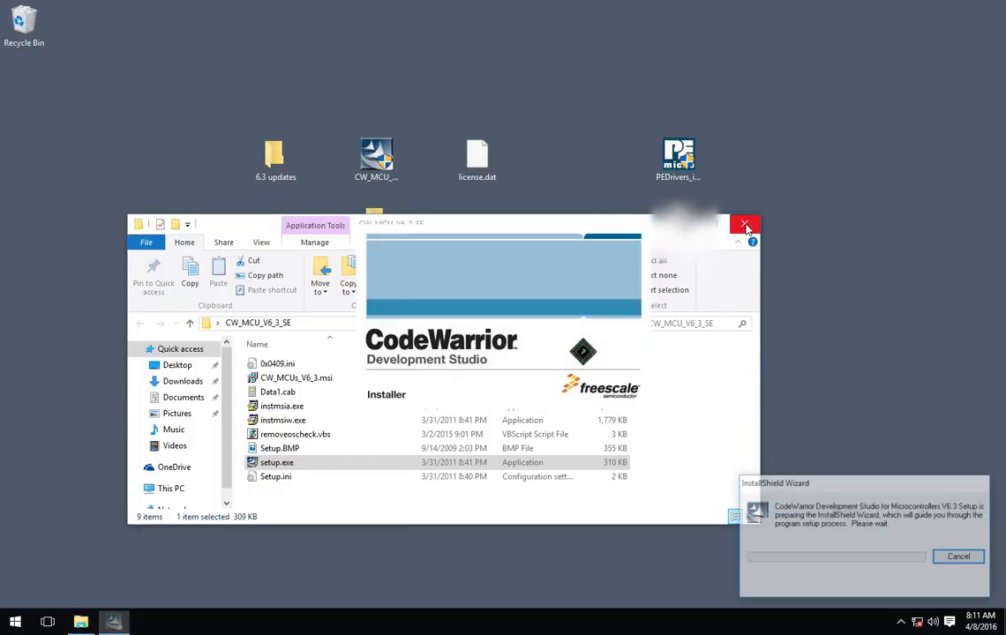
pyautogui.click(745, 225)
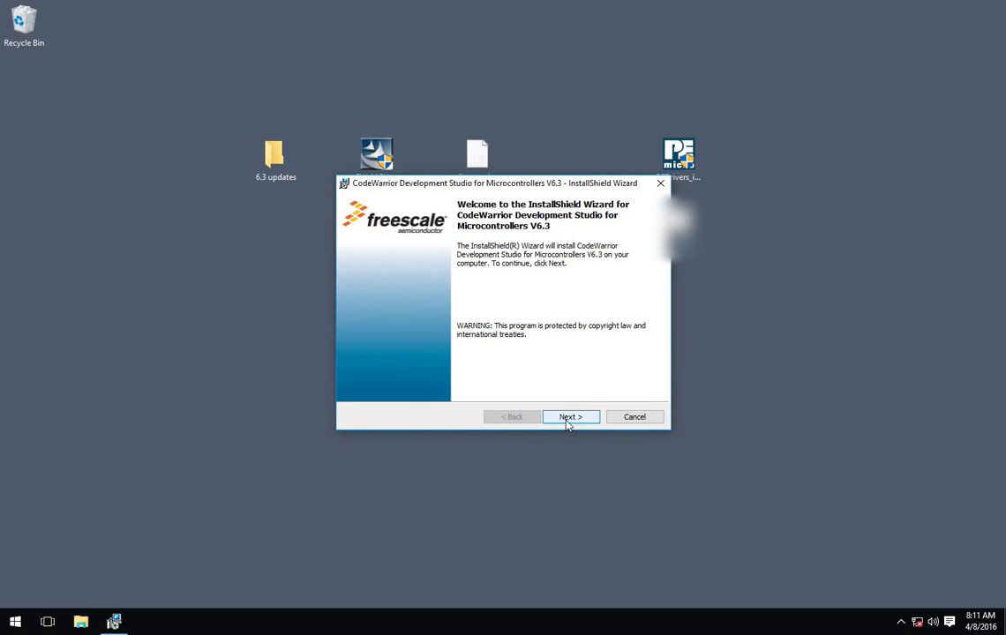
pyautogui.click(570, 416)
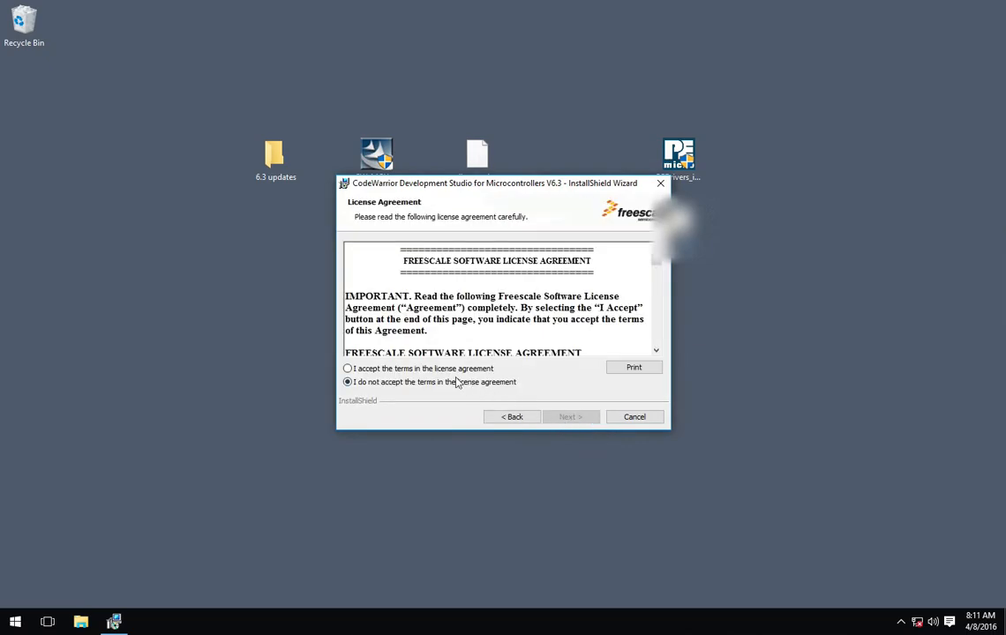
pyautogui.click(570, 416)
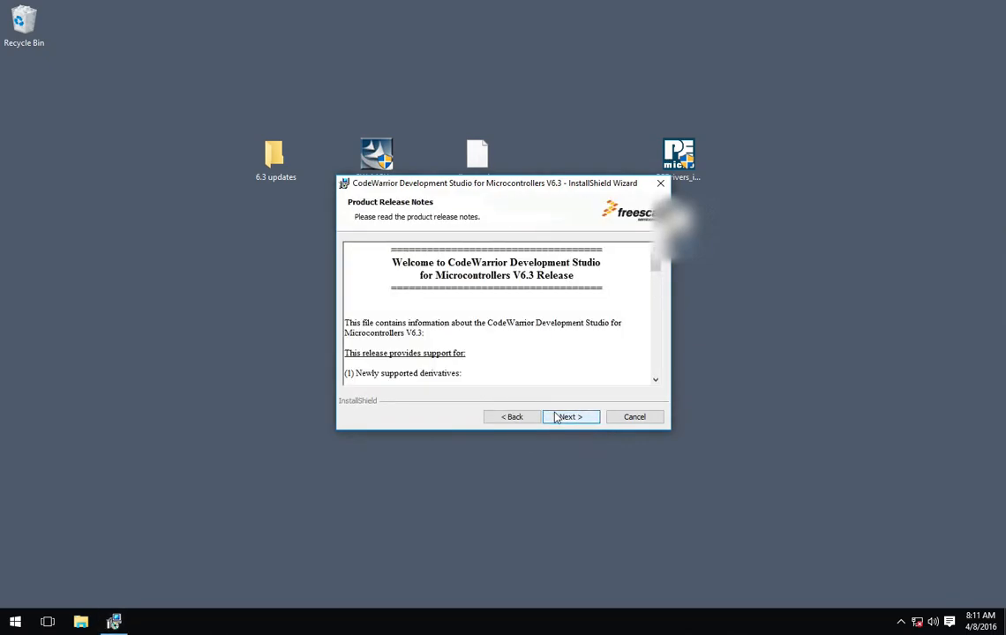
pyautogui.moveTo(529, 402)
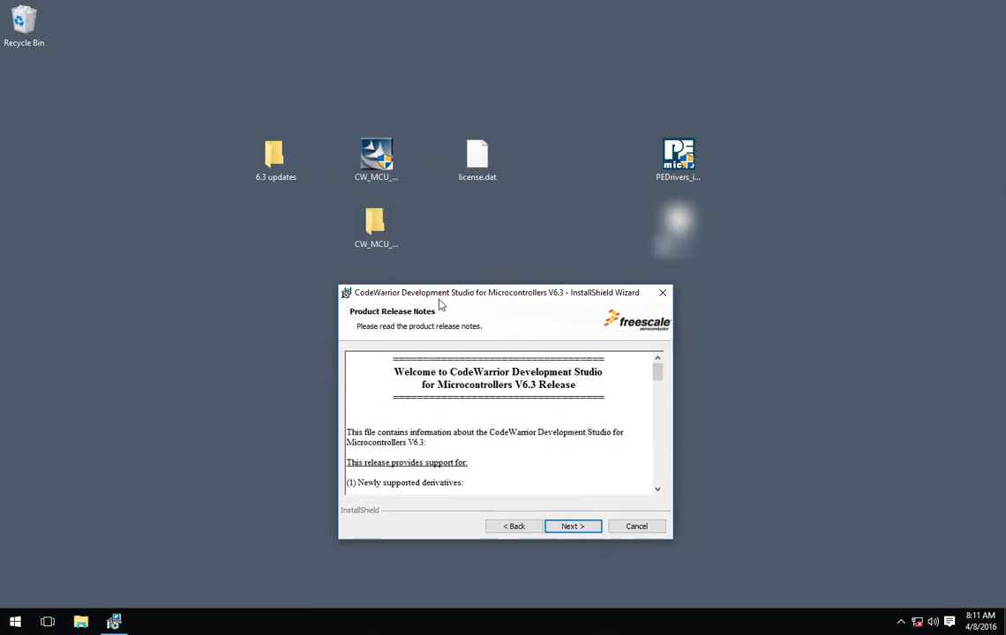
pyautogui.click(572, 525)
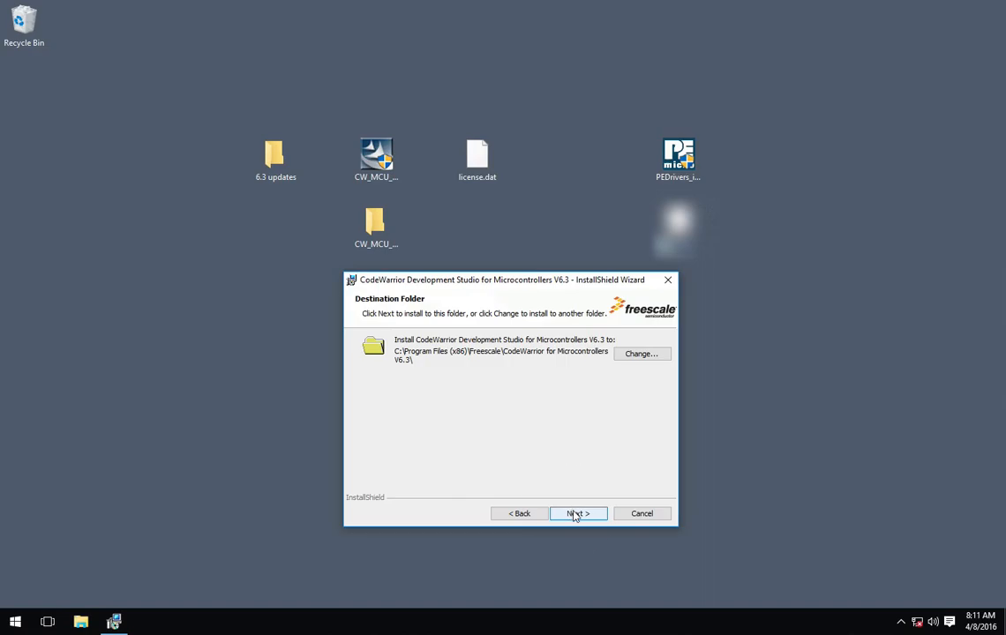
pyautogui.click(579, 513)
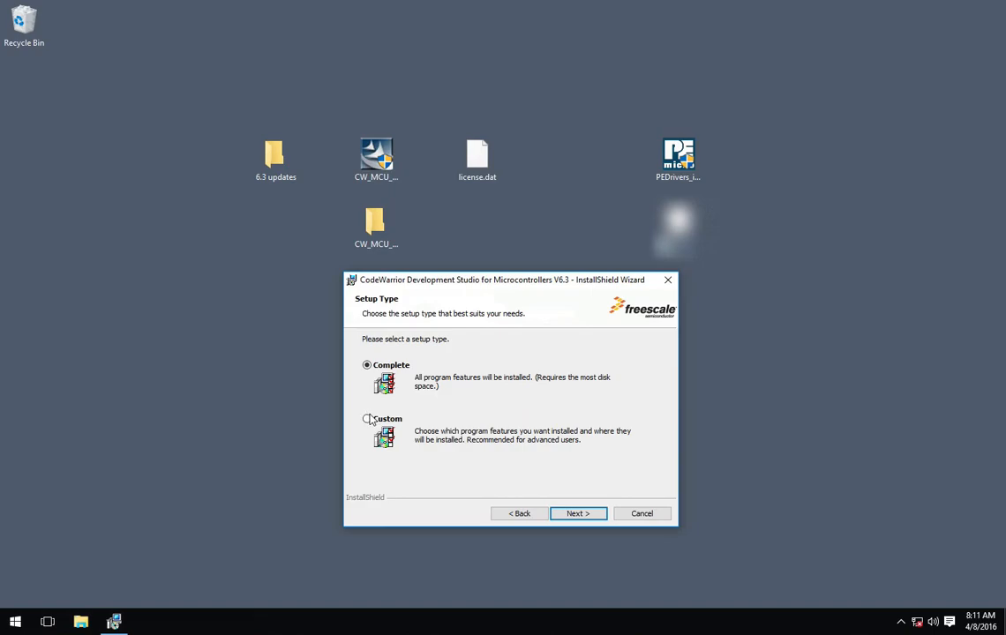
# Choose Custom setup and mark the SDSbase and SofTec driver features as not available
pyautogui.click(579, 513)
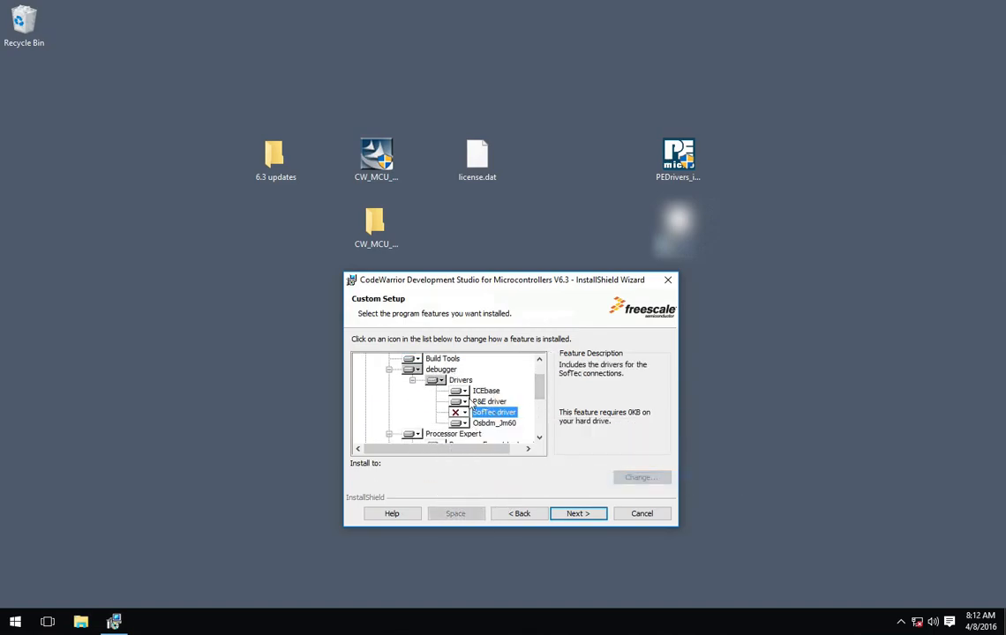
pyautogui.click(487, 392)
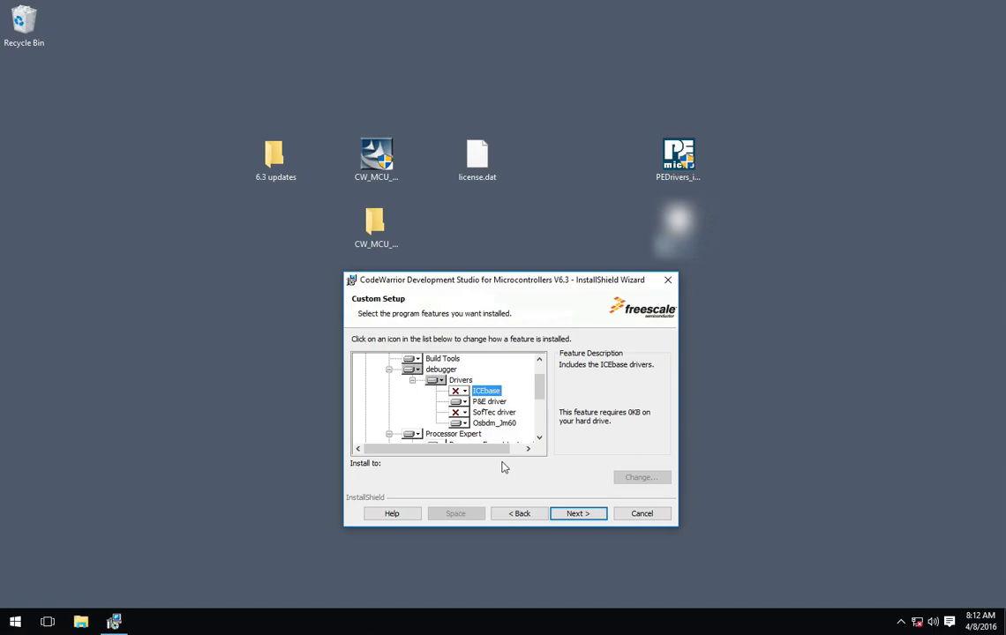
pyautogui.moveTo(501, 402)
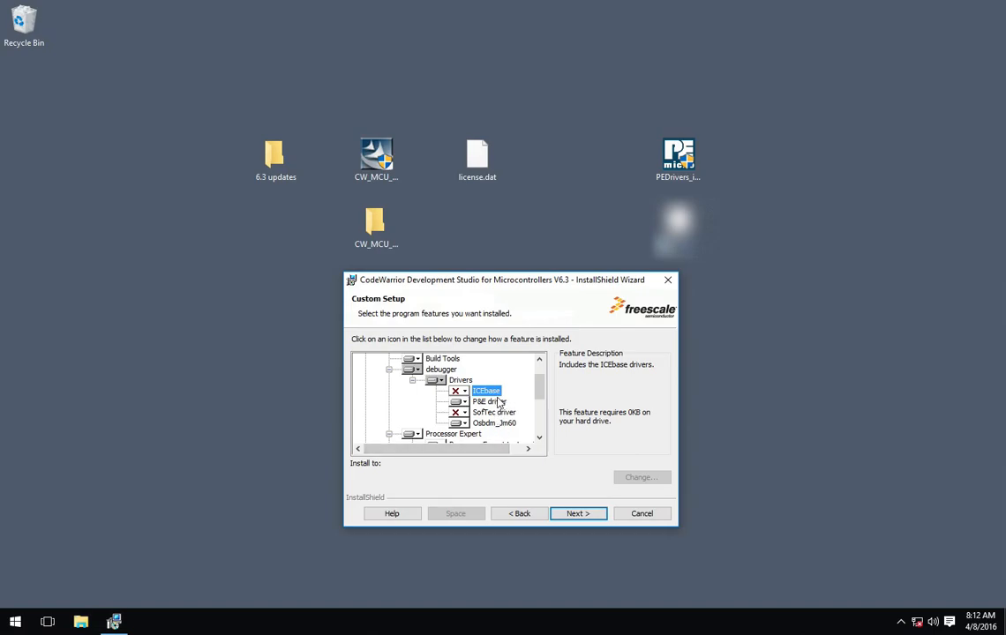
pyautogui.moveTo(505, 413)
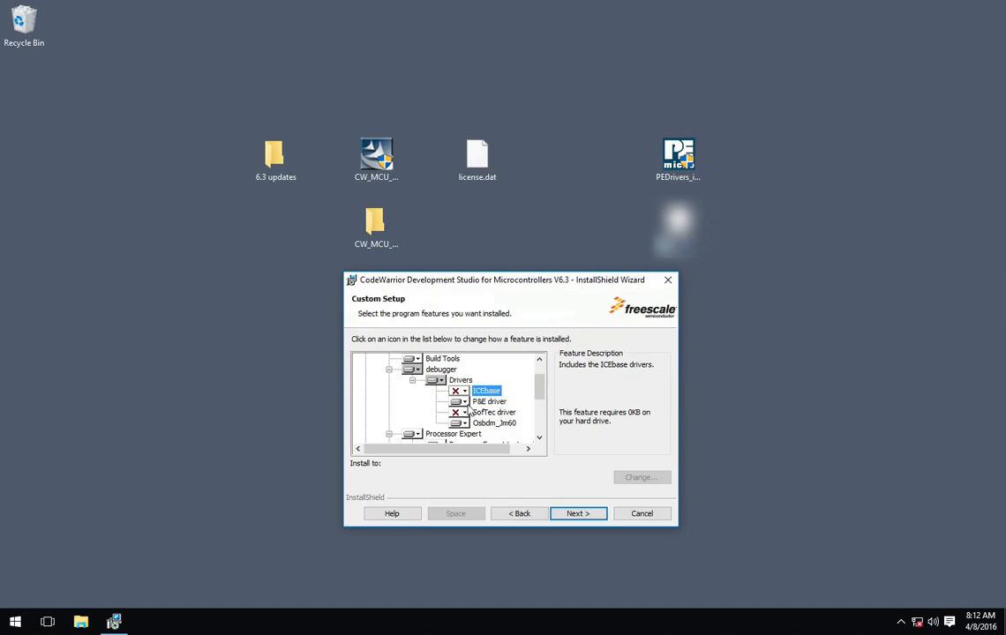
pyautogui.moveTo(490, 413)
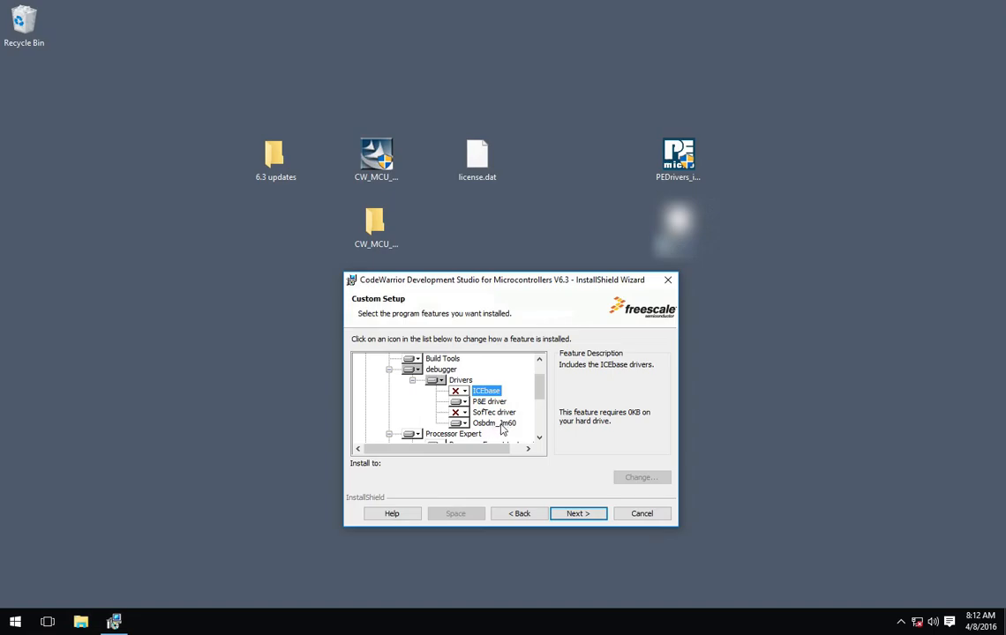
pyautogui.moveTo(529, 423)
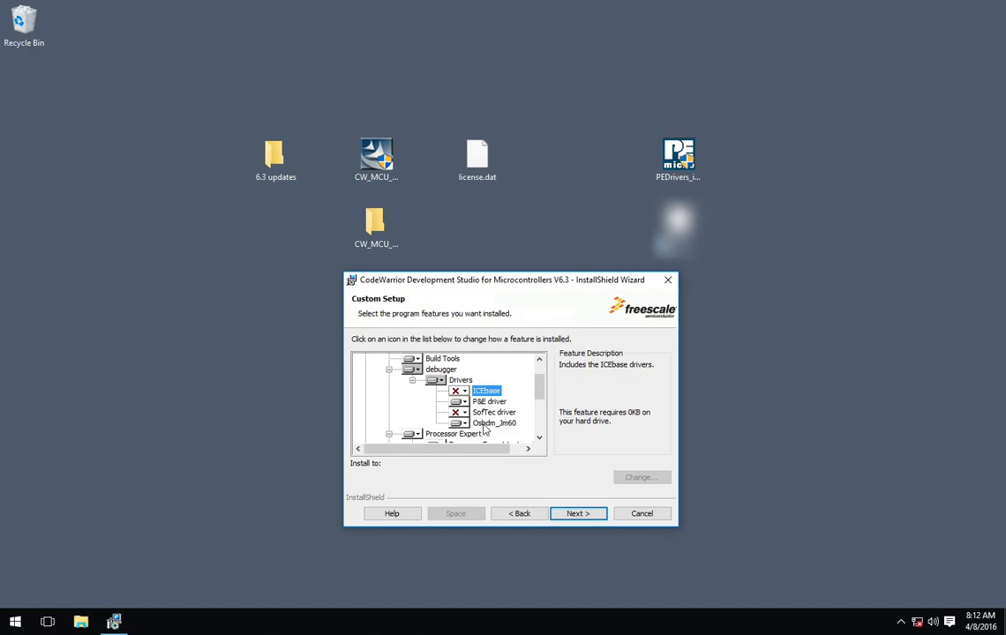
pyautogui.moveTo(483, 428)
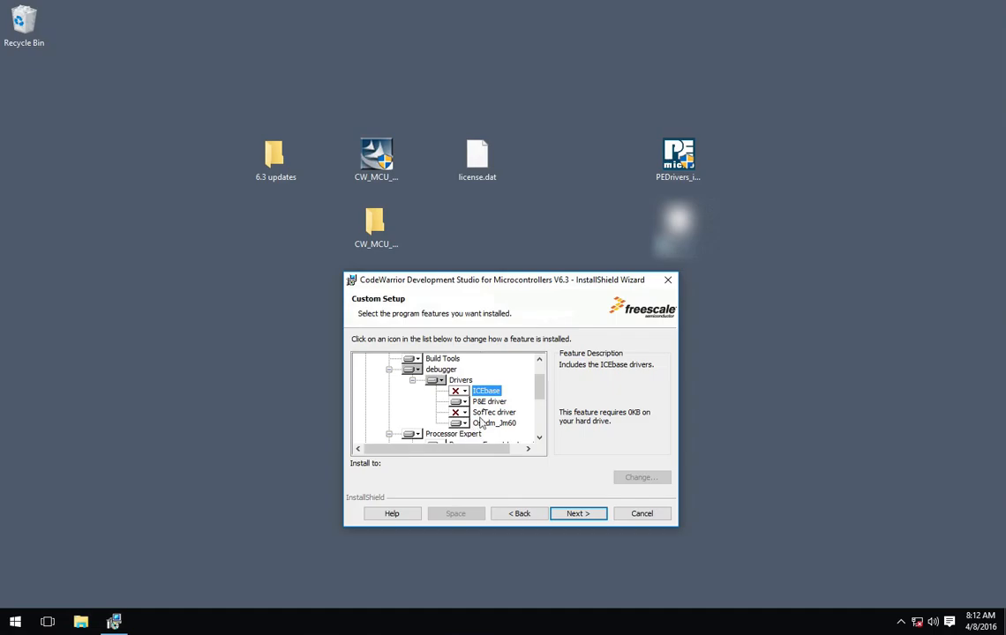
pyautogui.scroll(-3)
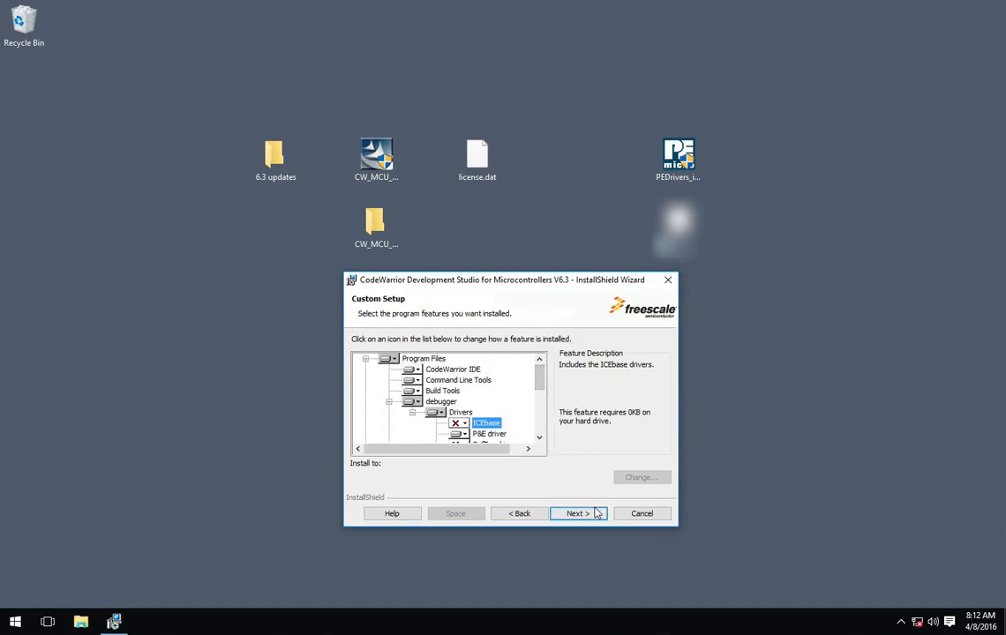
# Confirm the custom features and all file associations so CodeWarrior 6.3 begins copying files
pyautogui.click(575, 514)
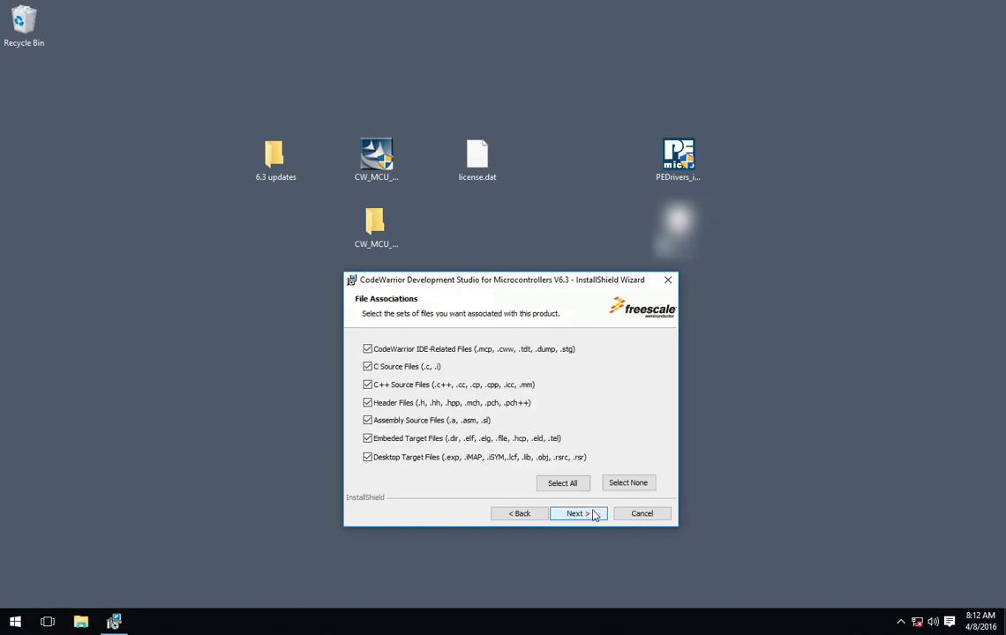
pyautogui.click(573, 513)
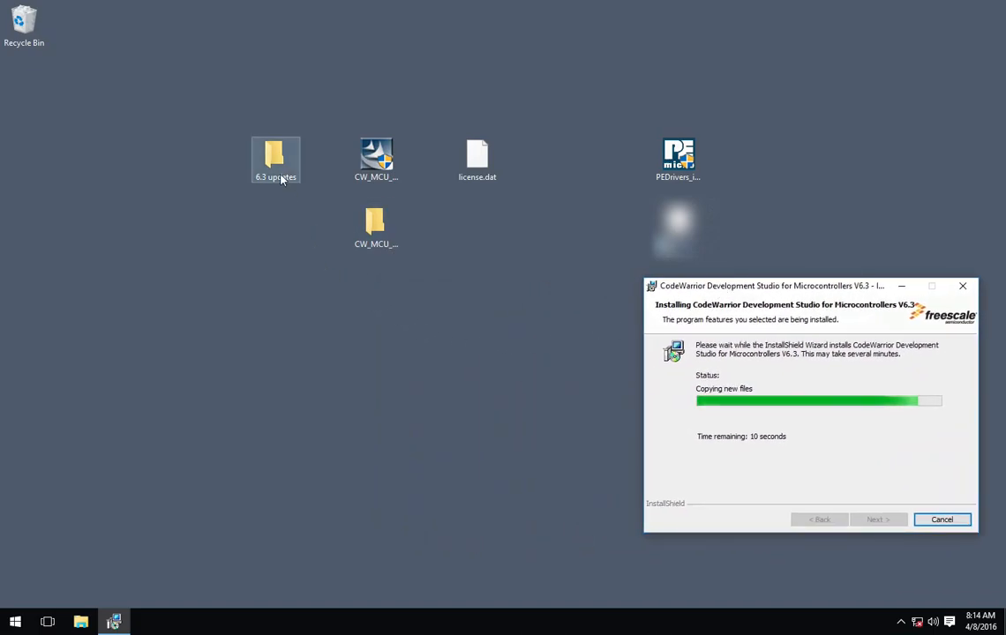
# Look into the 6.3 updates folder and start an empty Notepad while the install runs
pyautogui.click(275, 159)
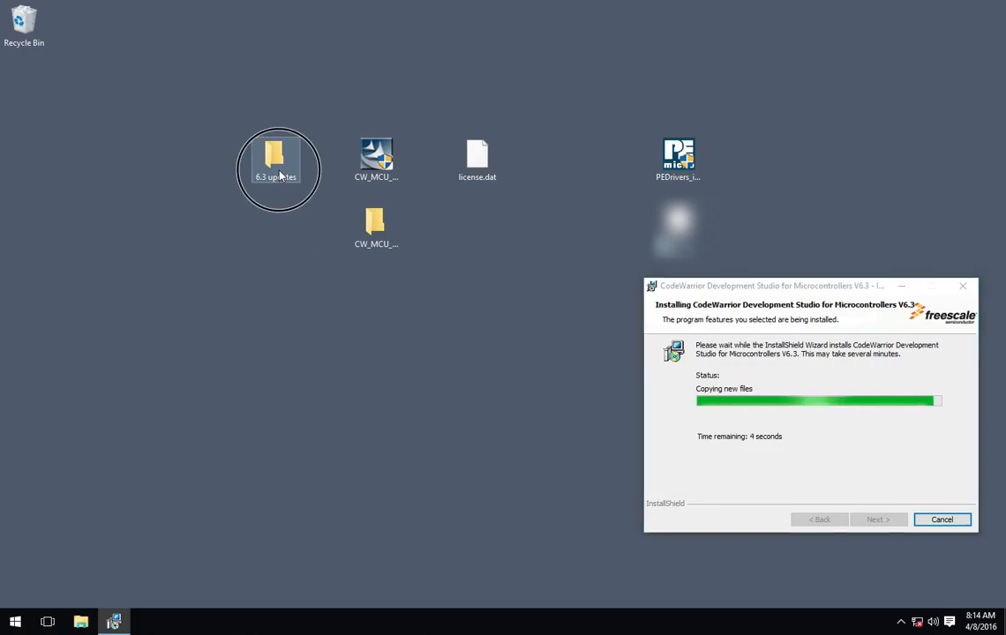
pyautogui.doubleClick(279, 160)
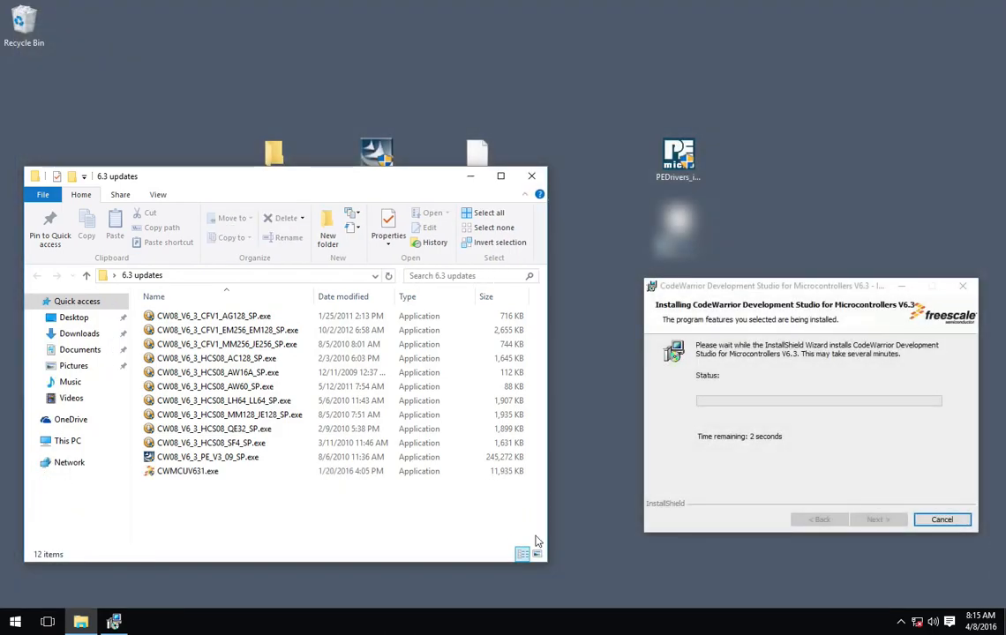
pyautogui.moveTo(616, 492)
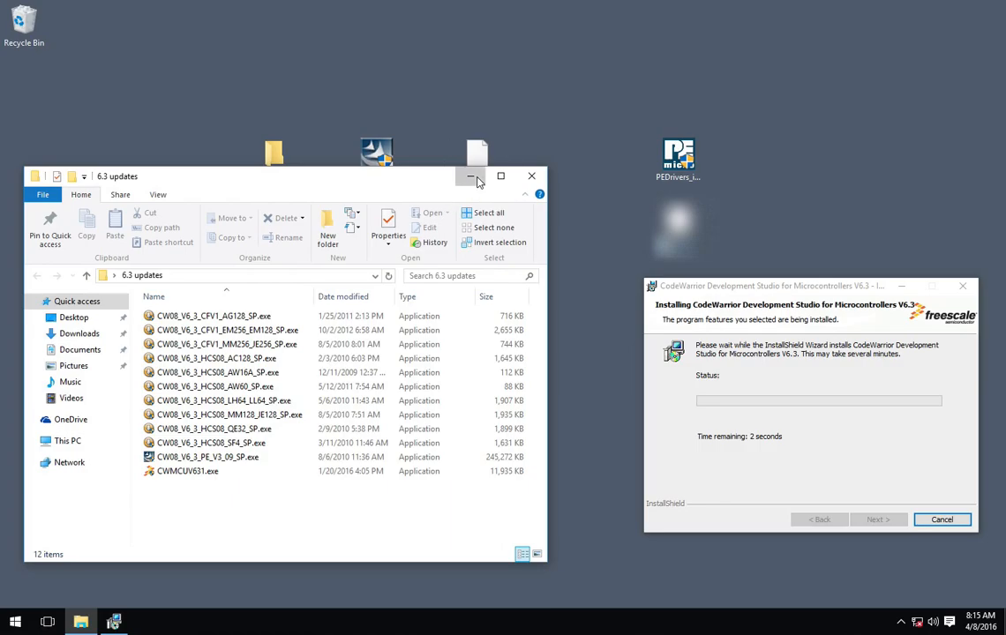
pyautogui.click(471, 176)
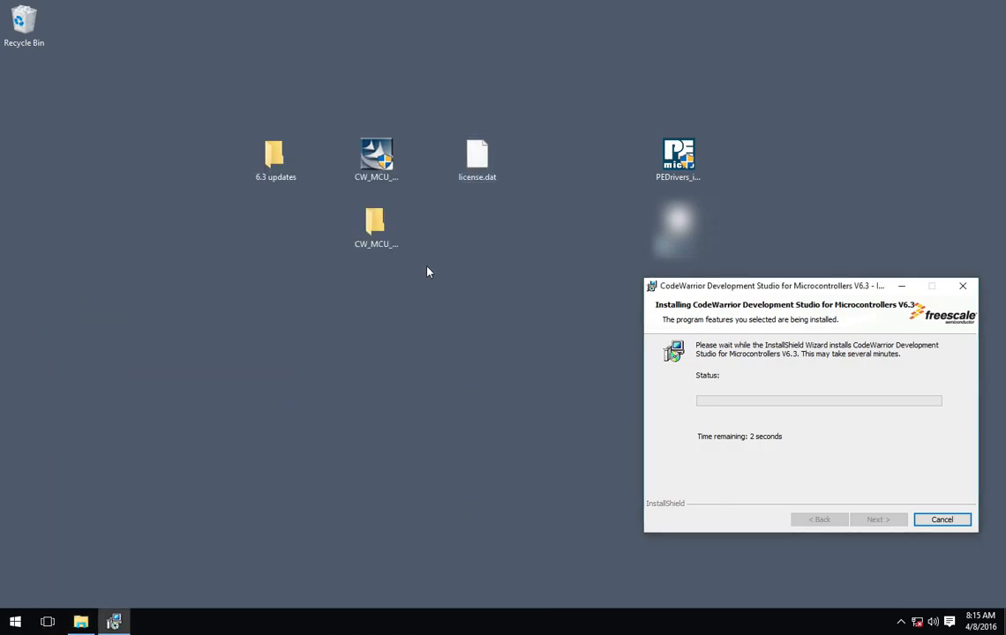
pyautogui.rightClick(476, 157)
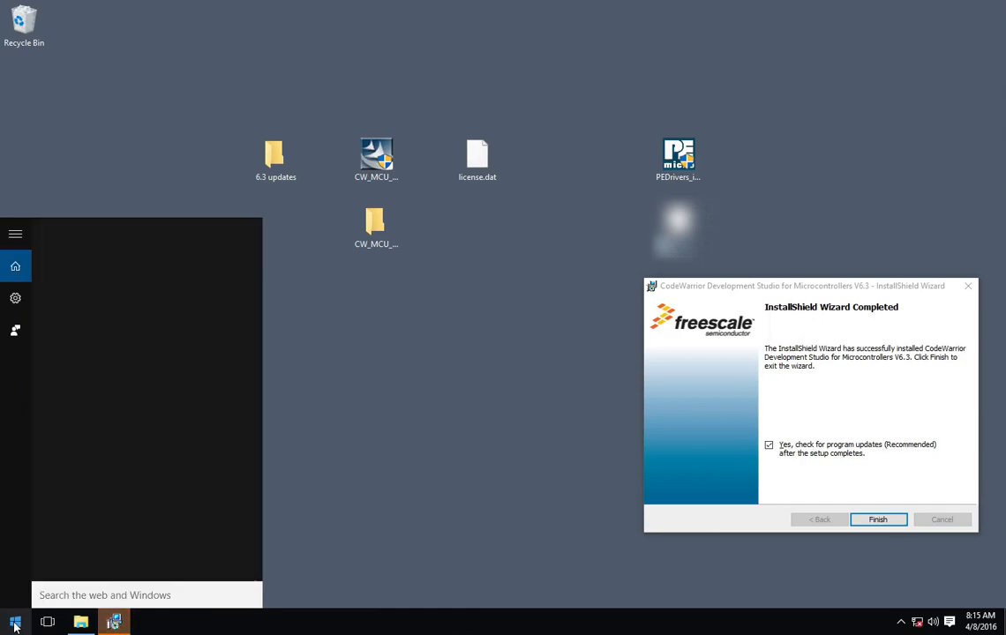
pyautogui.write('note')
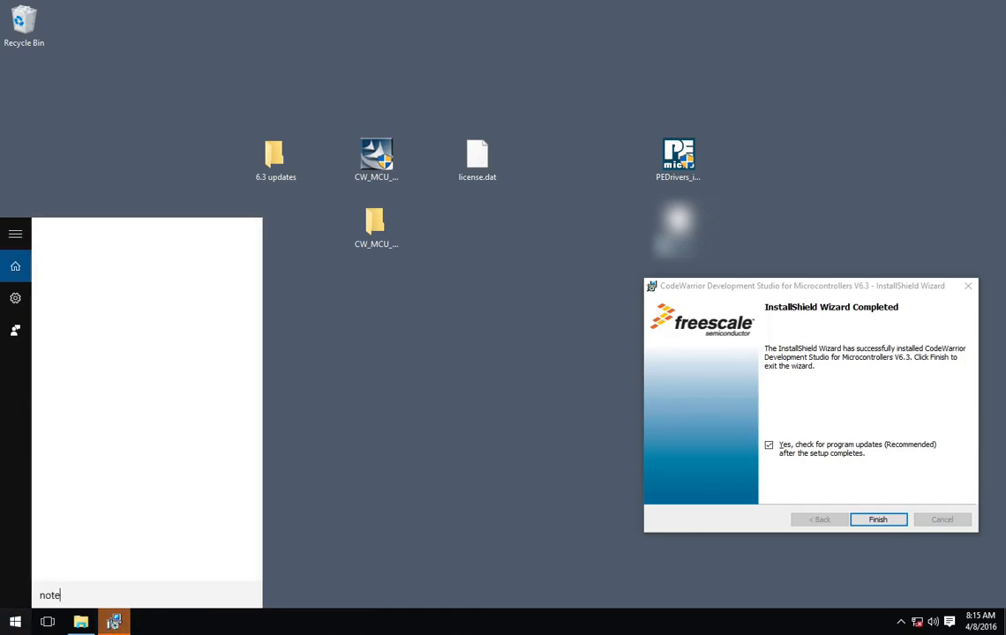
pyautogui.write('pad')
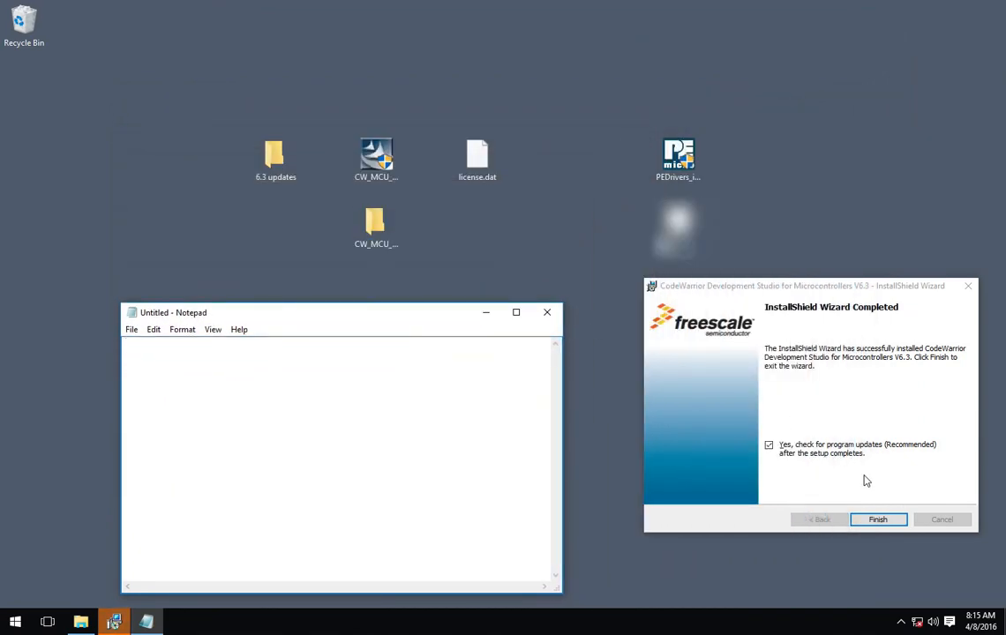
pyautogui.moveTo(843, 460)
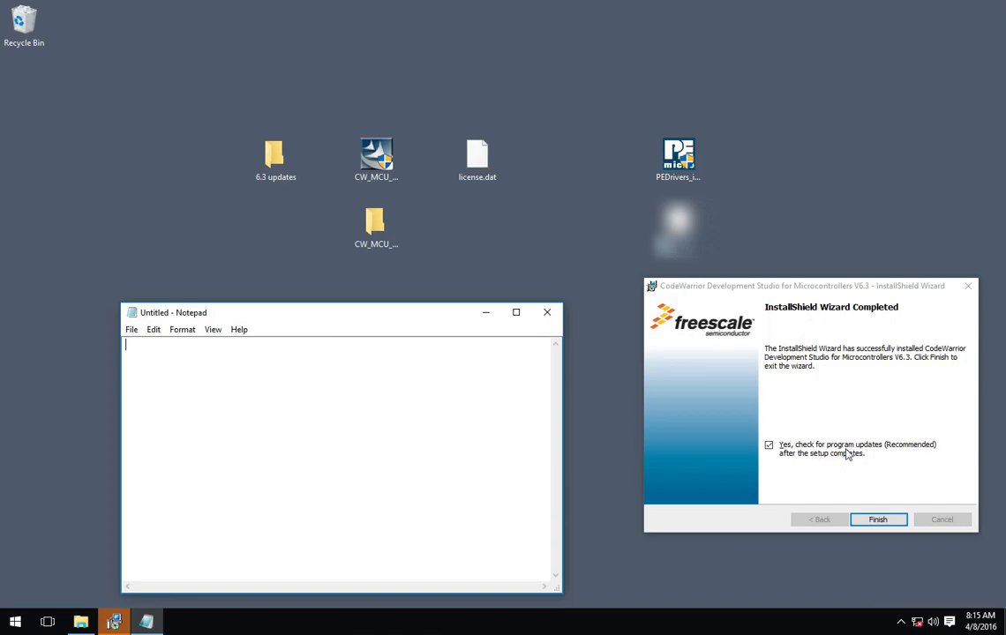
pyautogui.moveTo(463, 207)
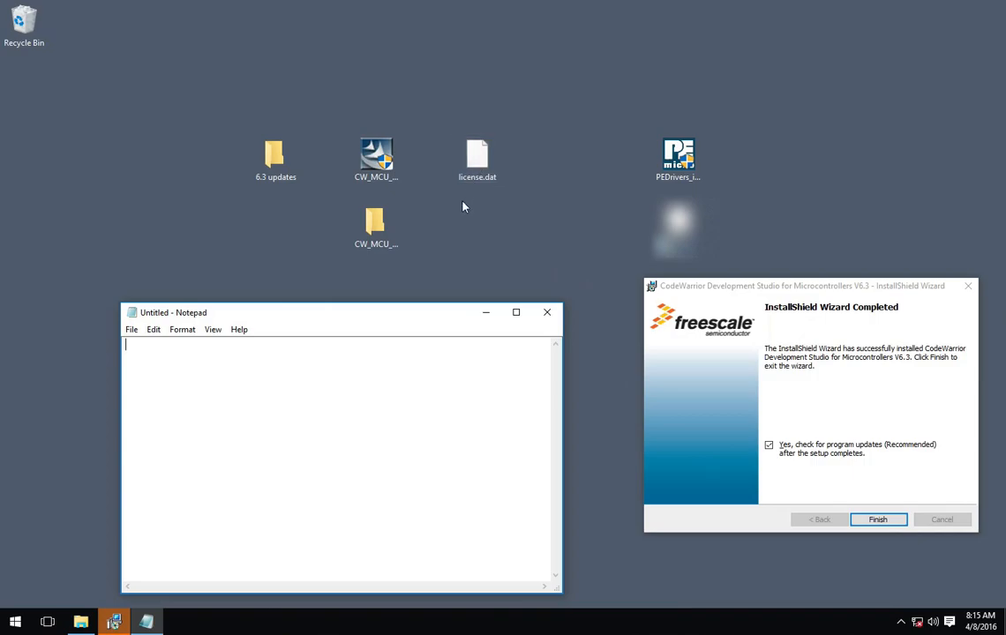
pyautogui.moveTo(804, 467)
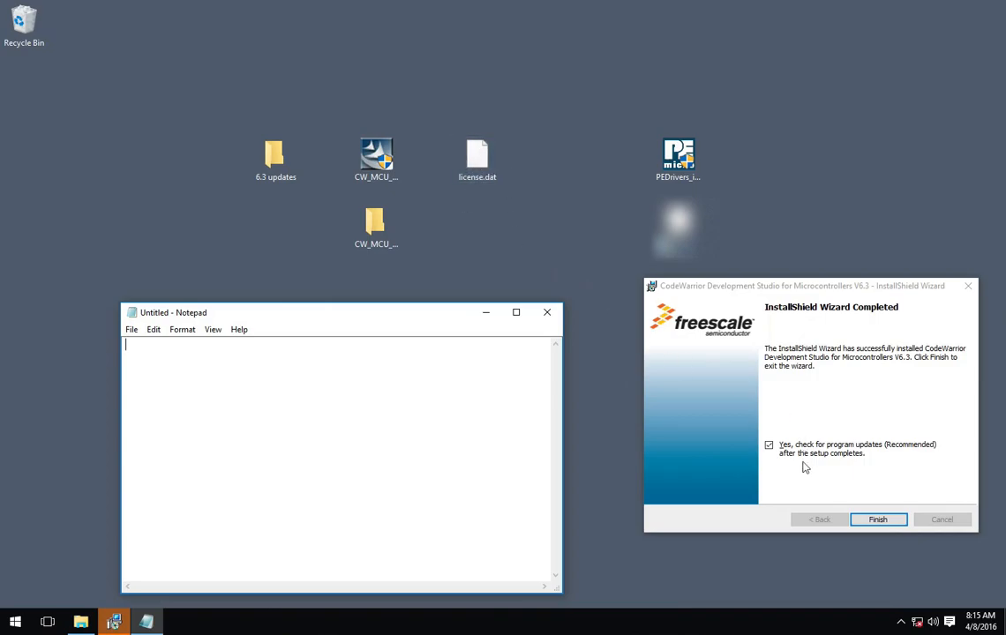
pyautogui.moveTo(820, 468)
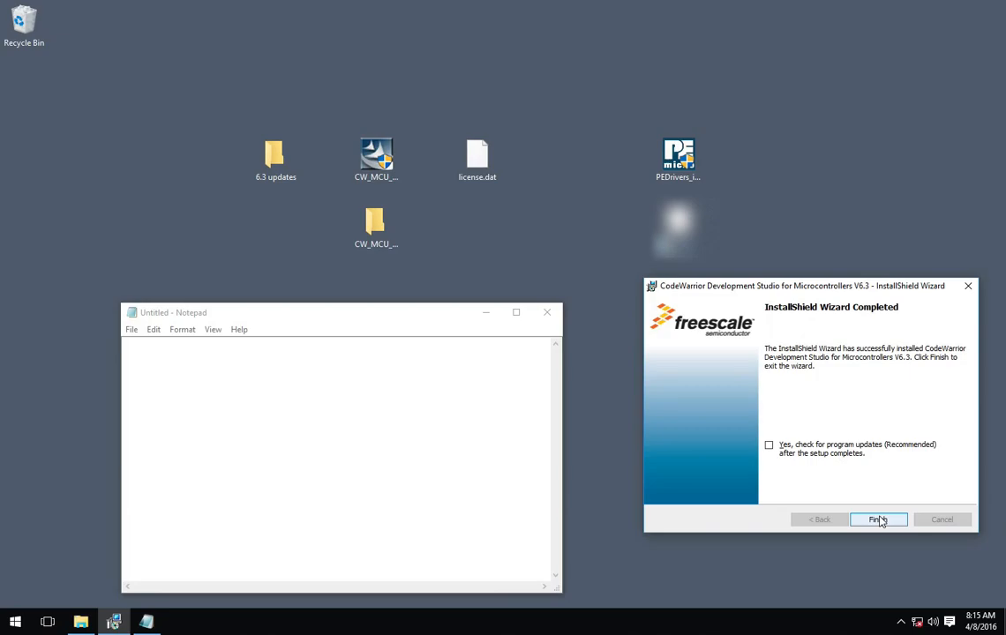
# Finish the completed CodeWarrior setup without checking for program updates
pyautogui.click(879, 519)
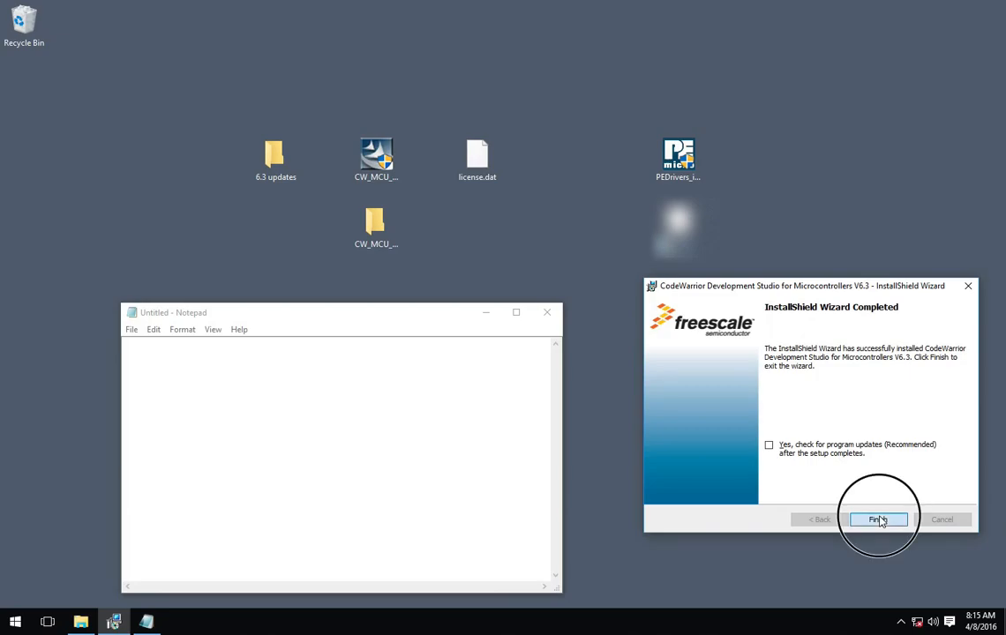
# View license.dat's CodeWarrior V6.x Special Edition entries in Notepad, then close it
pyautogui.click(877, 519)
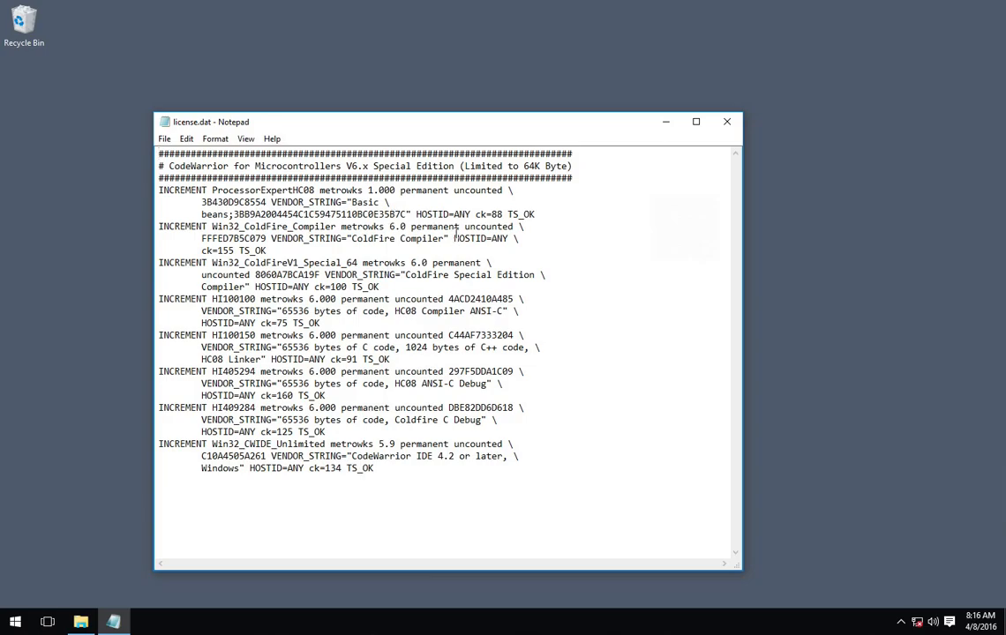
pyautogui.doubleClick(445, 215)
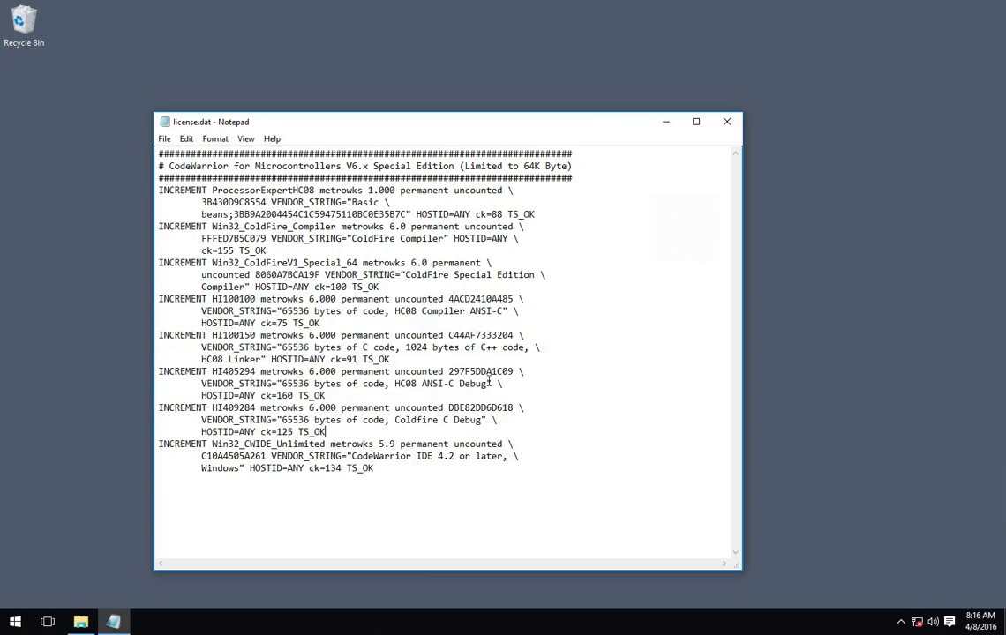
pyautogui.moveTo(727, 121)
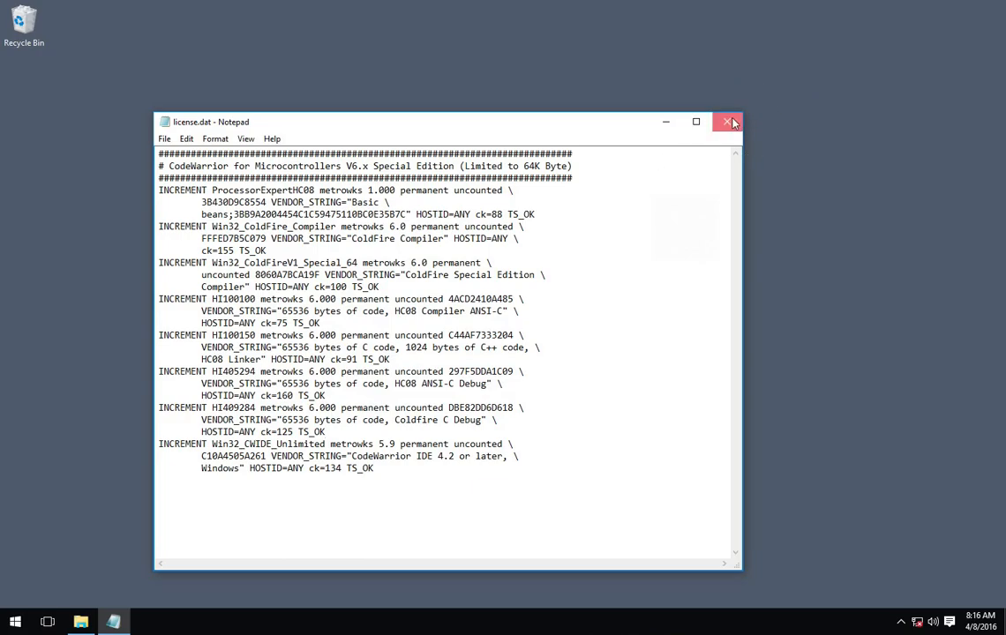
pyautogui.click(14, 621)
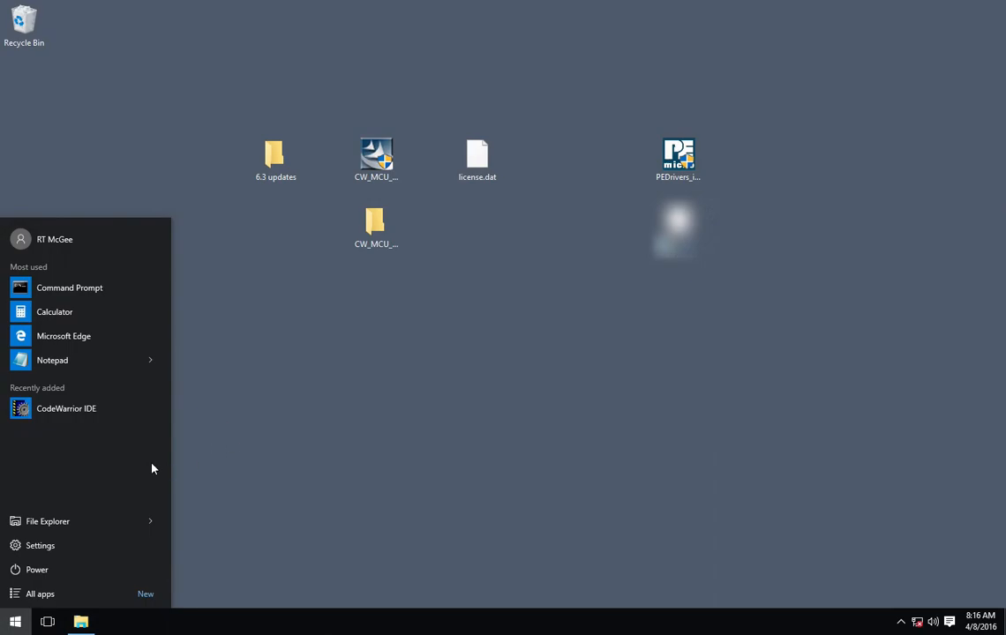
# Browse File Explorer to C:\Program Files (x86)\Freescale\CodeWarrior for Microcontrollers V6.3
pyautogui.doubleClick(276, 156)
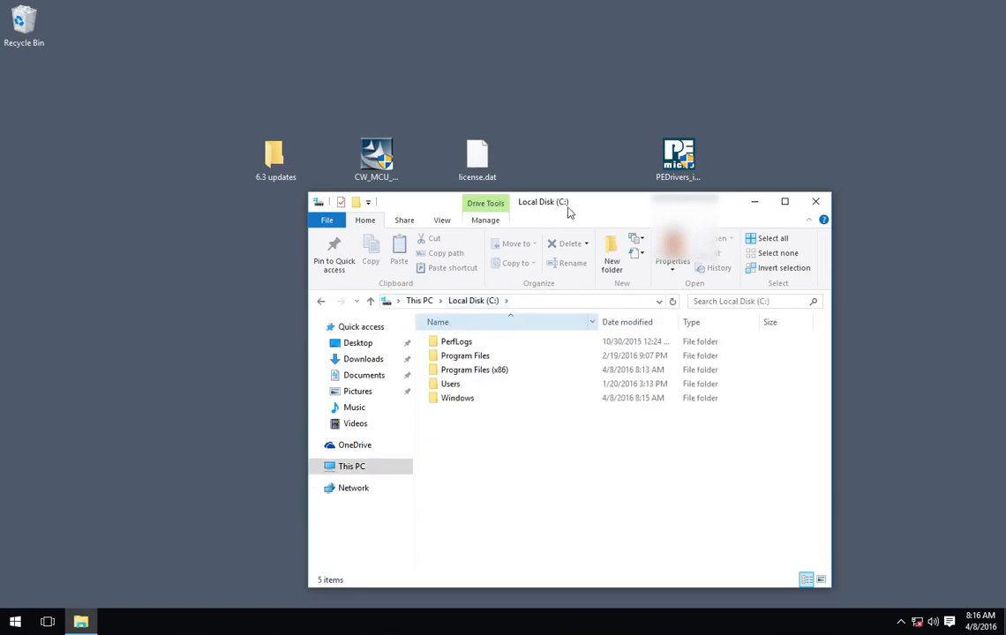
pyautogui.moveTo(544, 201); pyautogui.dragTo(690, 201)
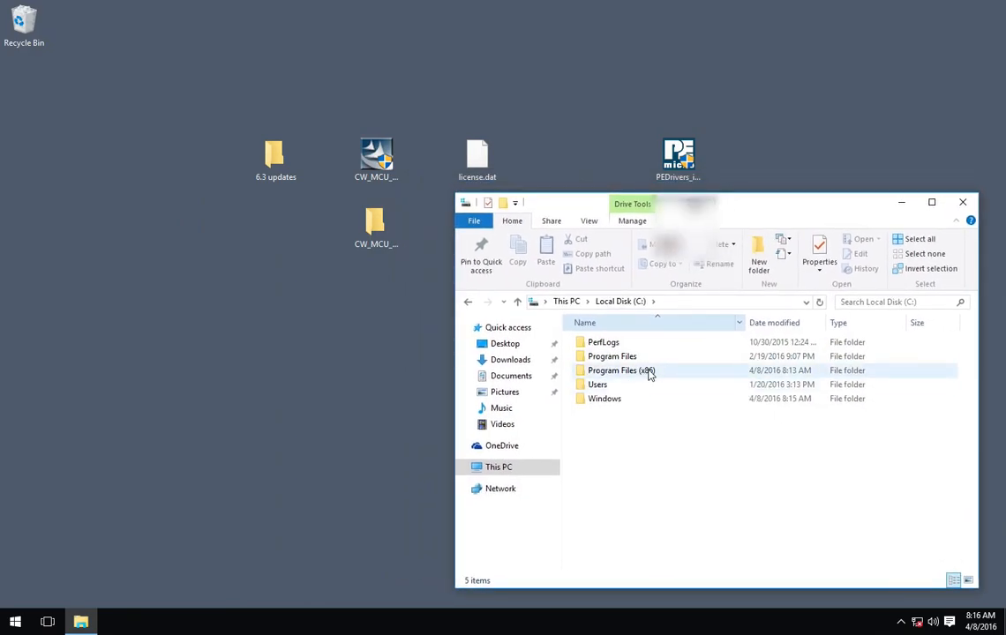
pyautogui.doubleClick(621, 370)
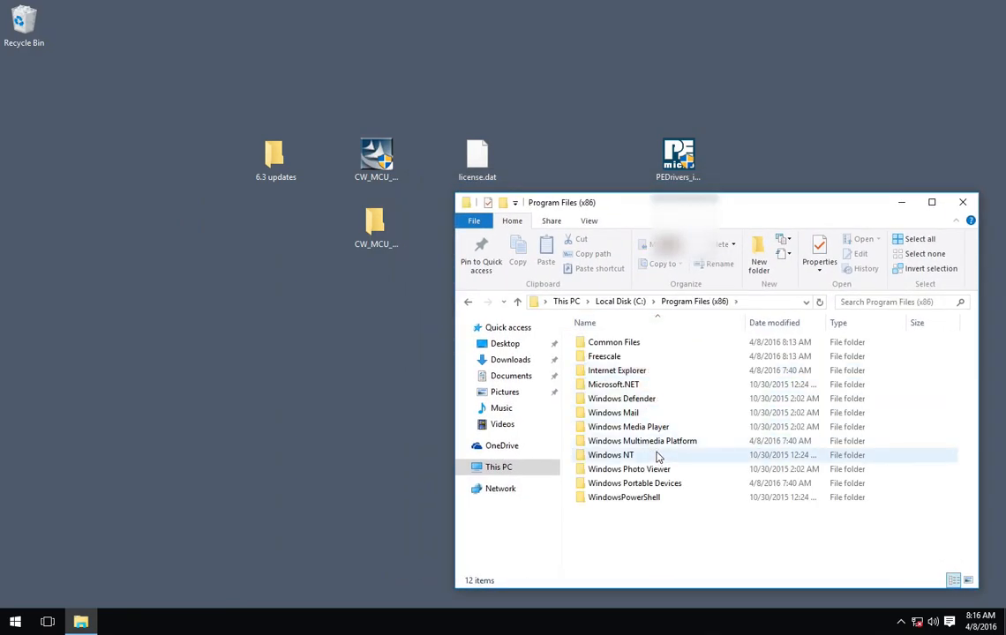
pyautogui.moveTo(741, 309)
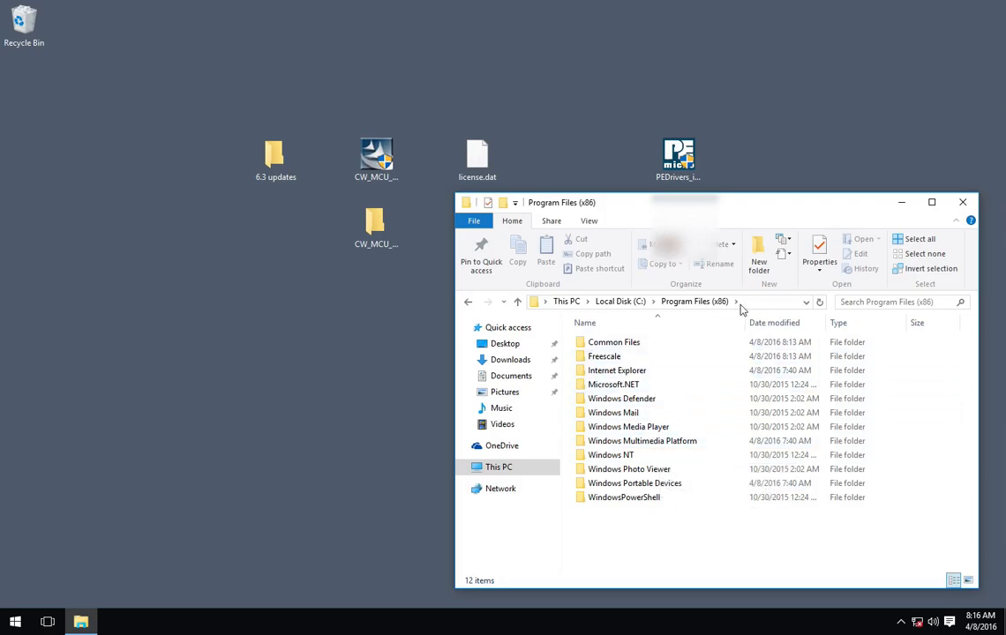
pyautogui.click(604, 356)
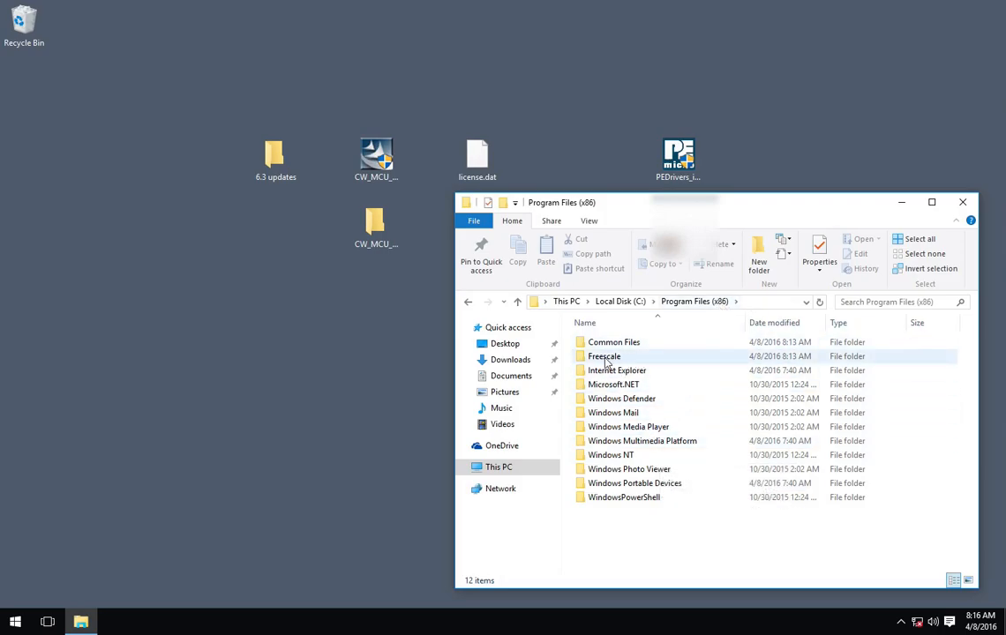
pyautogui.doubleClick(604, 356)
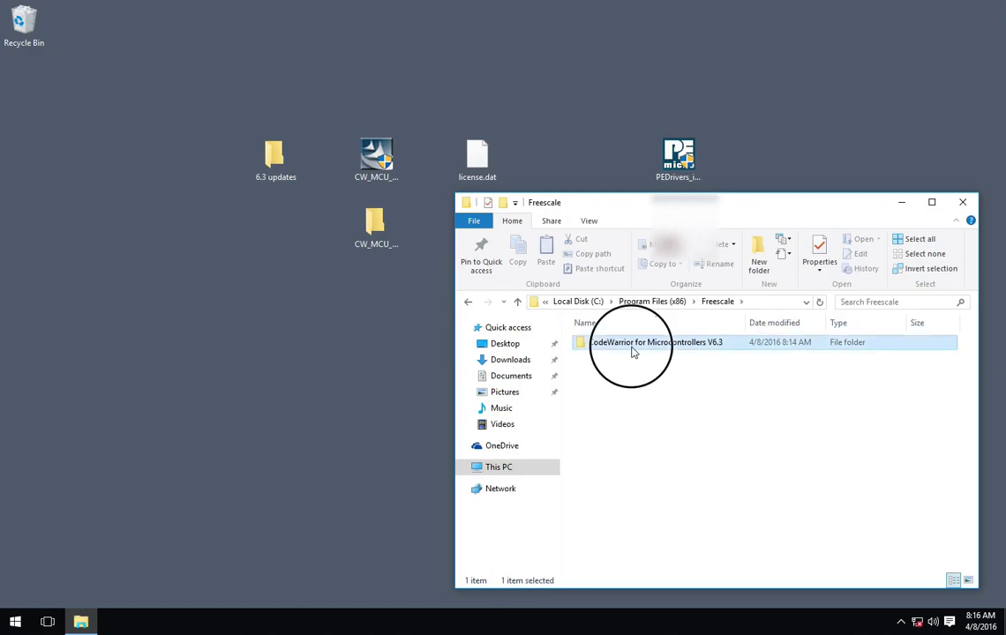
pyautogui.doubleClick(653, 342)
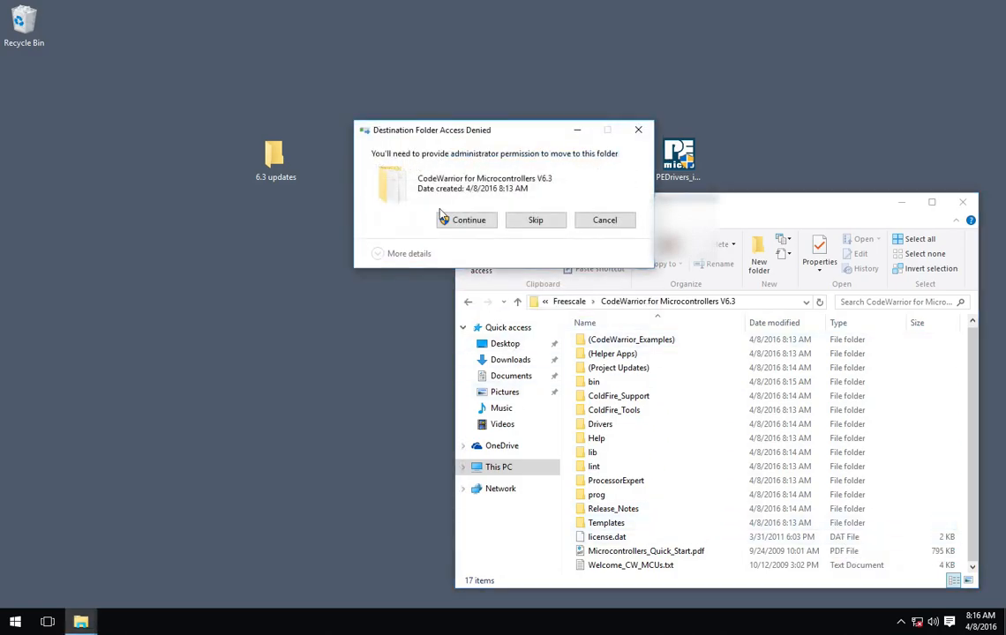
# Move license.dat into the V6.3 folder with administrator permission and close Explorer
pyautogui.click(467, 219)
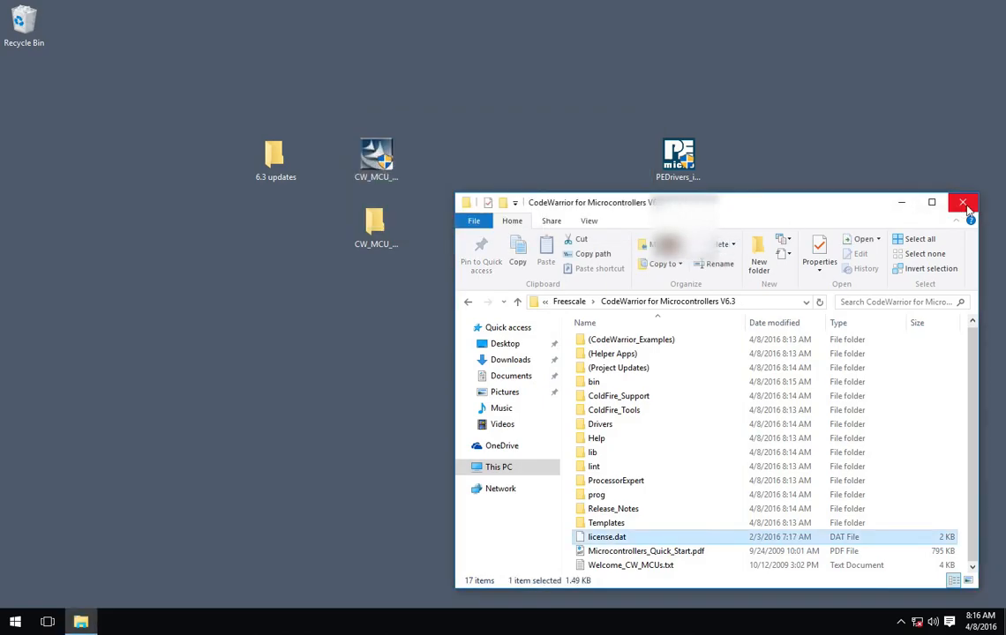
pyautogui.click(964, 201)
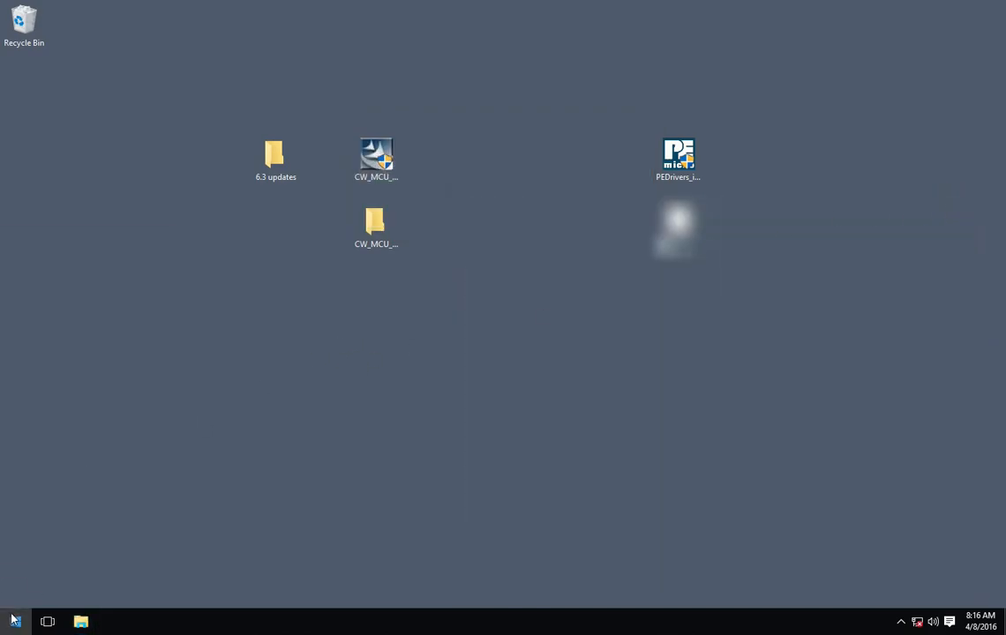
# Launch CodeWarrior, dismiss the startup and tip dialogs, and review the About Freescale CodeWarrior version info
pyautogui.rightClick(65, 407)
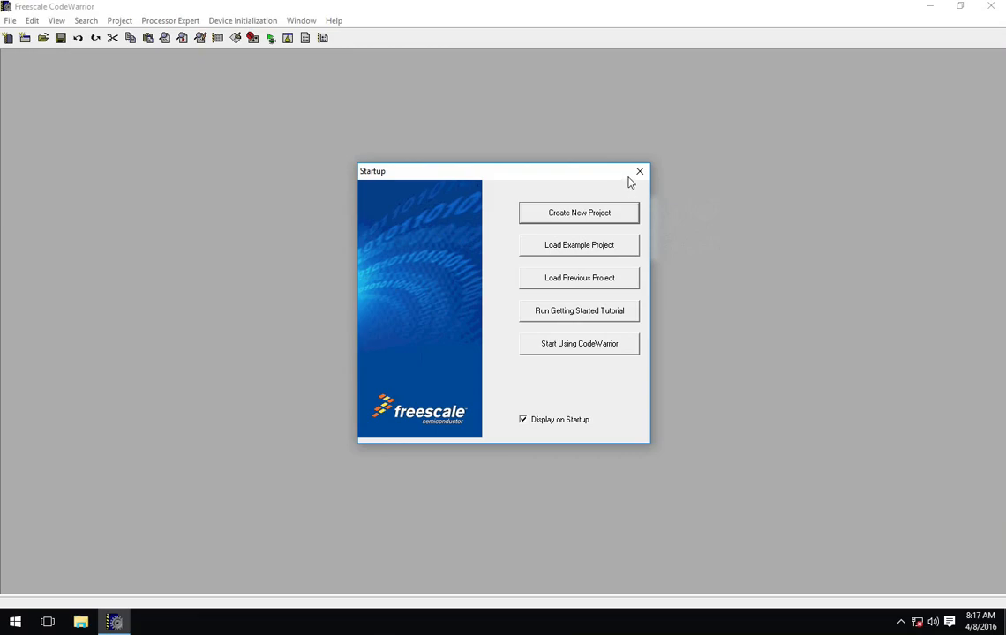
pyautogui.click(579, 344)
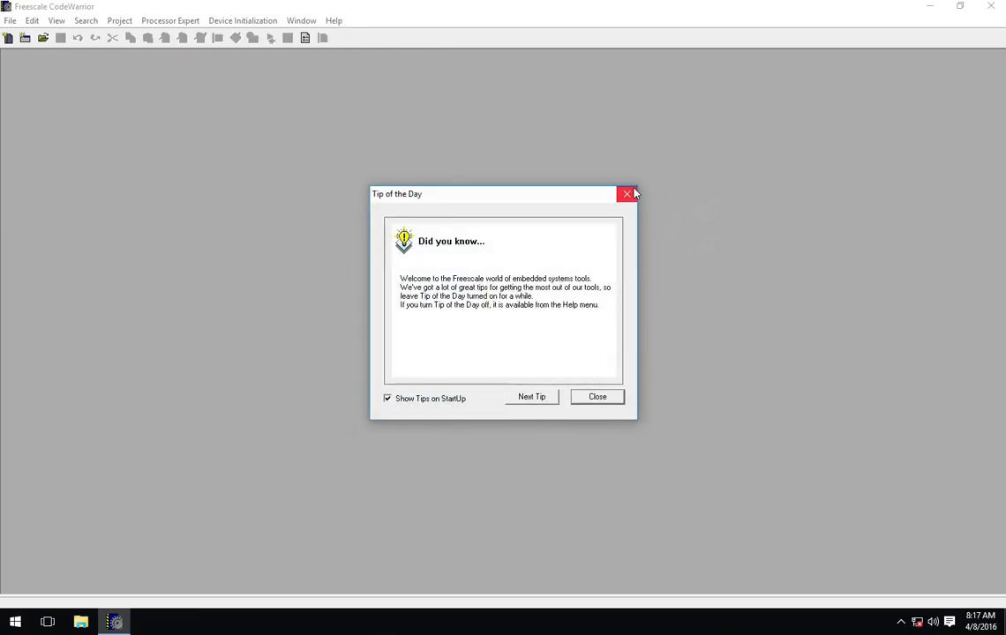
pyautogui.click(334, 21)
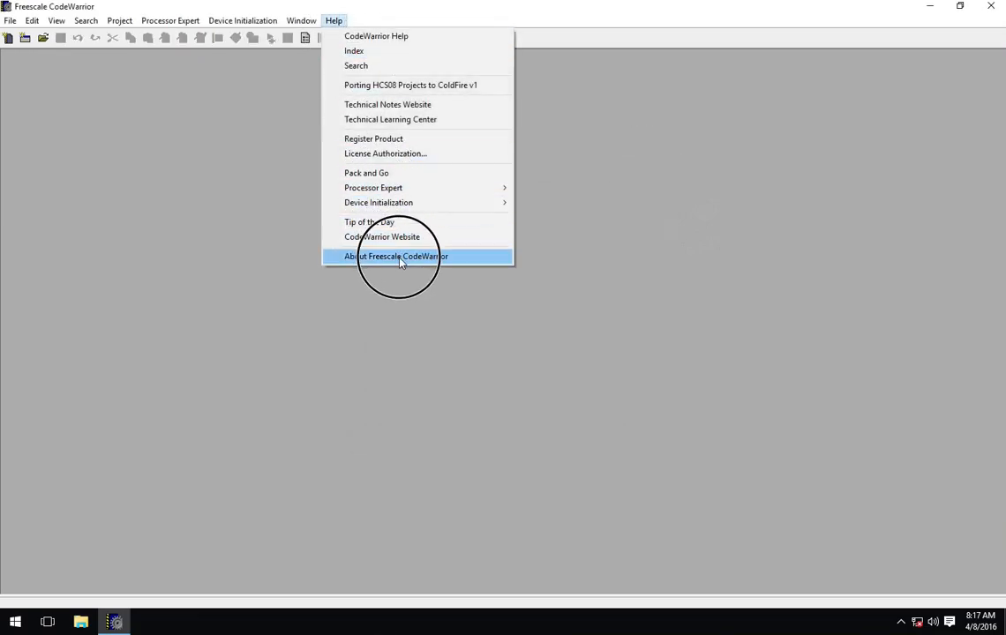
pyautogui.click(396, 256)
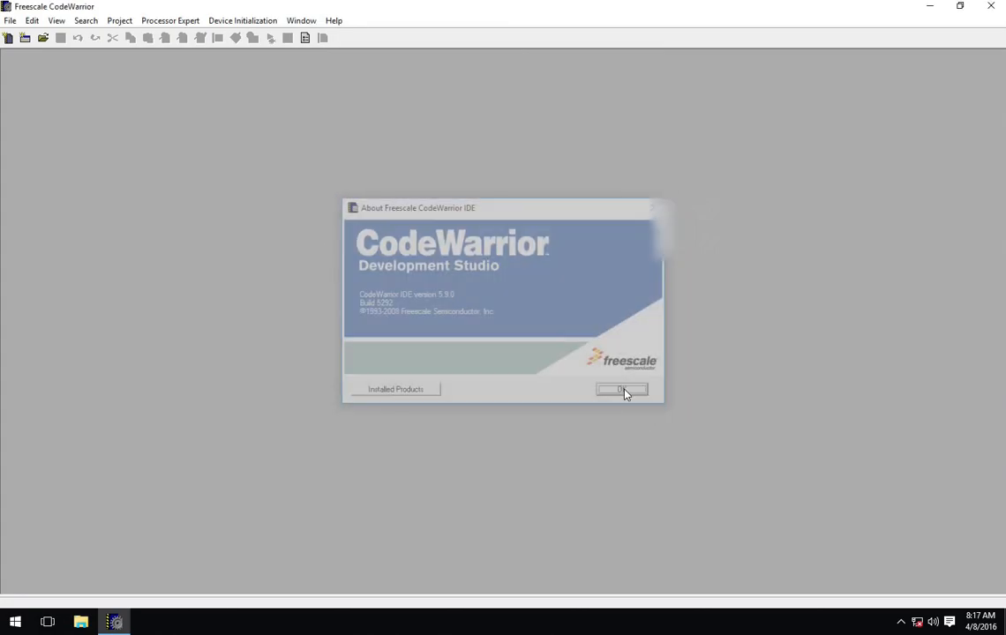
pyautogui.click(621, 390)
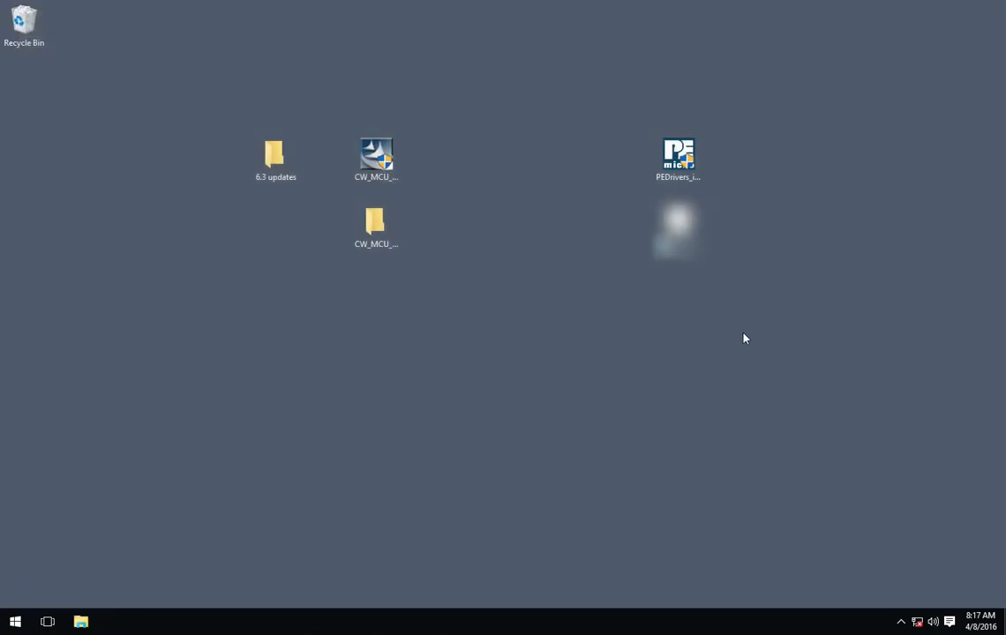
pyautogui.moveTo(701, 370)
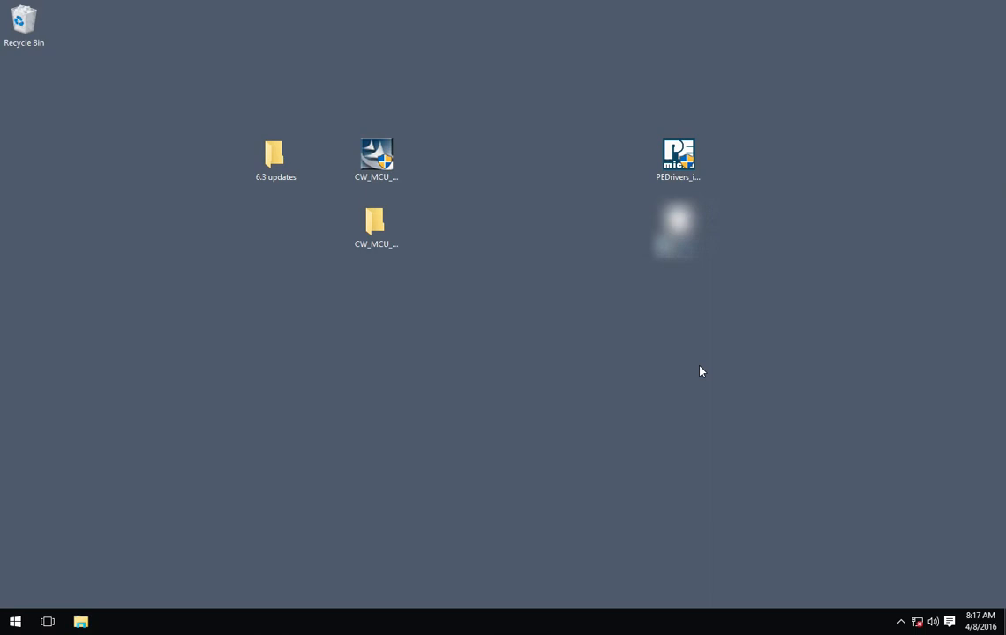
pyautogui.moveTo(228, 395)
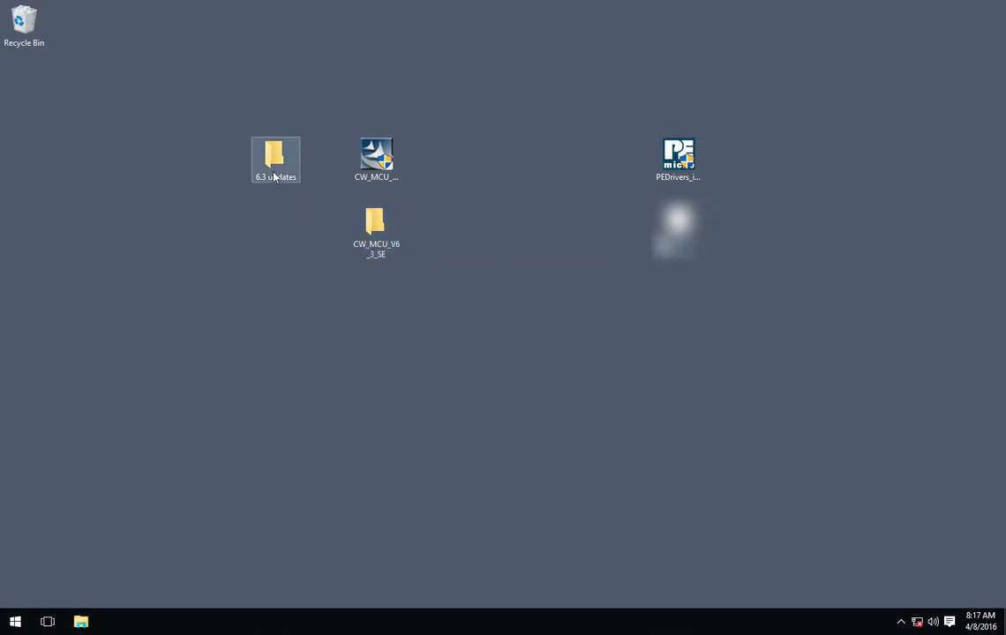
# Browse the '6.3 updates' folder, selecting the Processor Expert service pack and CWMCUV631.exe patch installers
pyautogui.doubleClick(275, 158)
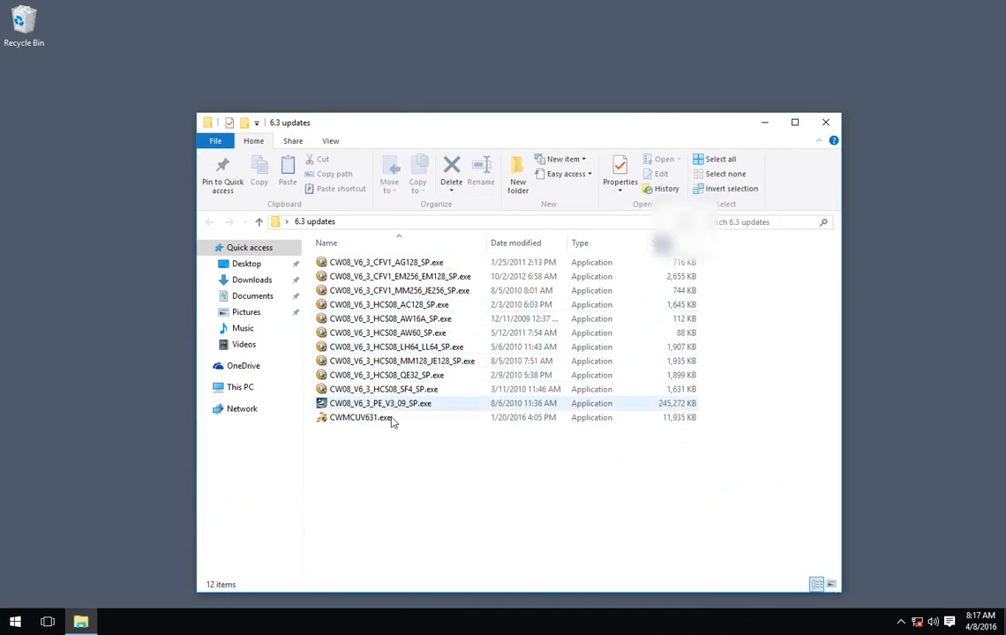
pyautogui.moveTo(402, 402)
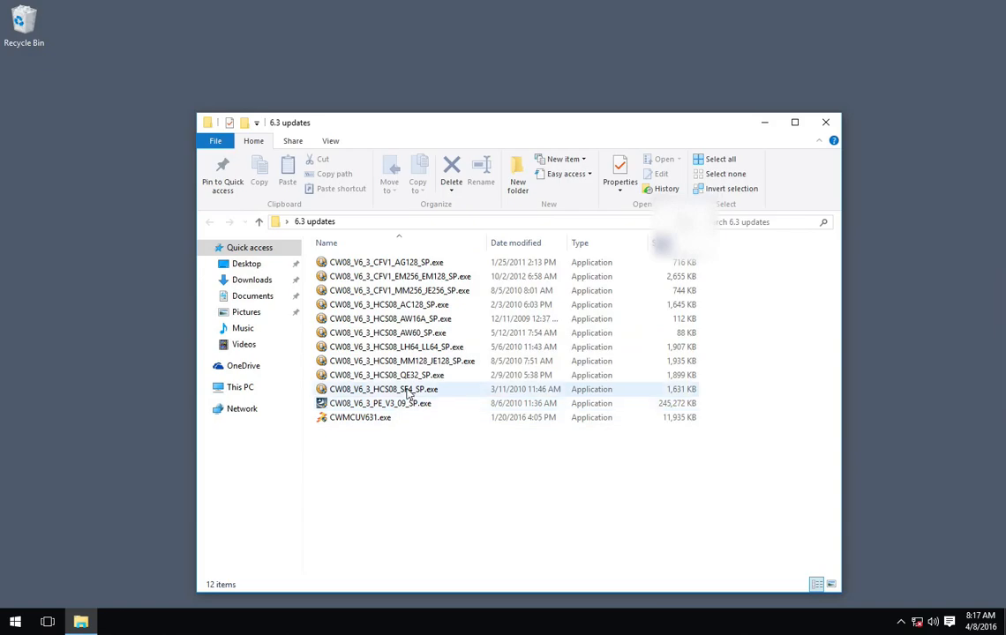
pyautogui.click(379, 403)
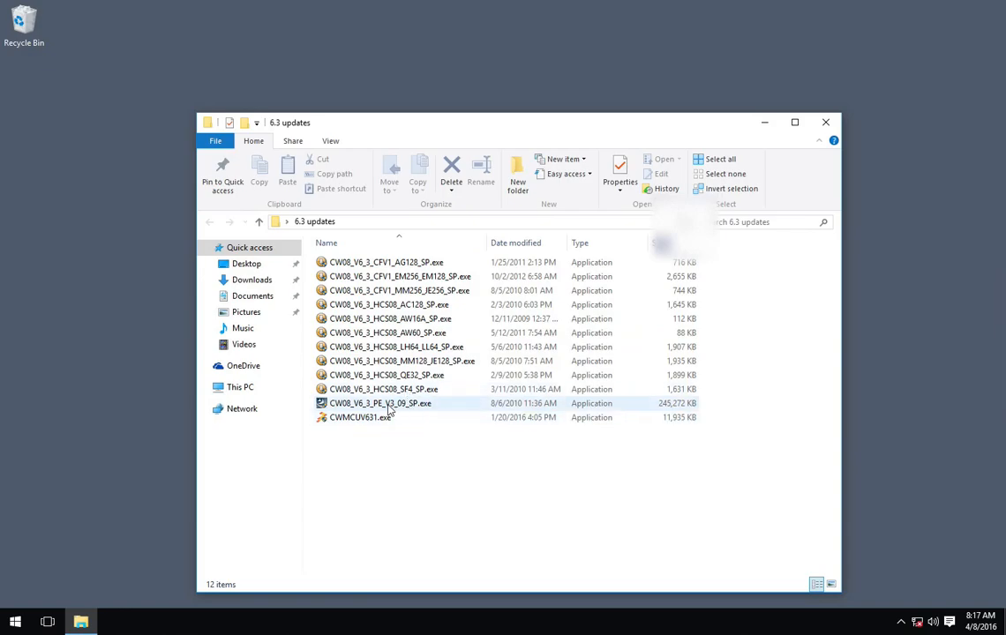
pyautogui.click(360, 416)
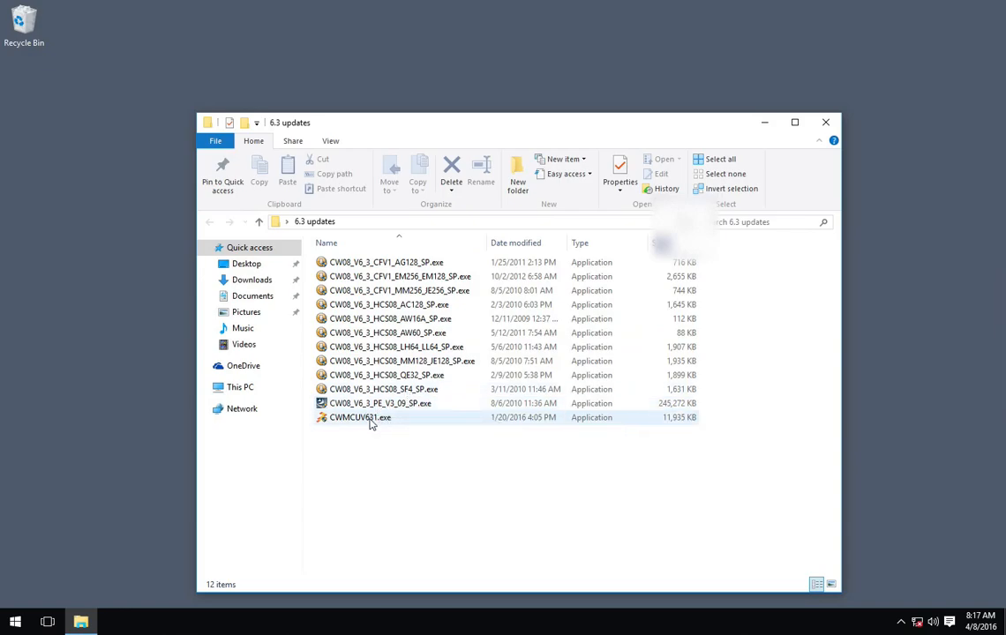
pyautogui.moveTo(360, 416)
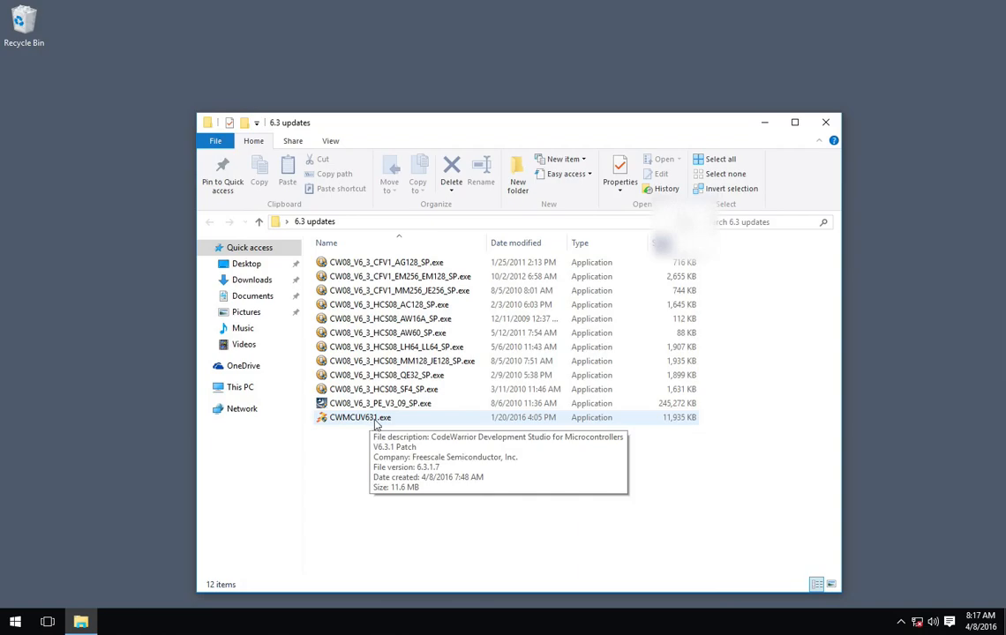
pyautogui.moveTo(344, 432)
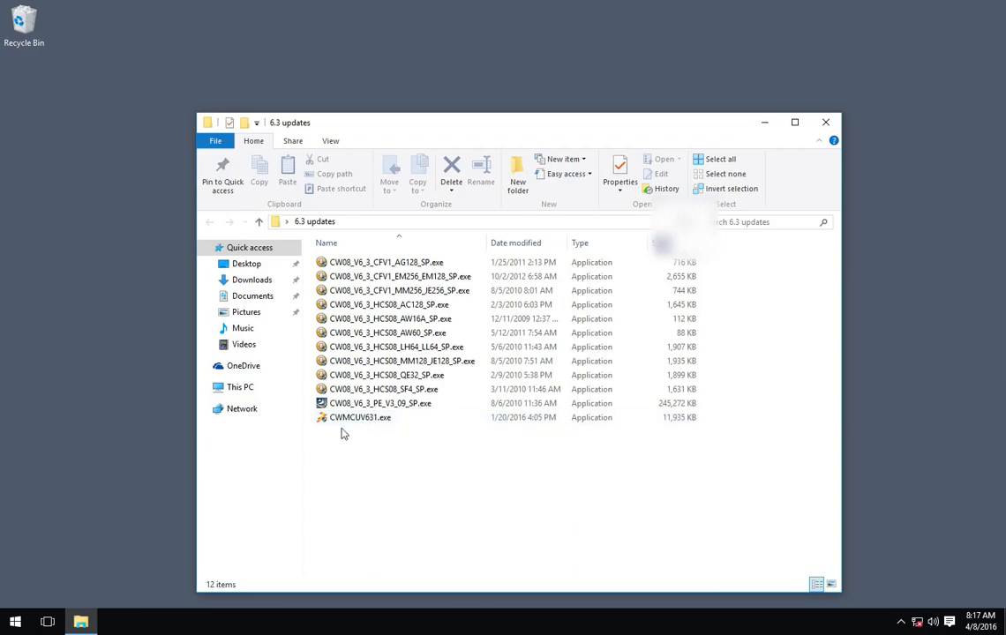
pyautogui.moveTo(360, 417)
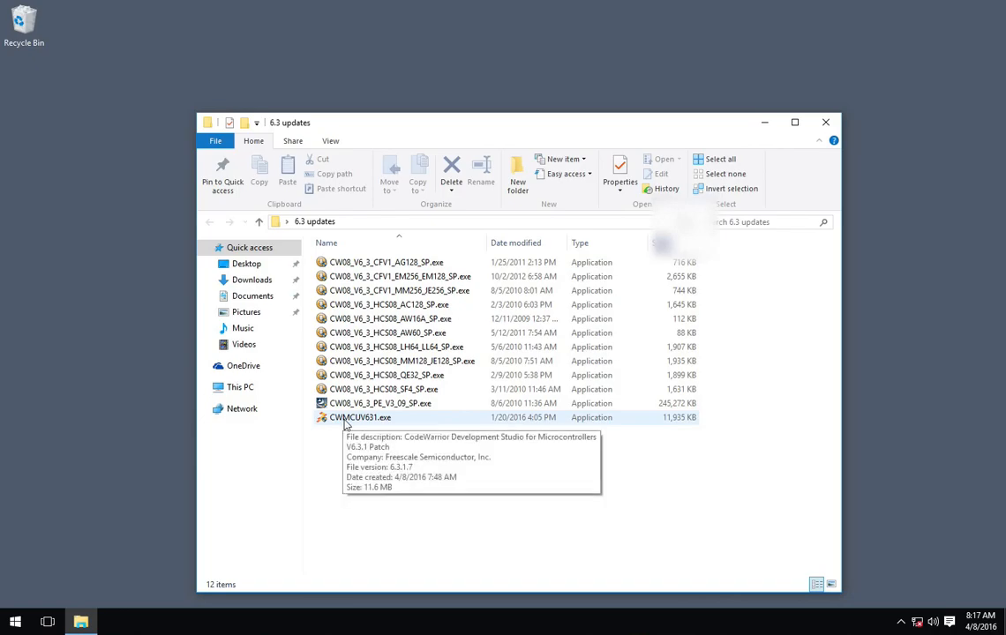
# Run CW08_V6_3_CFV1_AG128_SP.exe, accept the Windows warning and Freescale license, and install it
pyautogui.click(387, 261)
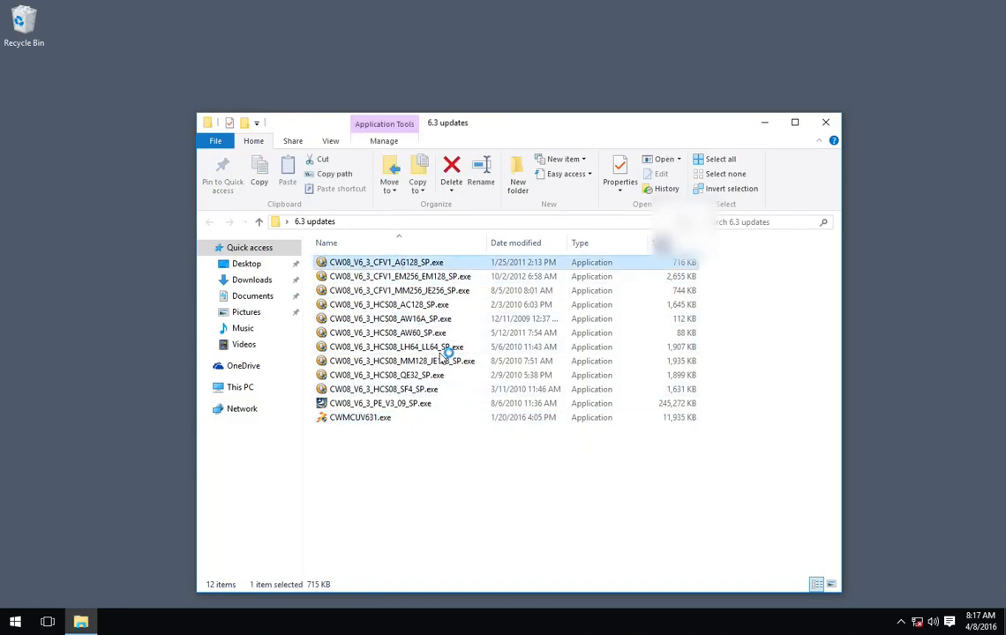
pyautogui.doubleClick(387, 261)
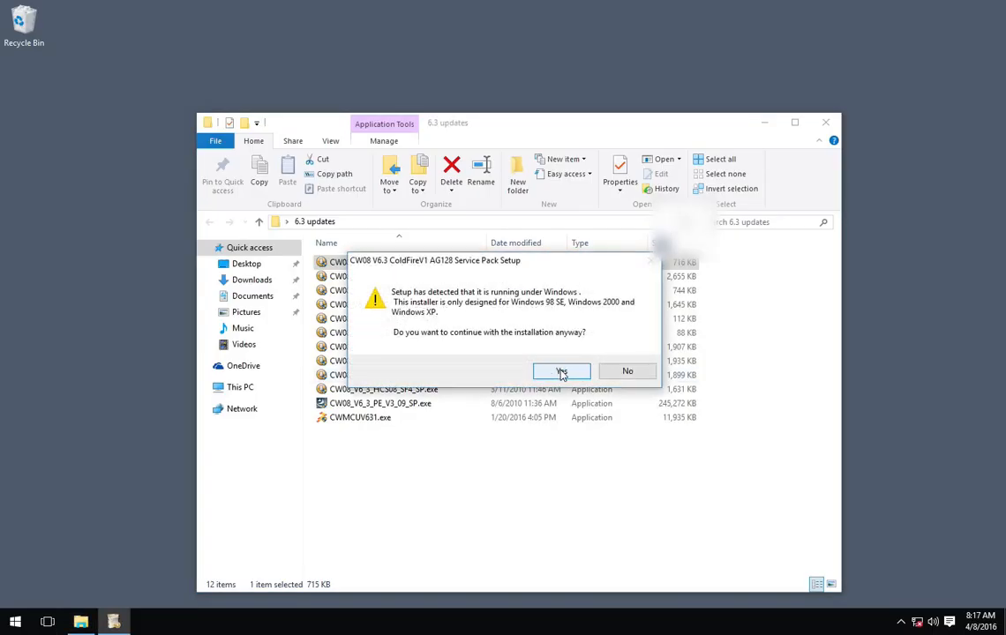
pyautogui.click(561, 370)
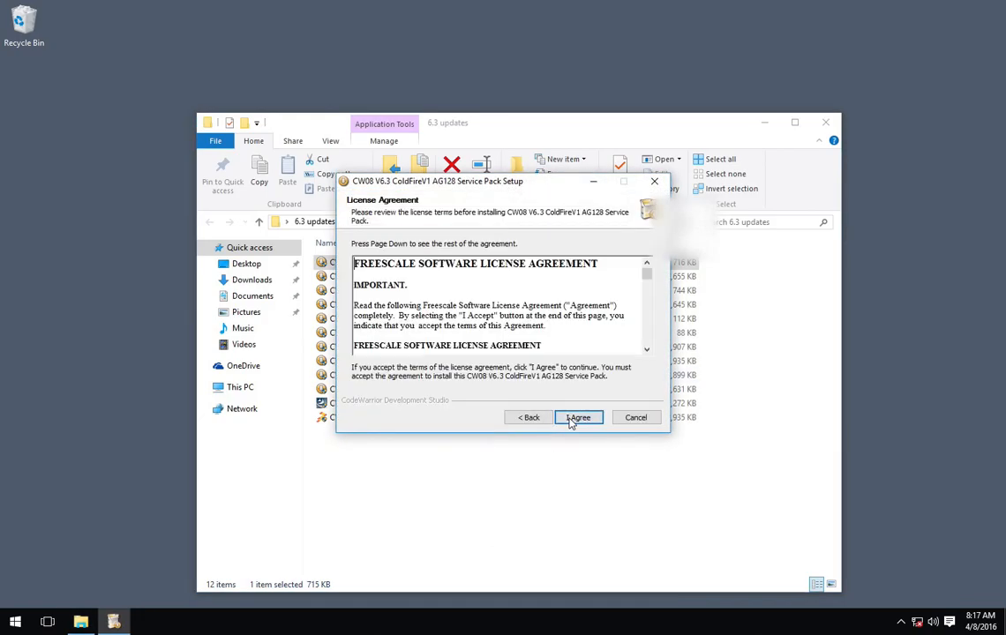
pyautogui.click(579, 416)
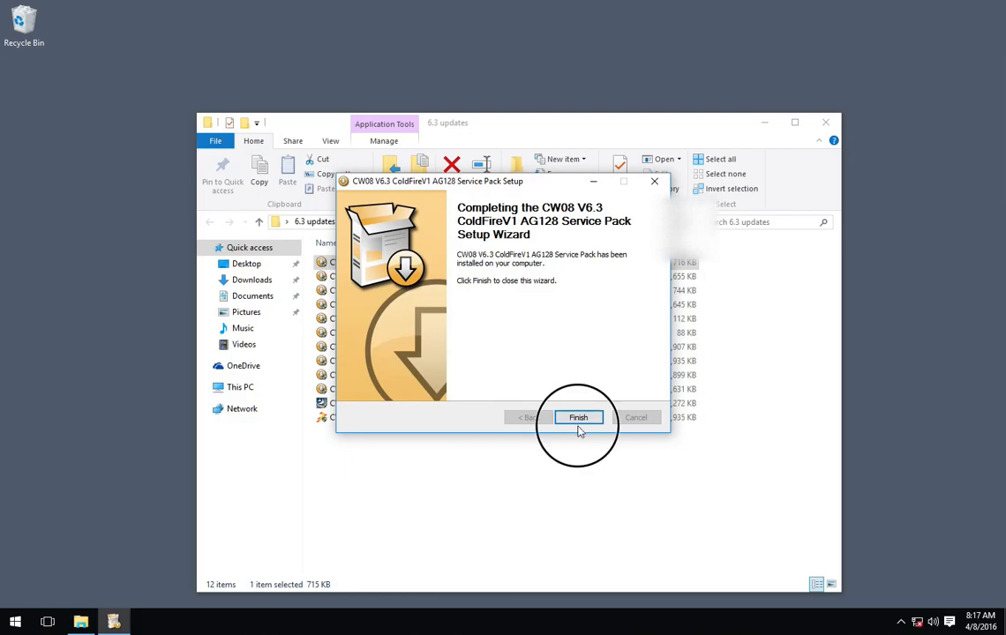
# Install the ColdFireV1 EM256/EM128 service pack, continuing despite the missing Processor Expert warning
pyautogui.click(579, 416)
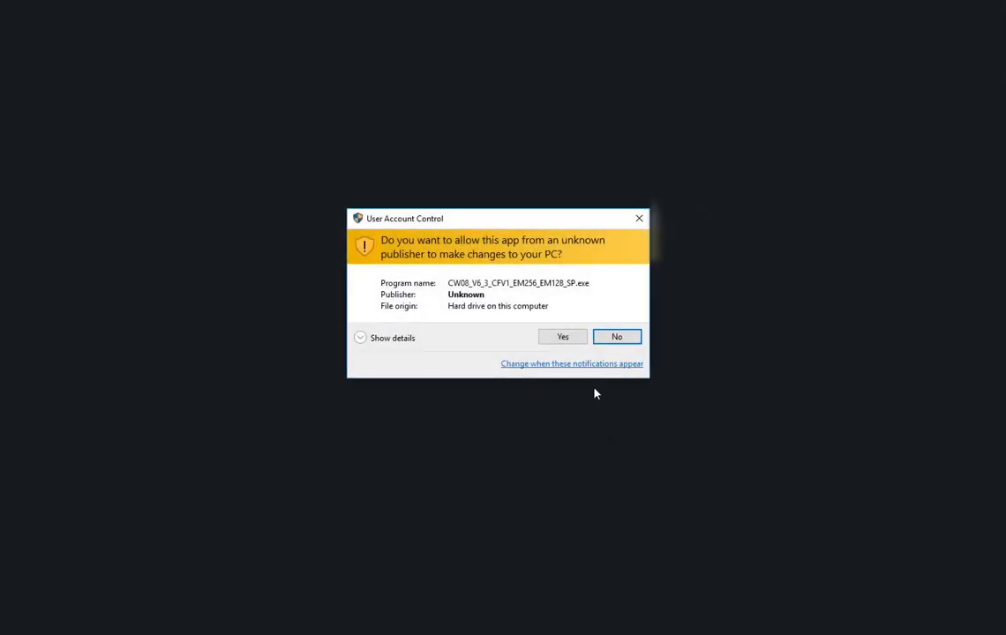
pyautogui.click(563, 335)
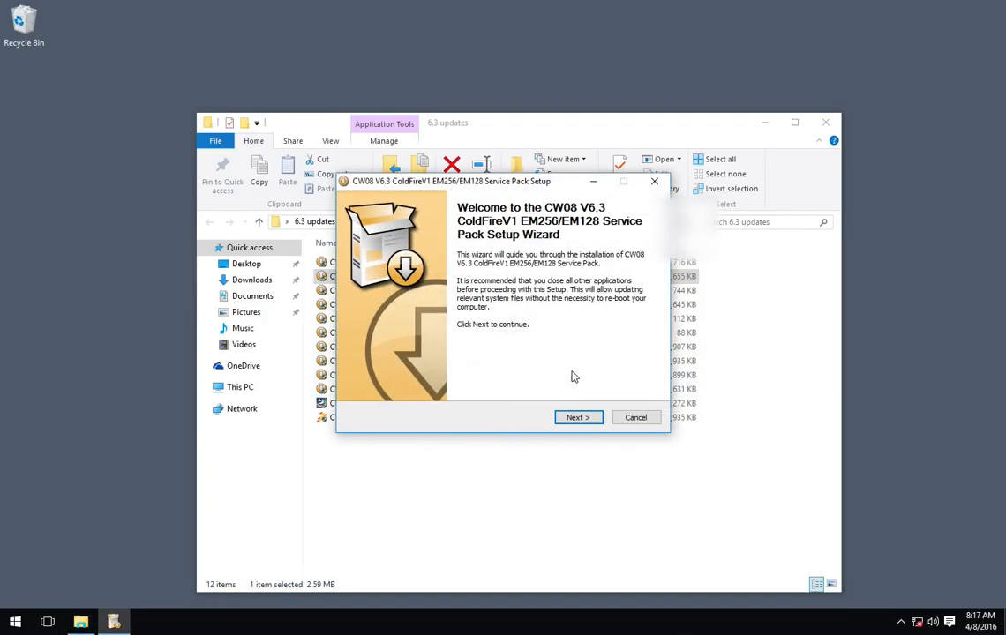
pyautogui.click(579, 416)
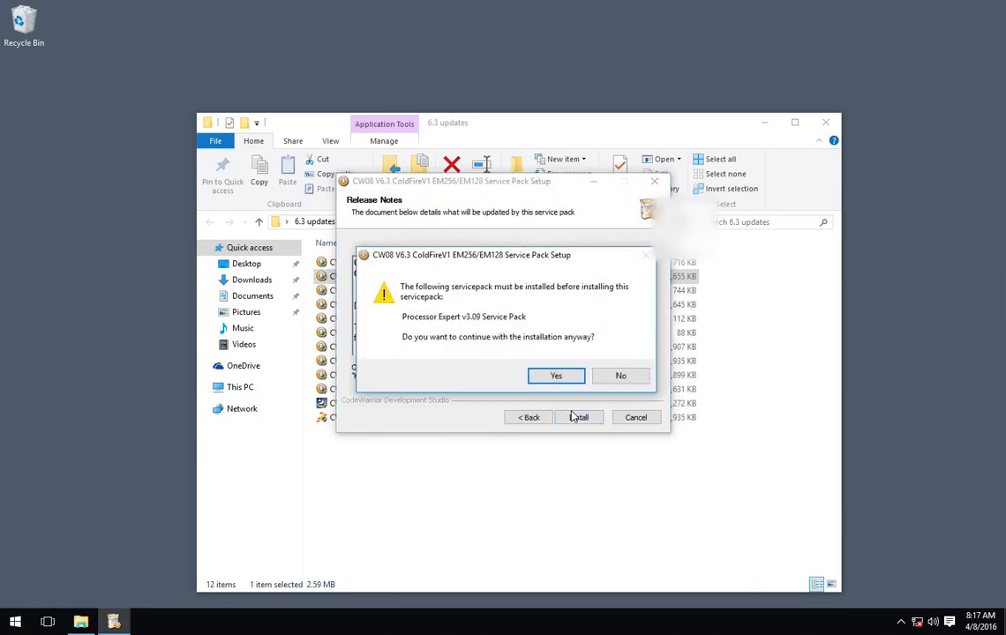
pyautogui.click(556, 375)
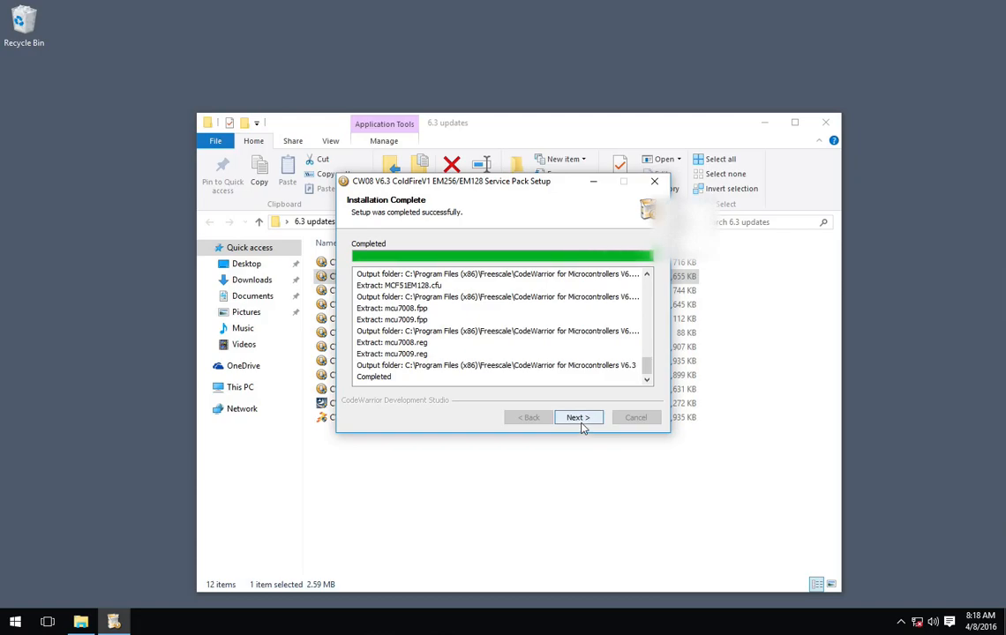
pyautogui.click(579, 417)
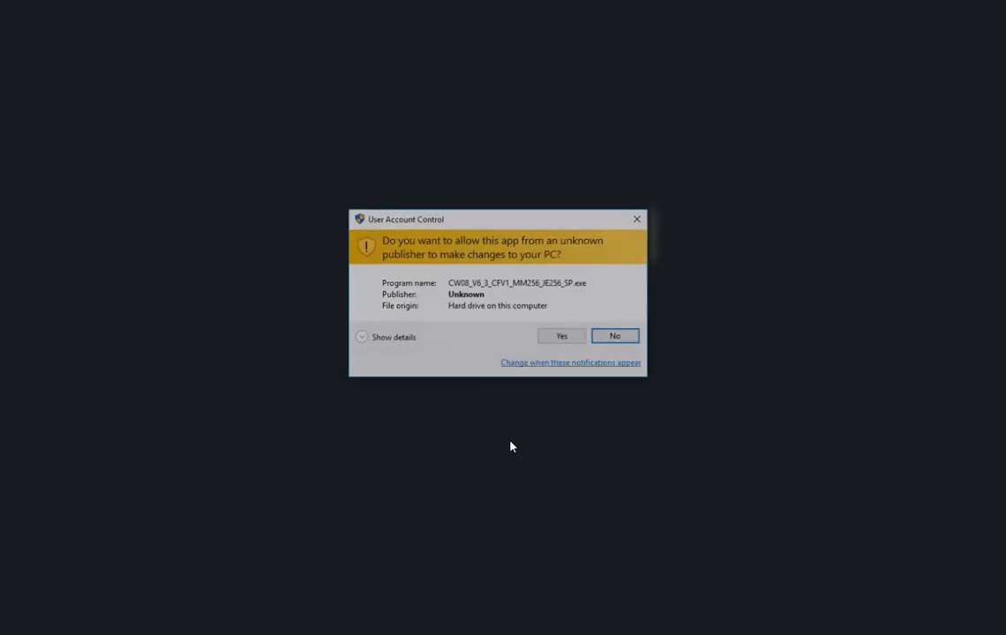
# Install the ColdFireV1 MM256/JE256 service pack into the default CodeWarrior folder past the Windows warning
pyautogui.click(562, 335)
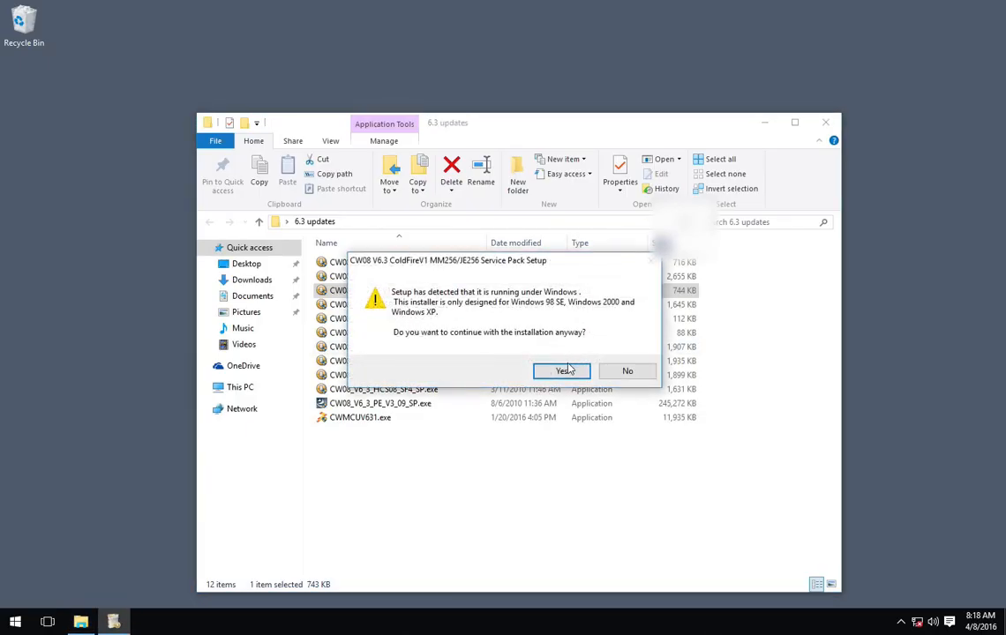
pyautogui.click(561, 370)
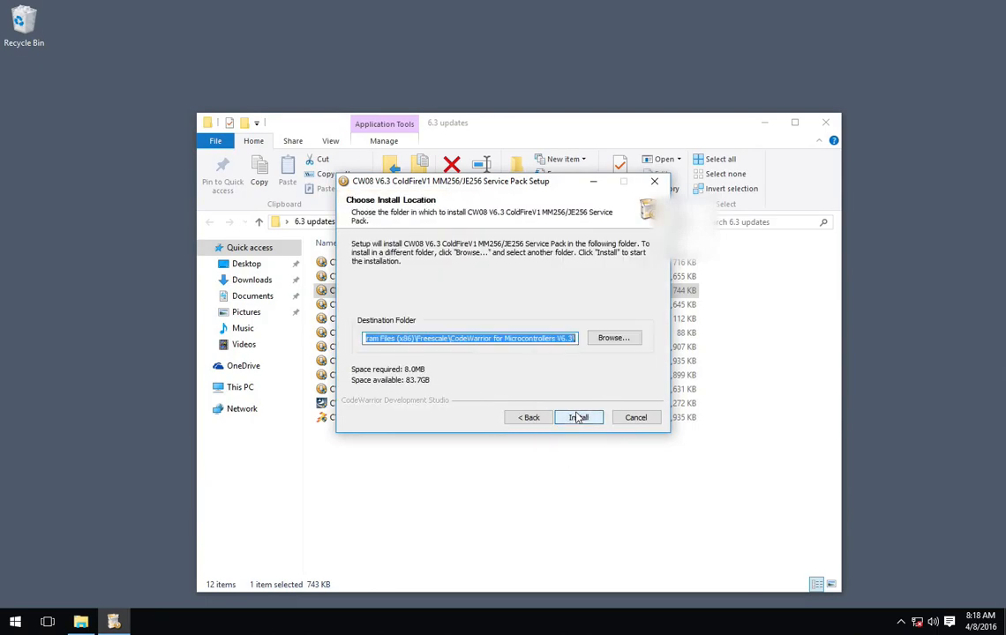
pyautogui.click(578, 416)
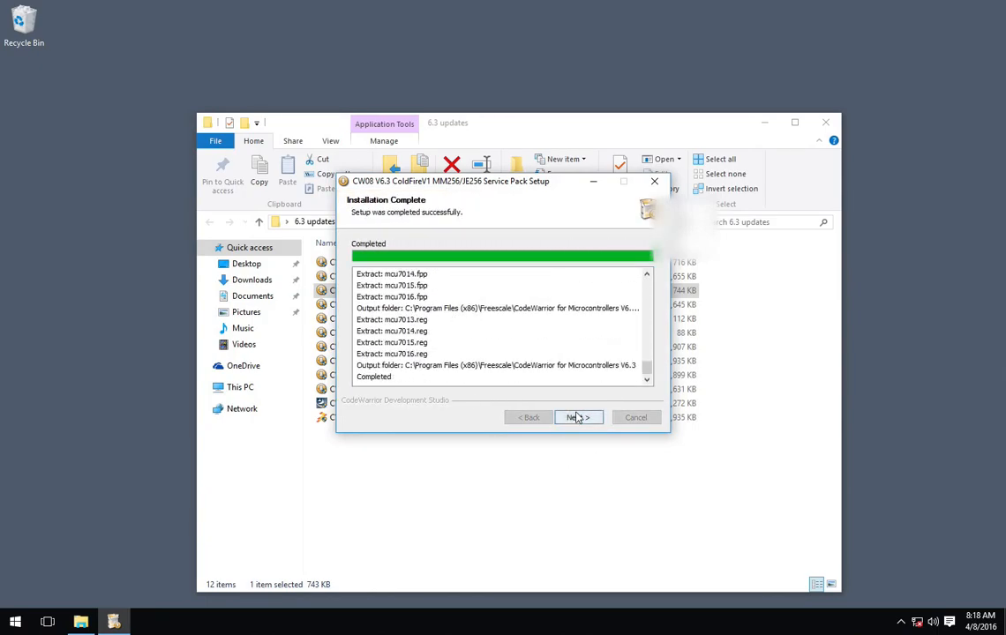
pyautogui.click(578, 416)
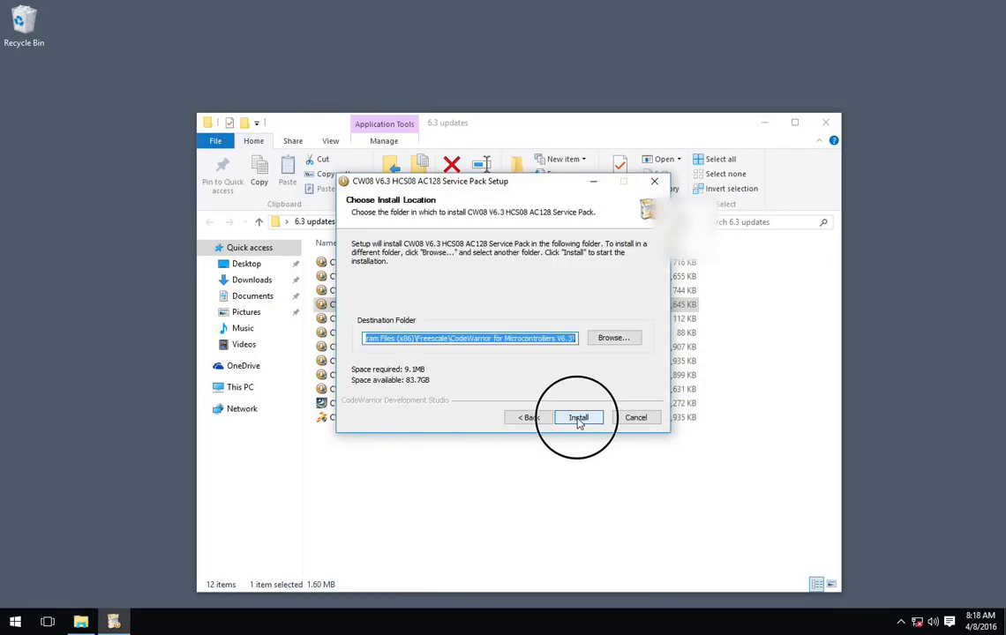
# Install the HCS08 AC128 service pack into the default folder and move past its completion page
pyautogui.click(579, 417)
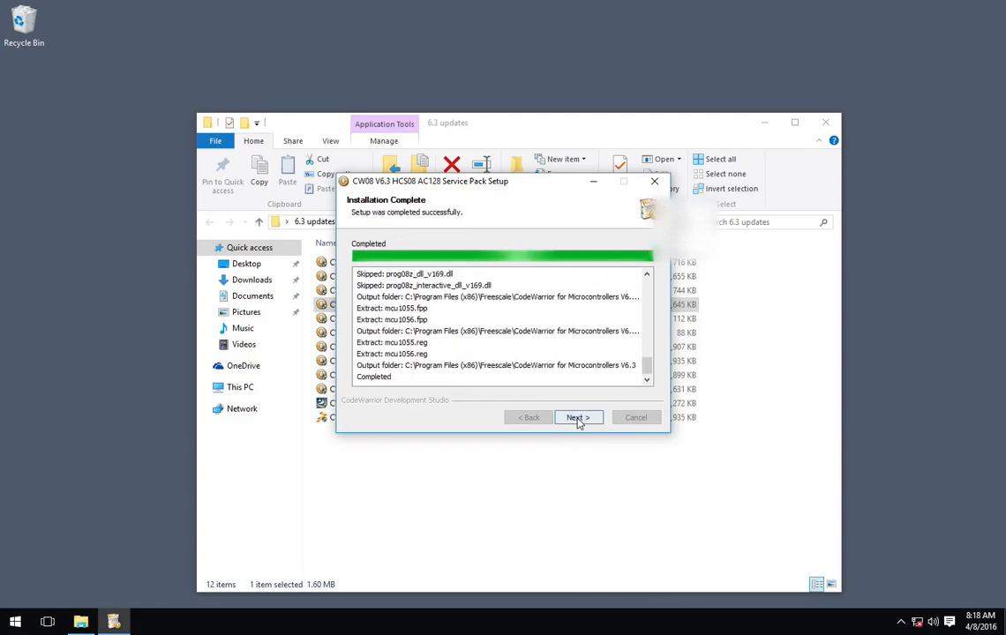
pyautogui.click(579, 416)
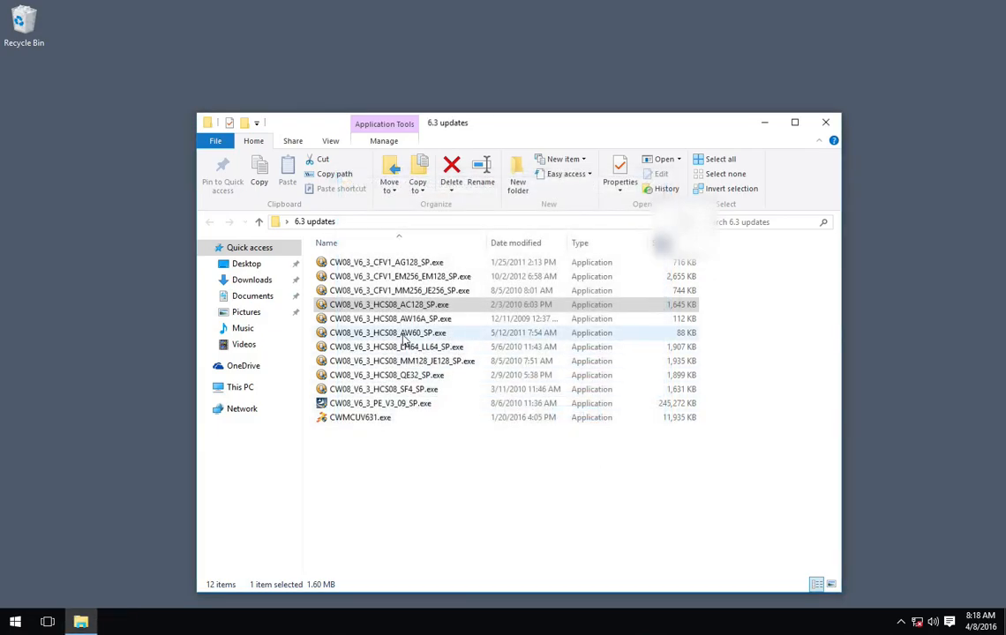
# Run CW08_V6_3_HCS08_AW16A_SP.exe, accept the license, and finish the AW16A installation
pyautogui.doubleClick(389, 317)
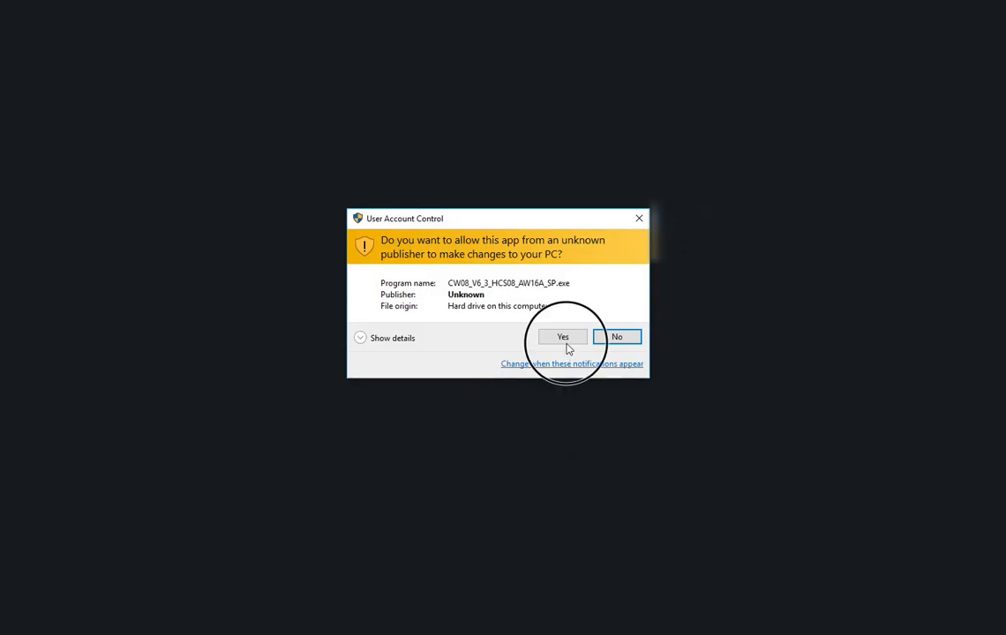
pyautogui.click(563, 337)
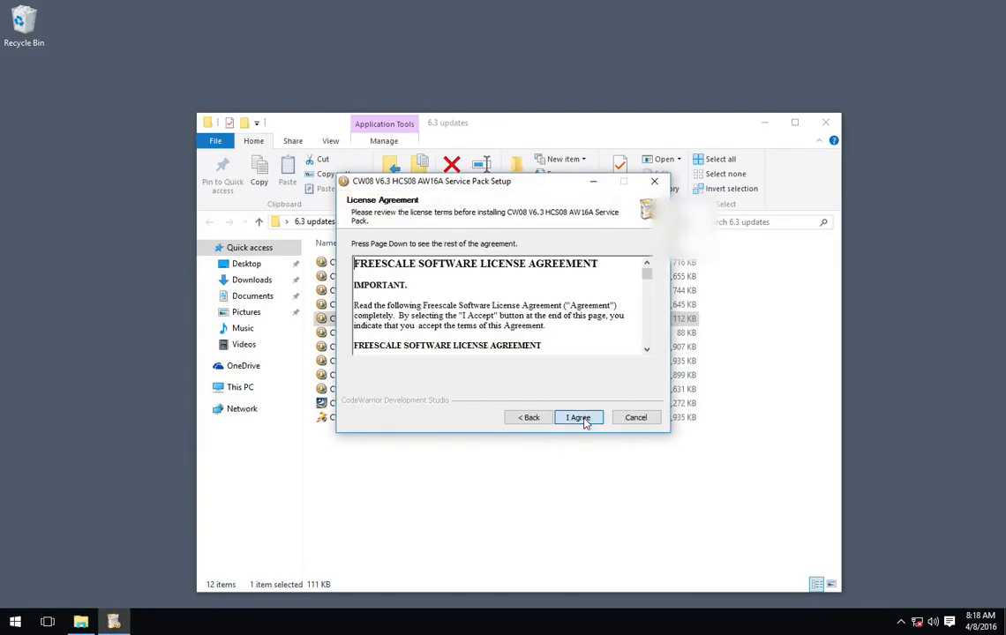
pyautogui.click(579, 416)
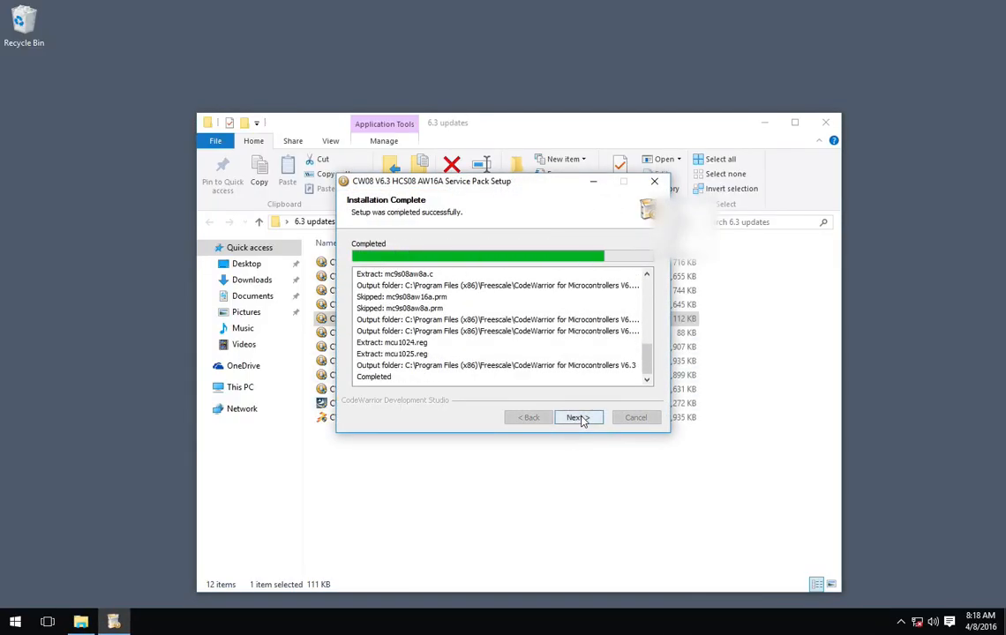
pyautogui.click(575, 417)
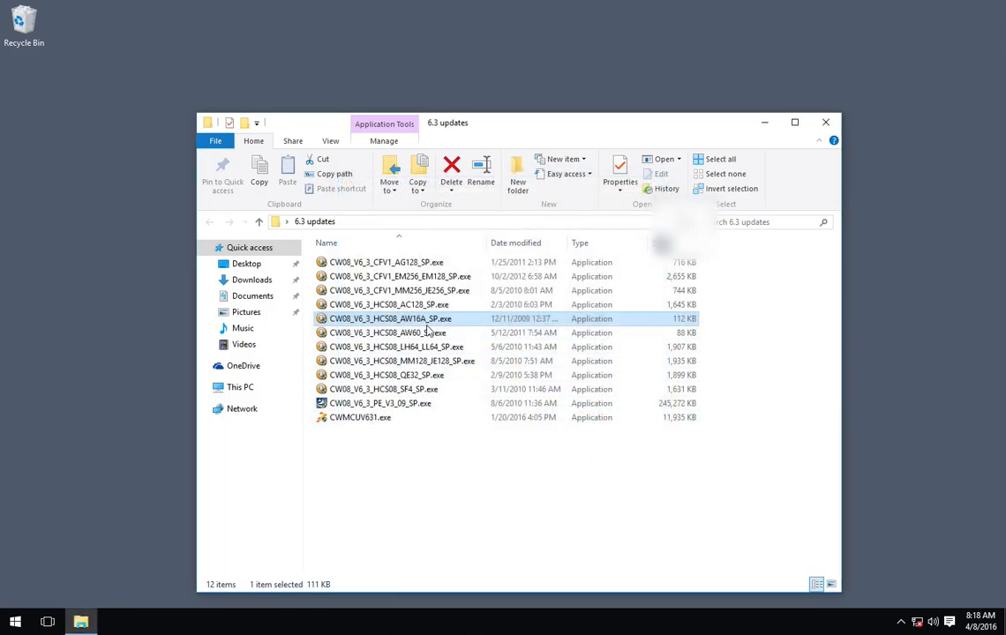
# Run CW08_V6_3_HCS08_AW60_SP.exe, accept the warning and license, and install into the default folder
pyautogui.doubleClick(388, 318)
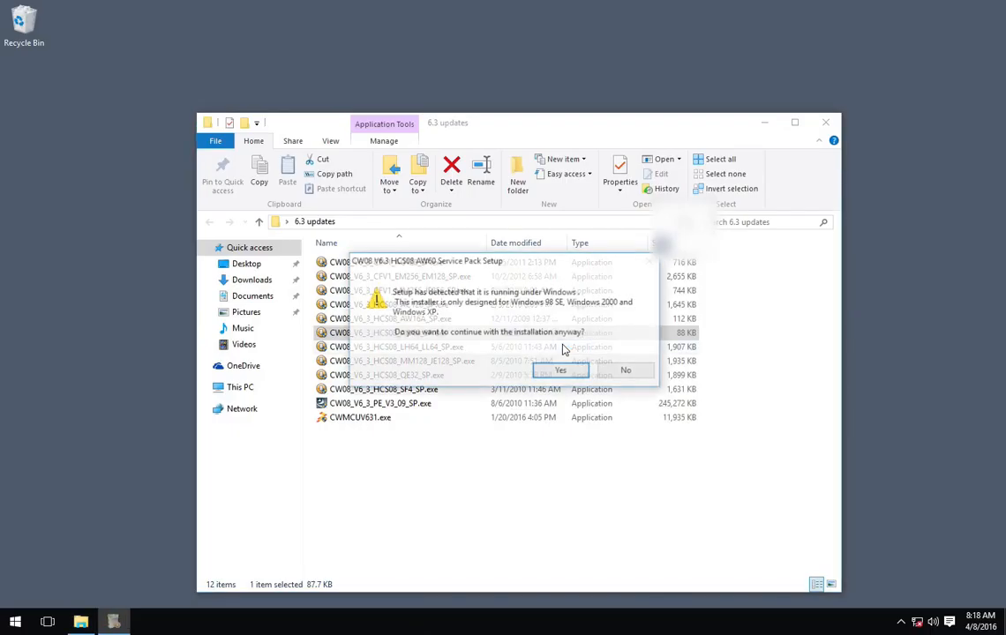
pyautogui.click(561, 370)
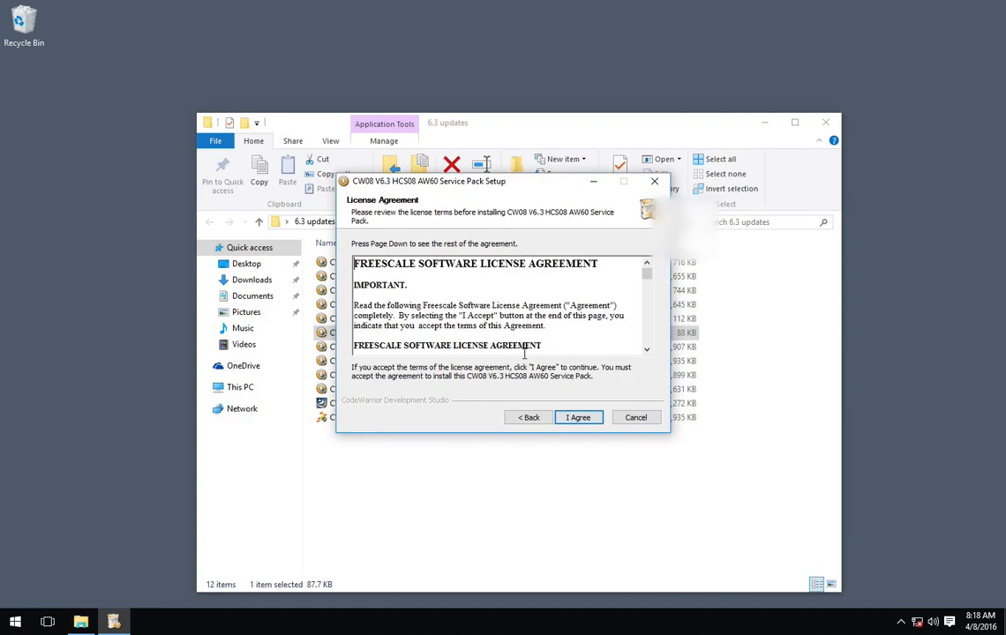
pyautogui.click(579, 416)
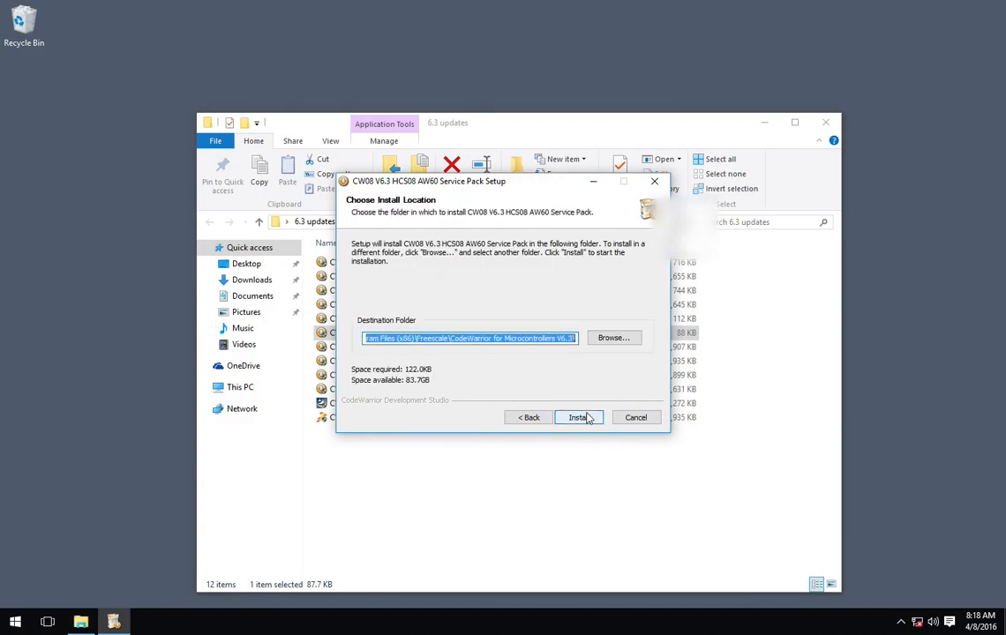
pyautogui.click(579, 417)
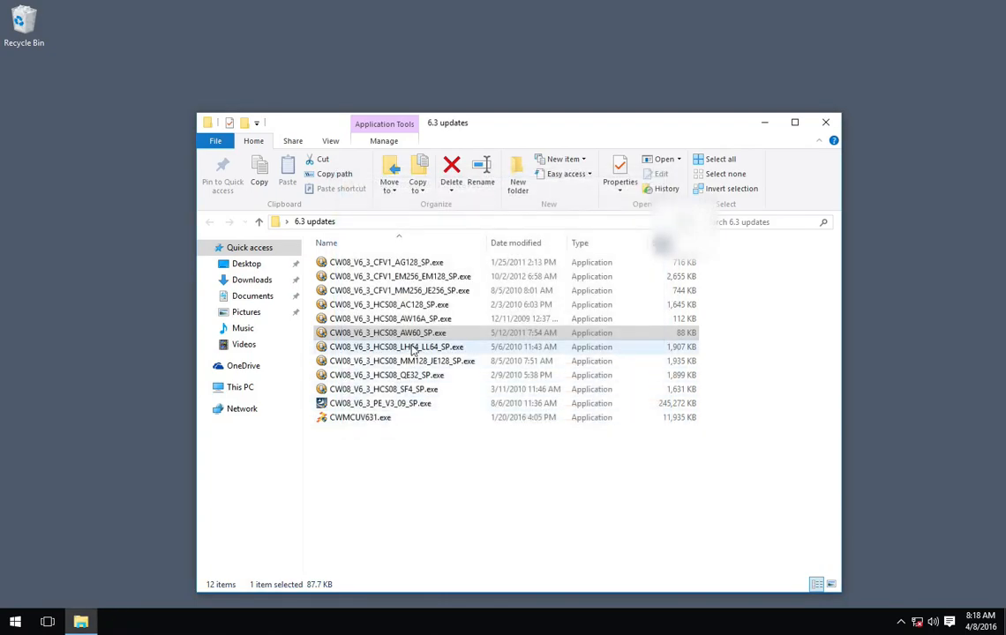
# Run the LH64/LL64 service pack installer through warning, license and install, then close the wizard
pyautogui.doubleClick(395, 346)
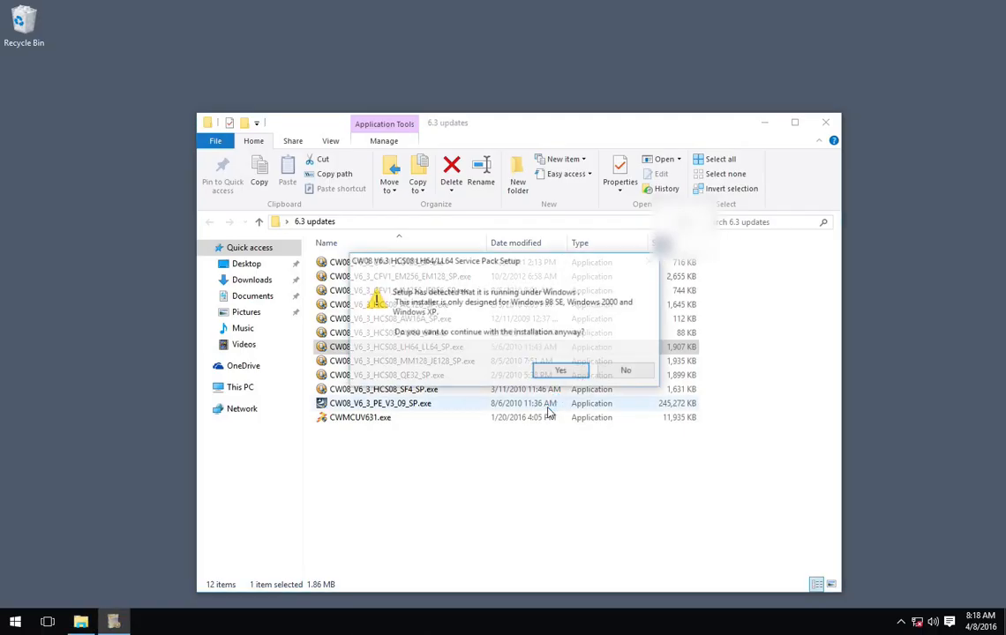
pyautogui.click(561, 371)
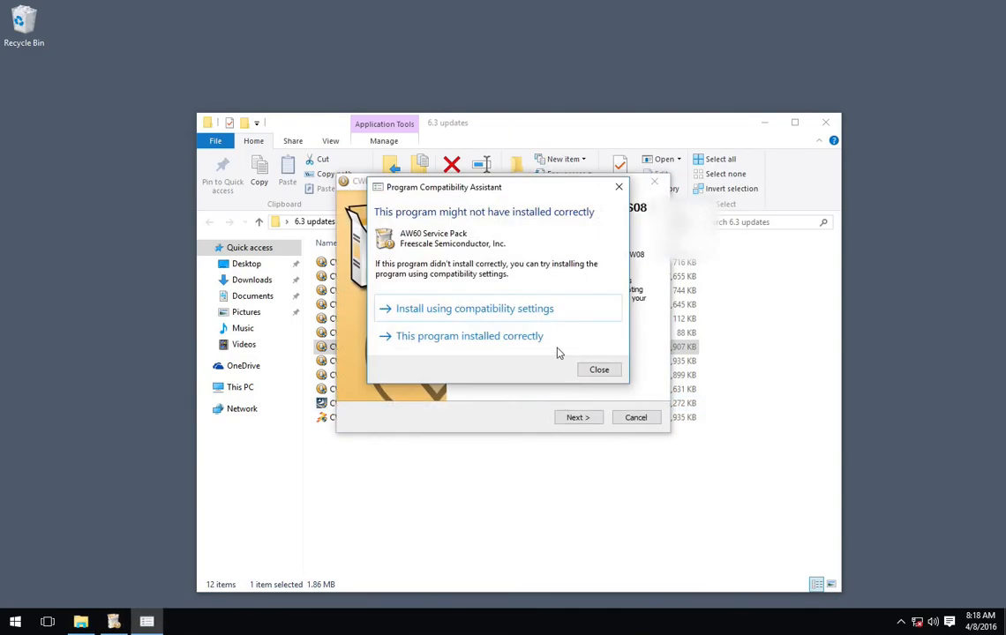
pyautogui.click(469, 335)
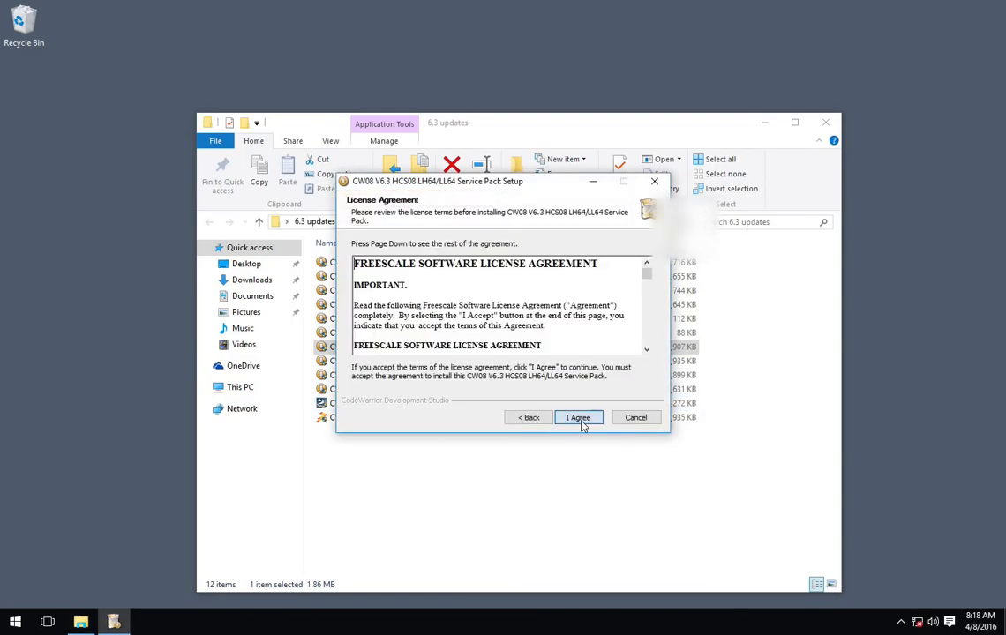
pyautogui.click(579, 417)
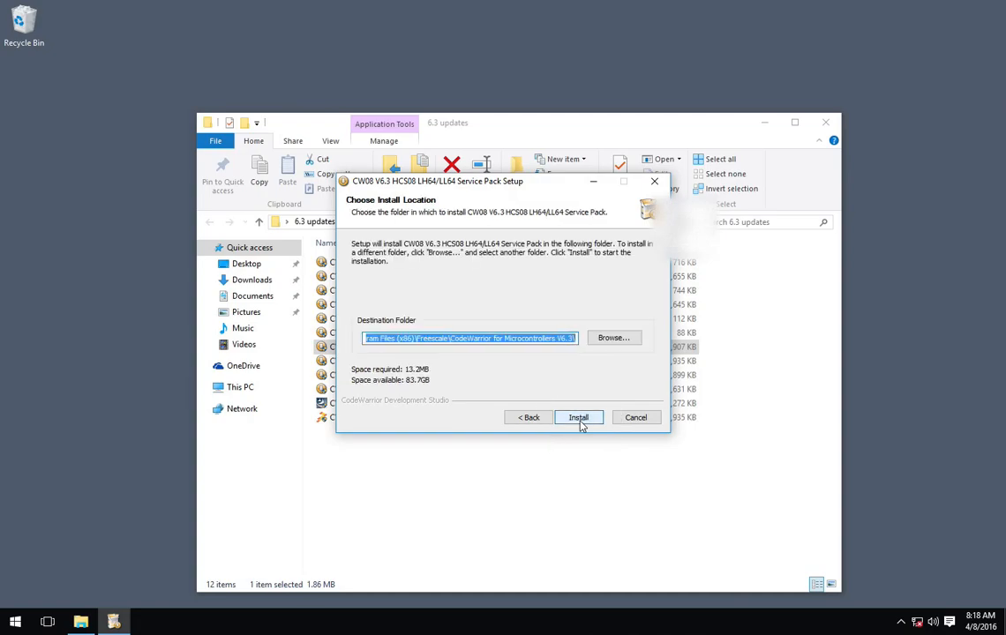
pyautogui.click(579, 416)
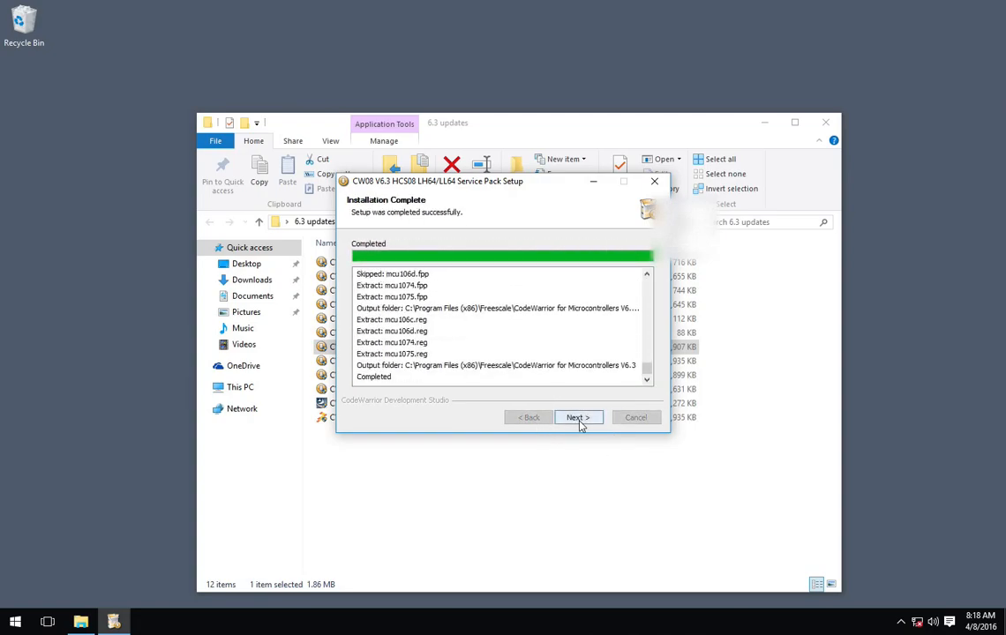
pyautogui.click(579, 416)
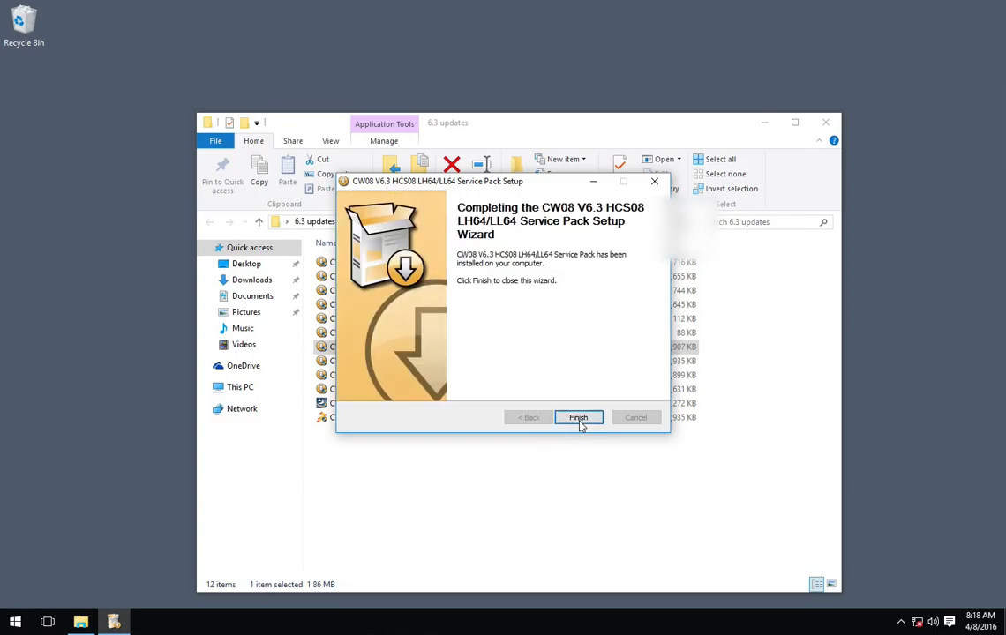
pyautogui.click(579, 416)
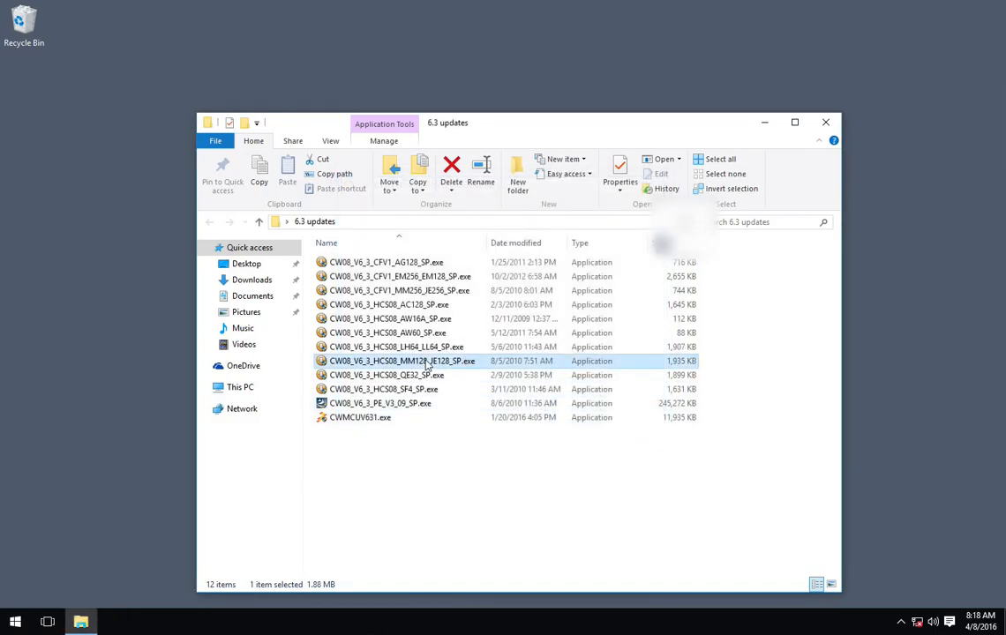
# Install the HCS08 MM128/JE128 service pack despite the Windows and Processor Expert warnings, then close the wizard
pyautogui.doubleClick(403, 360)
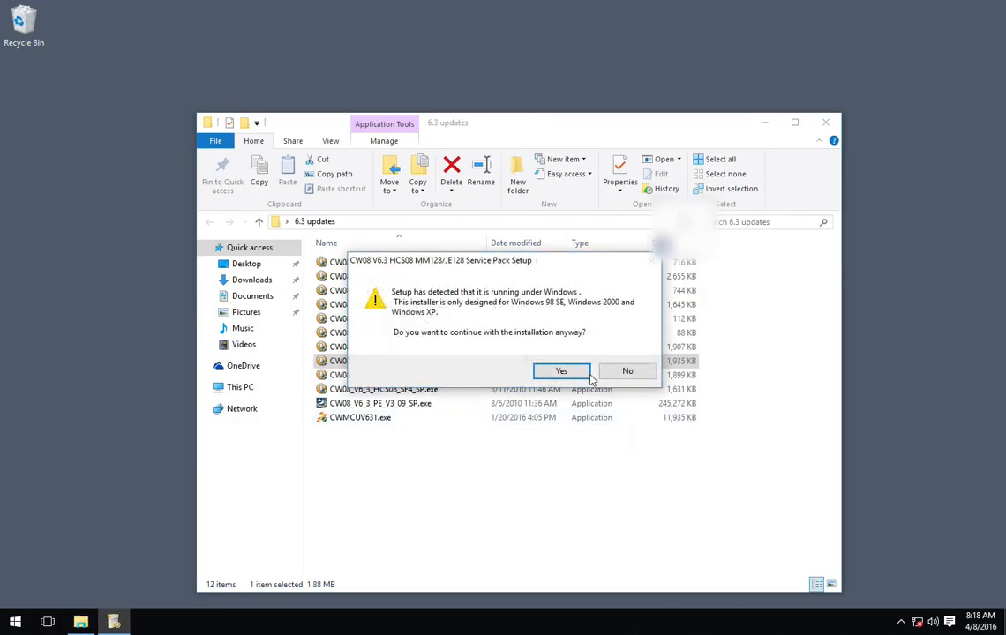
pyautogui.click(561, 370)
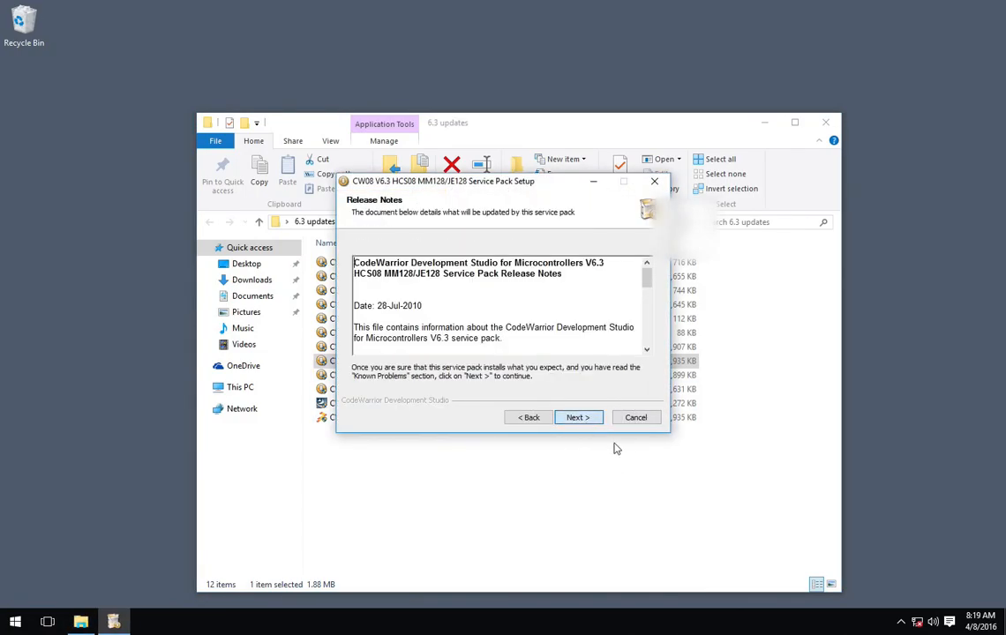
pyautogui.click(579, 416)
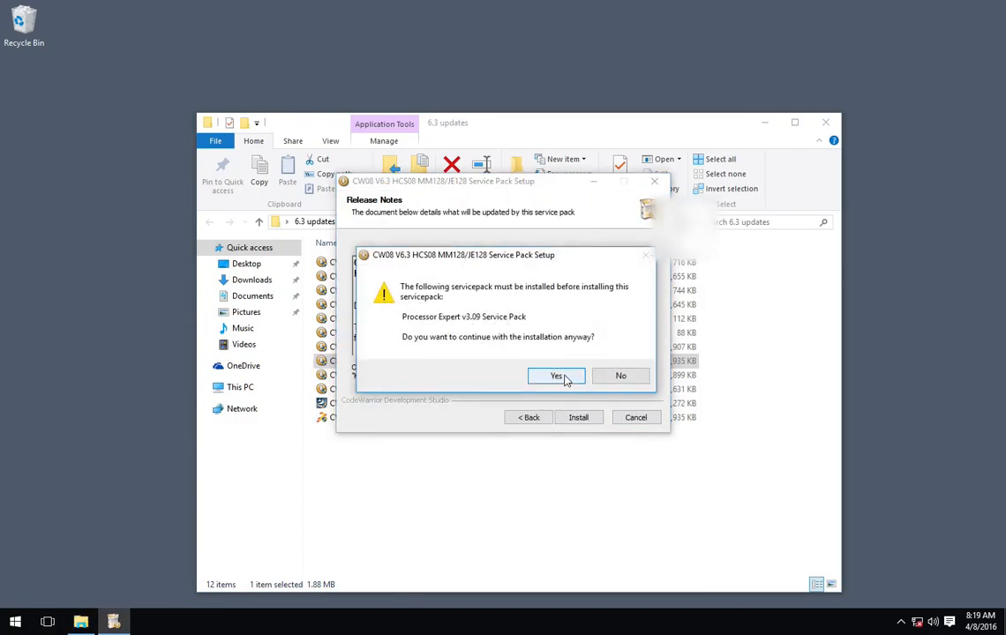
pyautogui.click(554, 374)
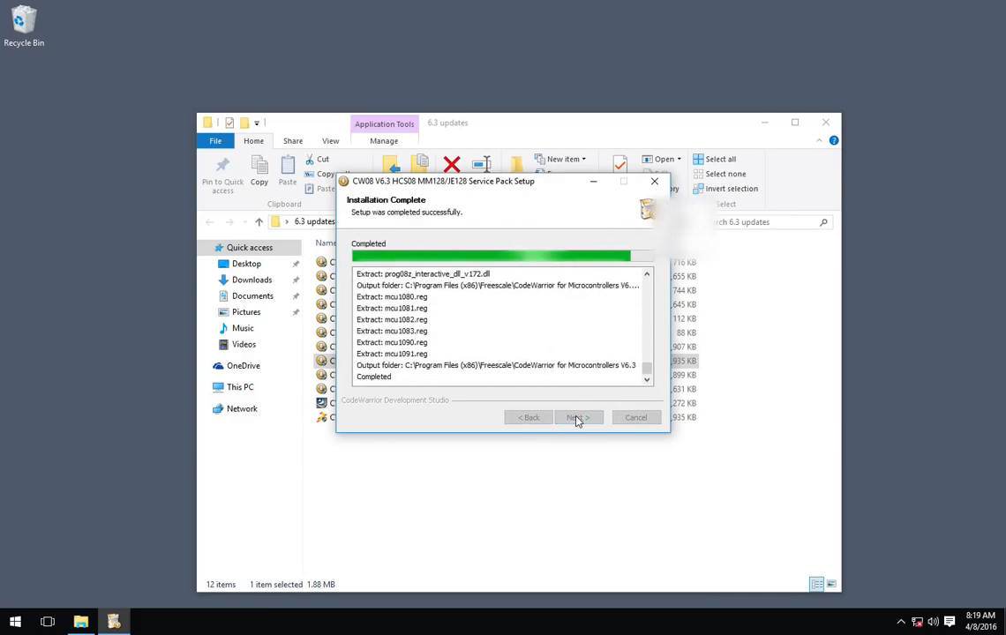
pyautogui.click(578, 416)
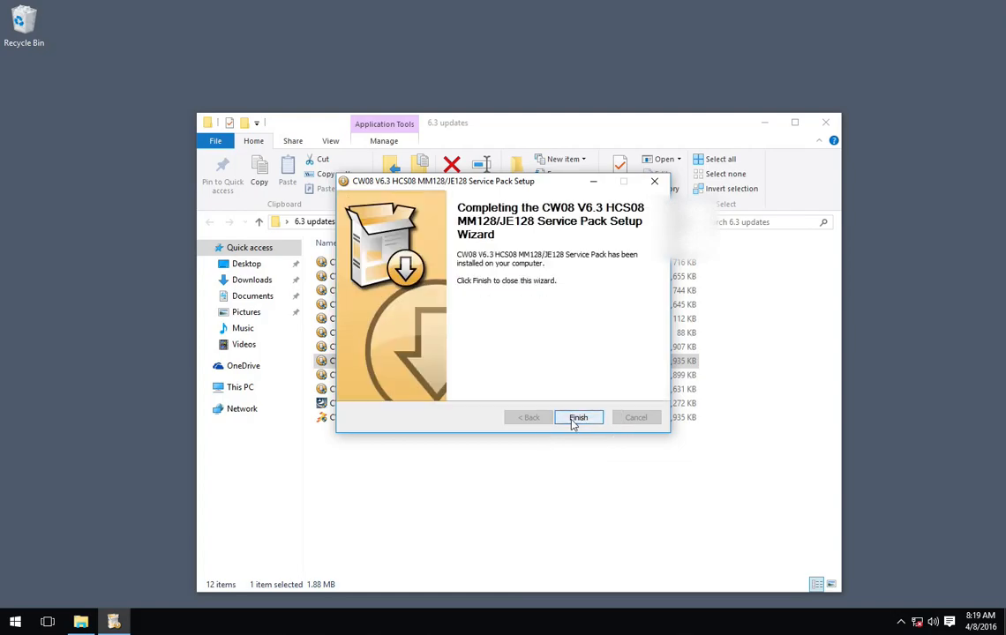
pyautogui.click(579, 417)
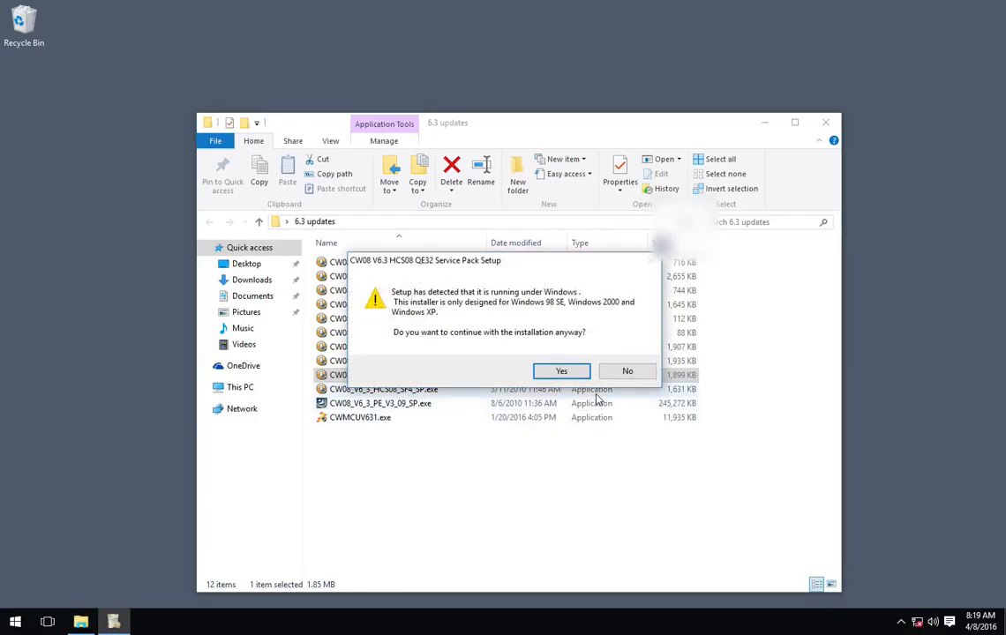
# Install the HCS08 QE32 service pack, accepting the license despite the Windows version warning
pyautogui.click(561, 371)
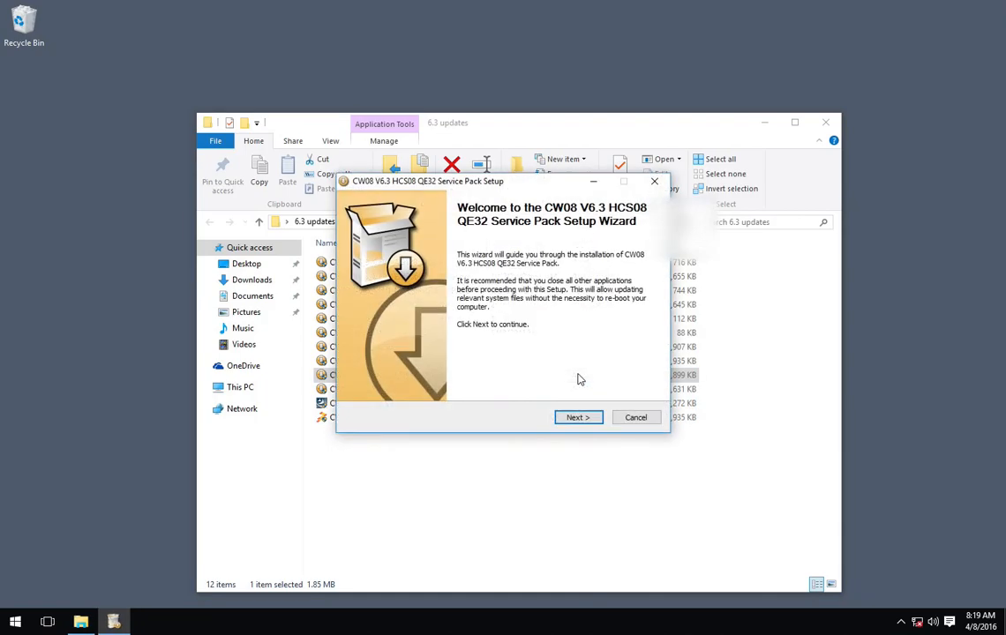
pyautogui.click(579, 417)
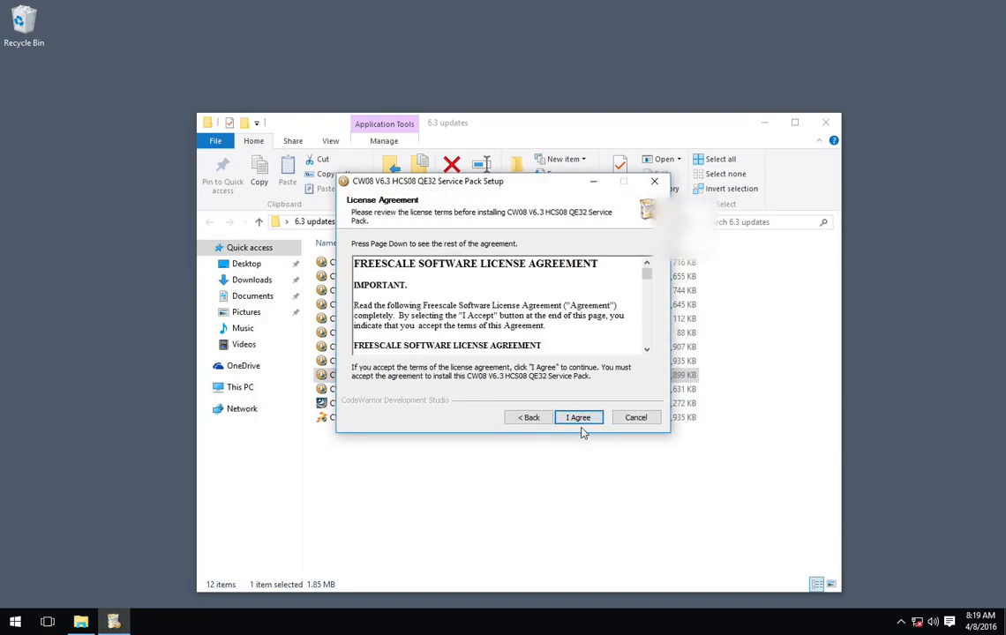
pyautogui.click(579, 417)
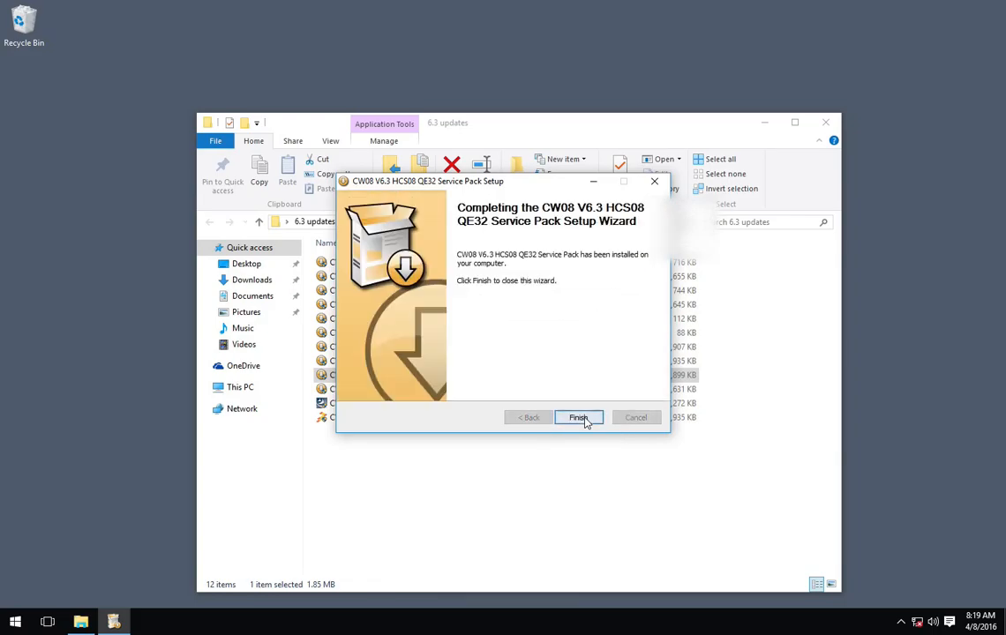
pyautogui.click(579, 417)
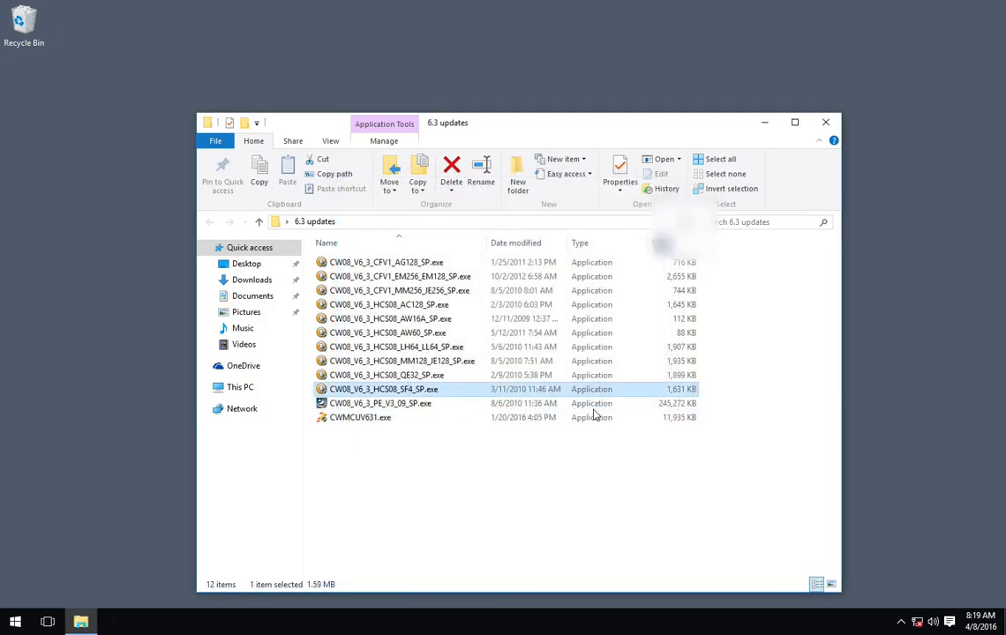
# Install the HCS08 SF4 service pack from the updates folder and close its finished wizard
pyautogui.doubleClick(383, 390)
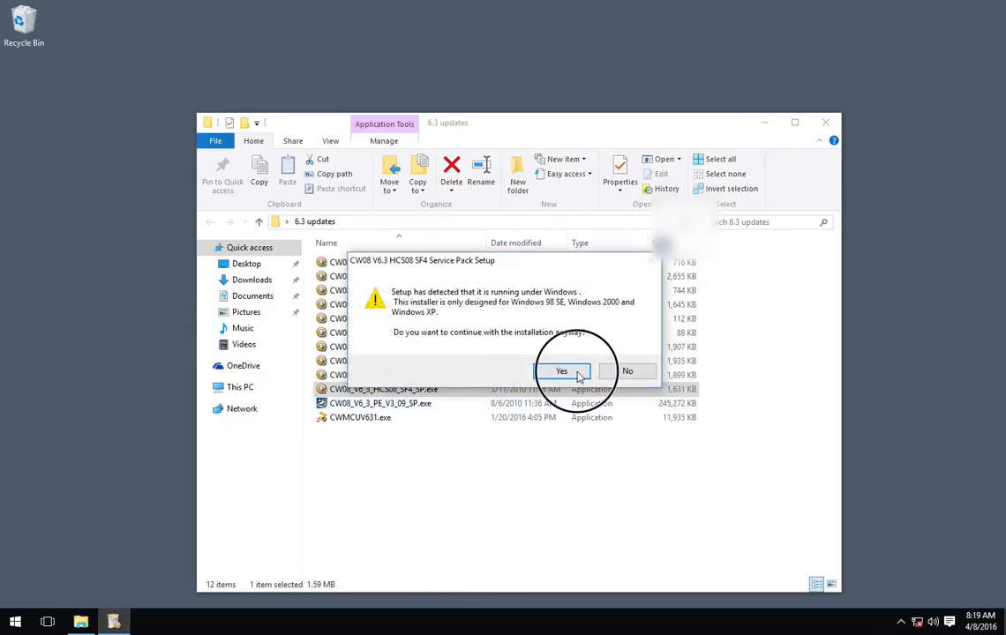
pyautogui.click(561, 370)
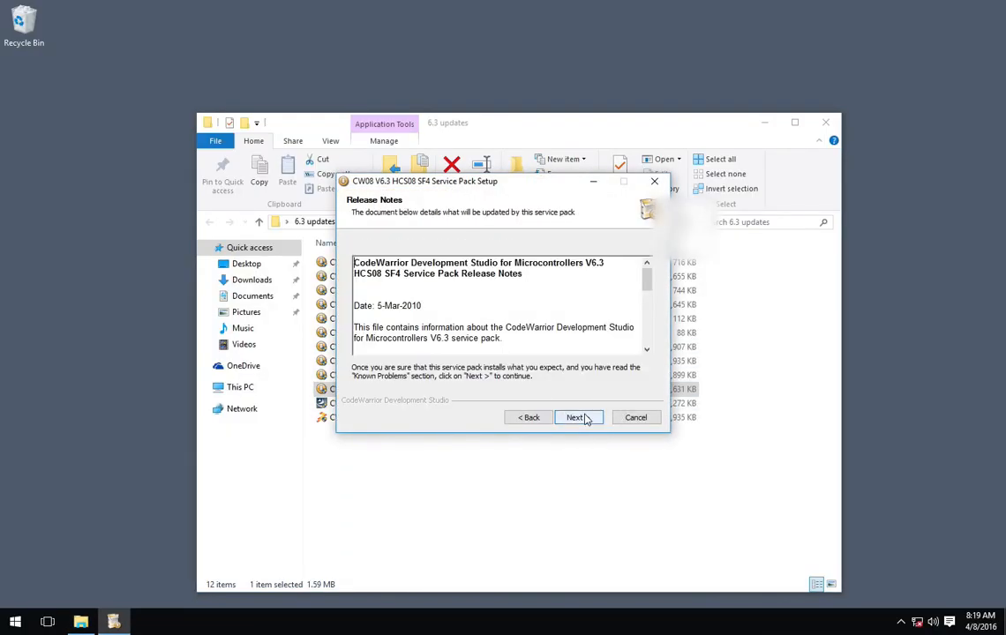
pyautogui.click(575, 417)
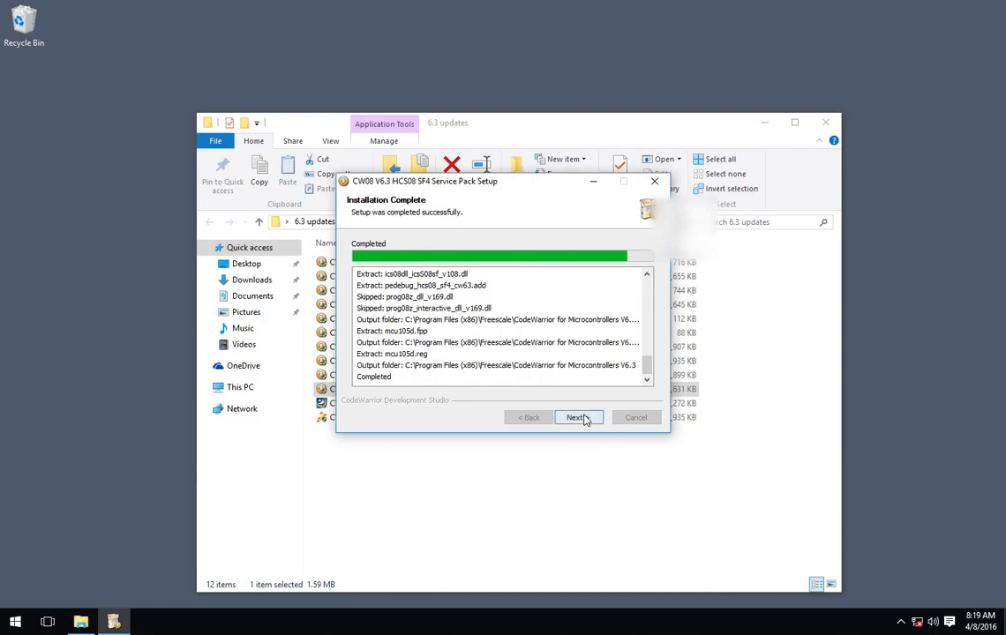
pyautogui.click(575, 417)
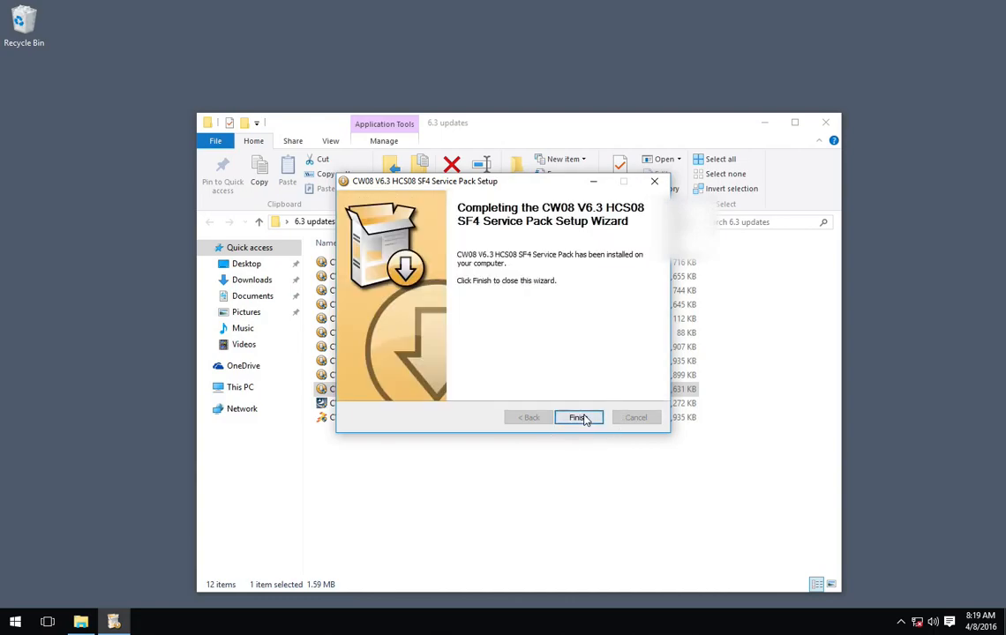
pyautogui.click(578, 417)
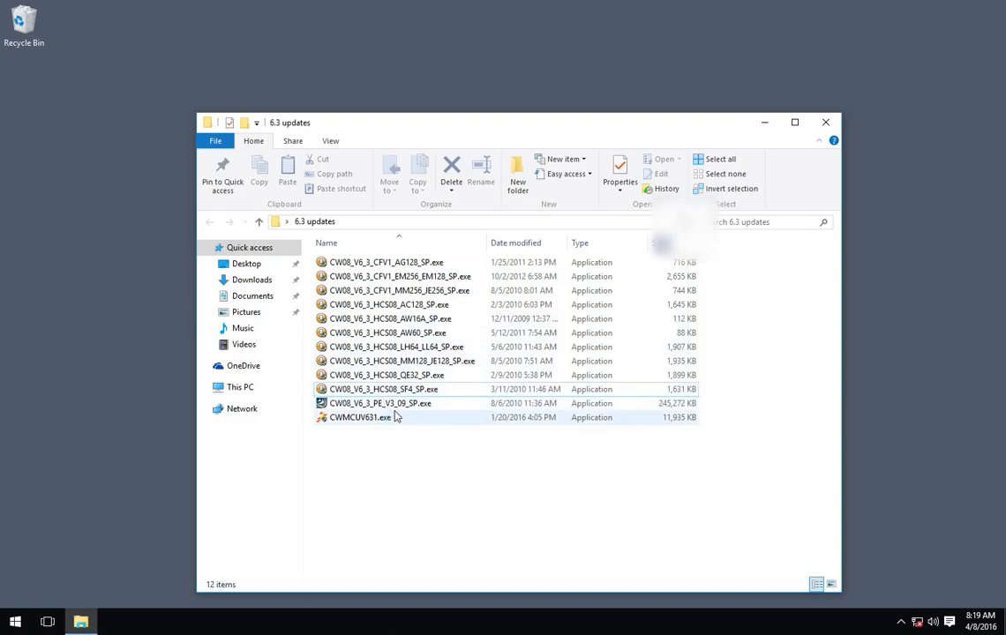
pyautogui.moveTo(397, 402)
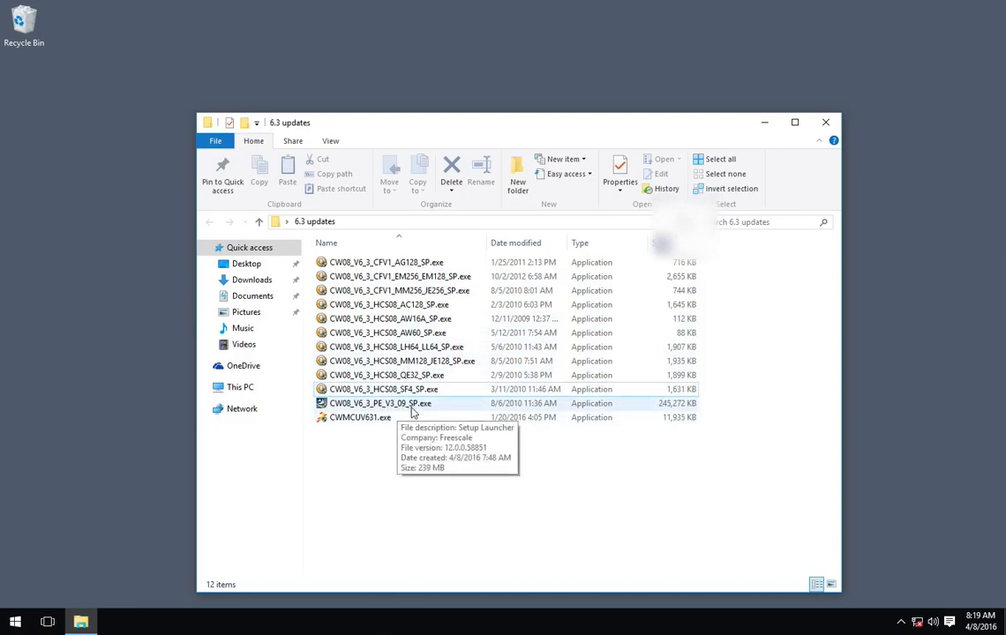
pyautogui.moveTo(421, 318)
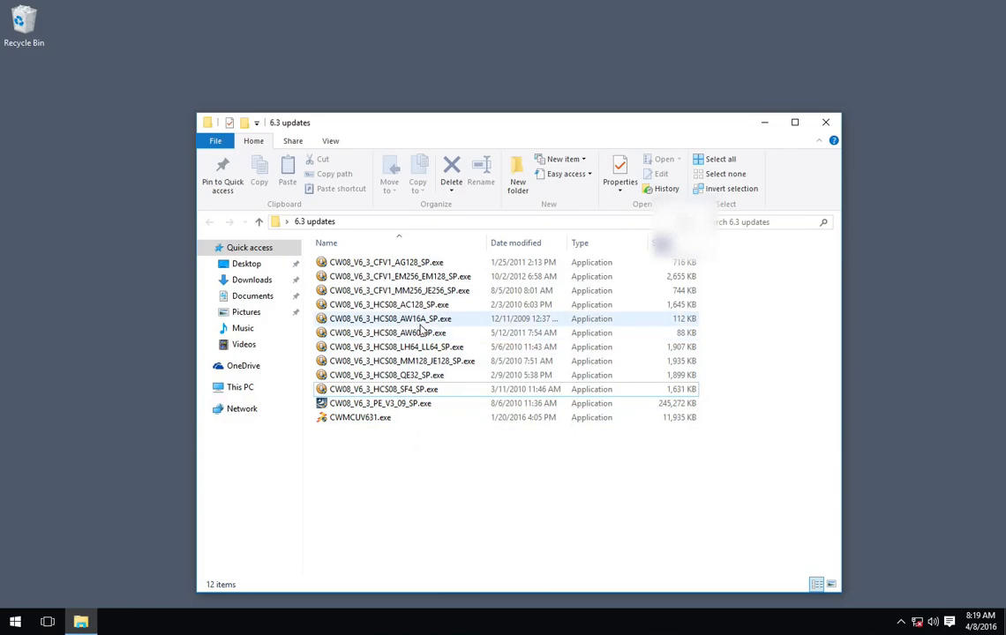
# Launch CW08_V6_3_PE_V3_09_SP.exe and allow it through the User Account Control prompt
pyautogui.click(379, 403)
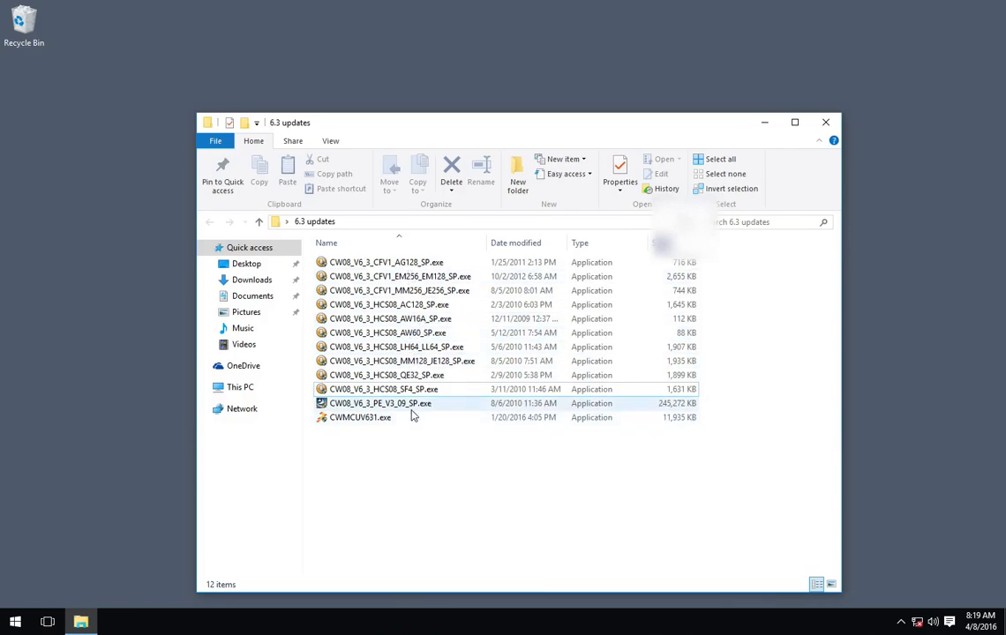
pyautogui.moveTo(402, 410)
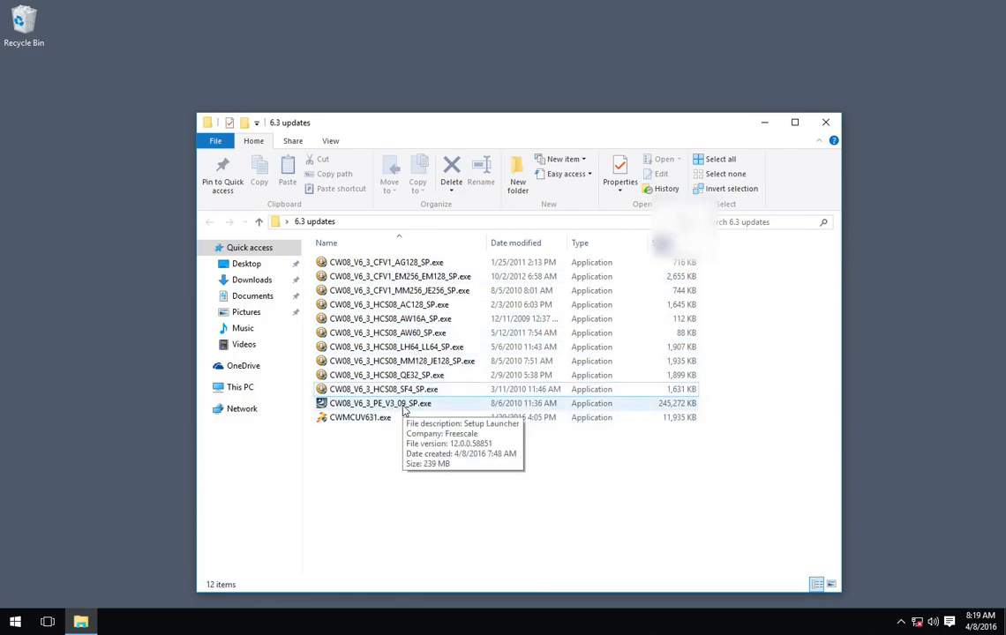
pyautogui.click(379, 403)
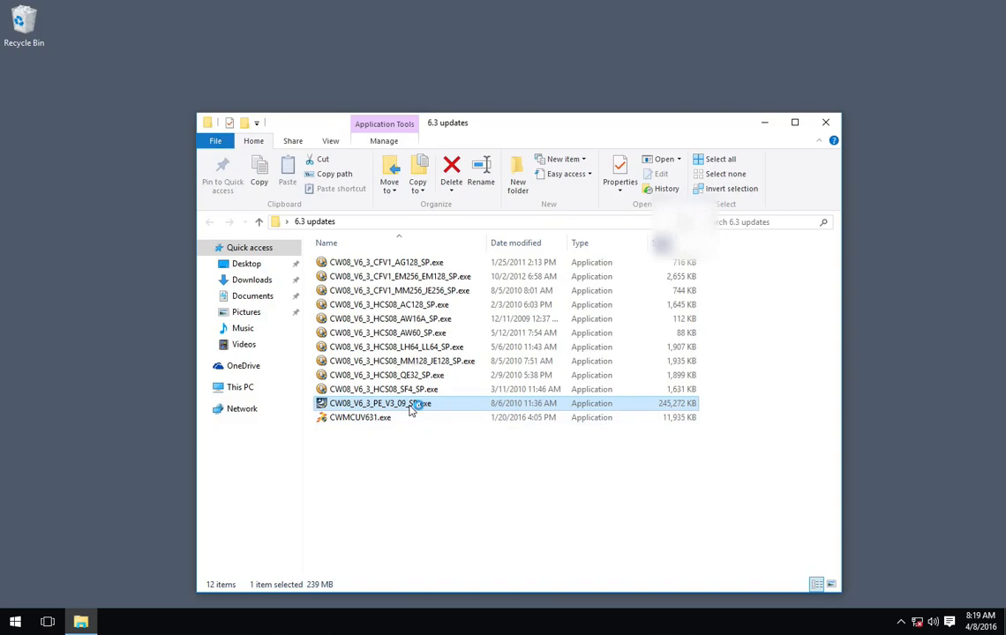
pyautogui.doubleClick(378, 402)
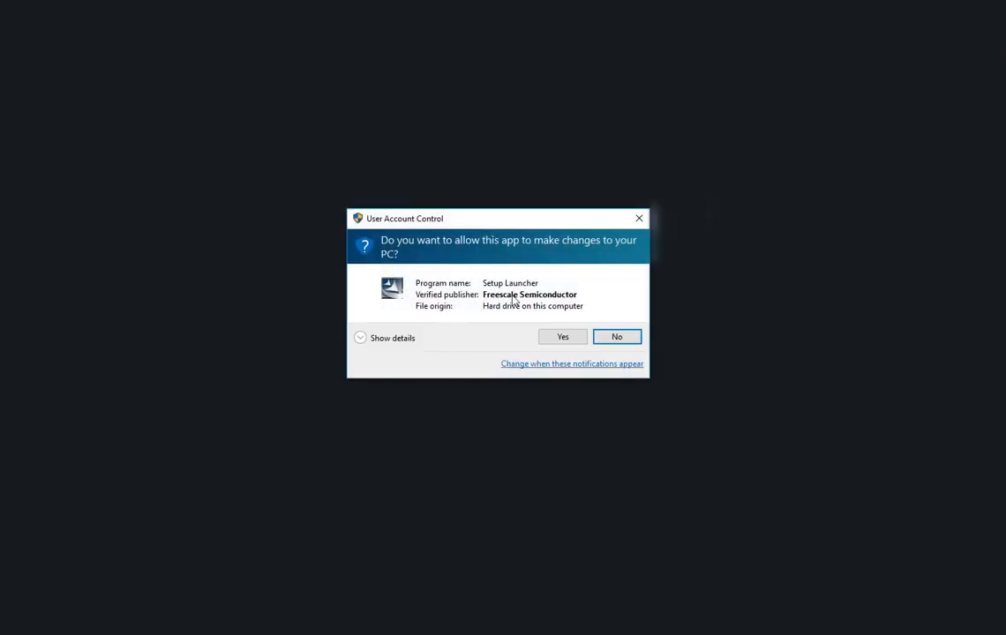
pyautogui.click(561, 335)
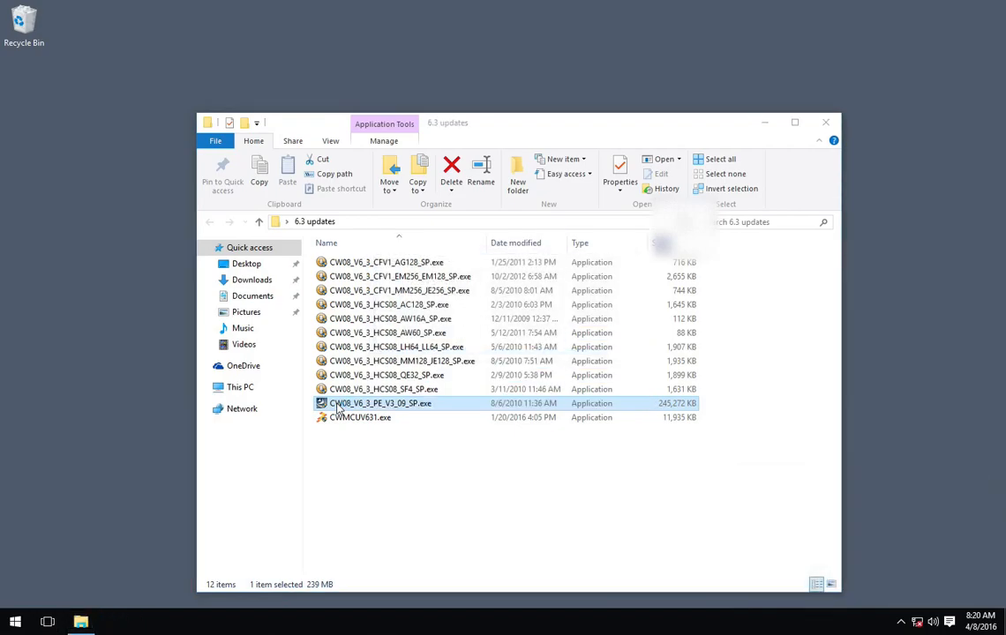
# Accept the Processor Expert V3.09 license, keep the existing CodeWarrior folder and start the update
pyautogui.doubleClick(381, 402)
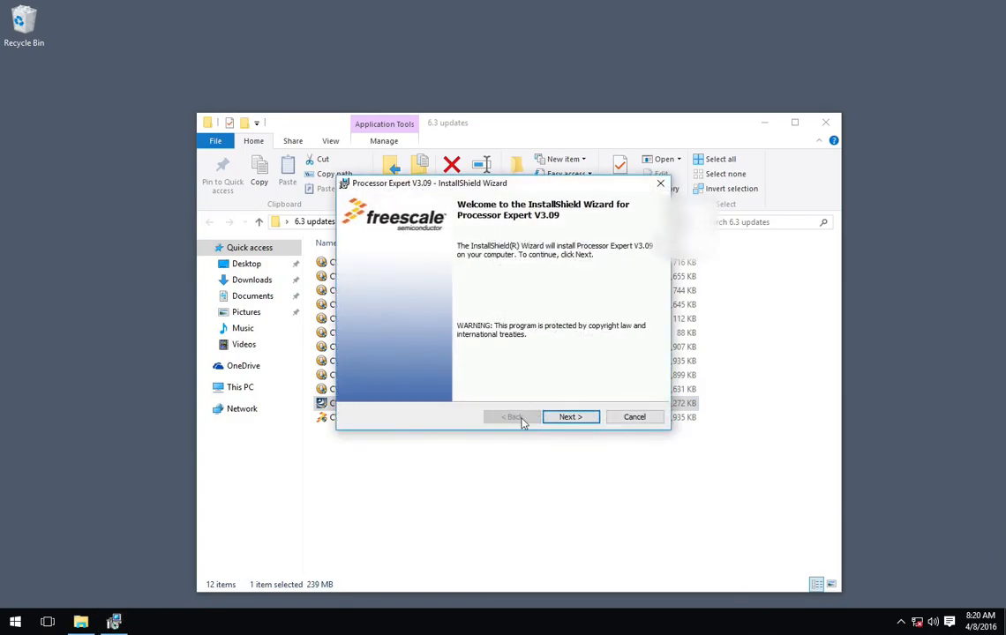
pyautogui.click(570, 417)
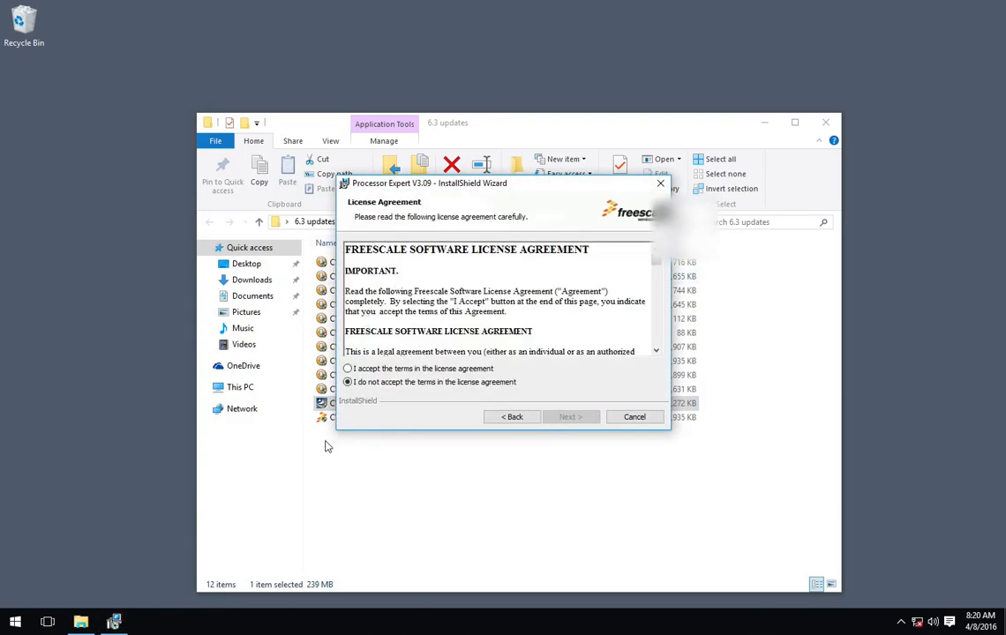
pyautogui.click(347, 369)
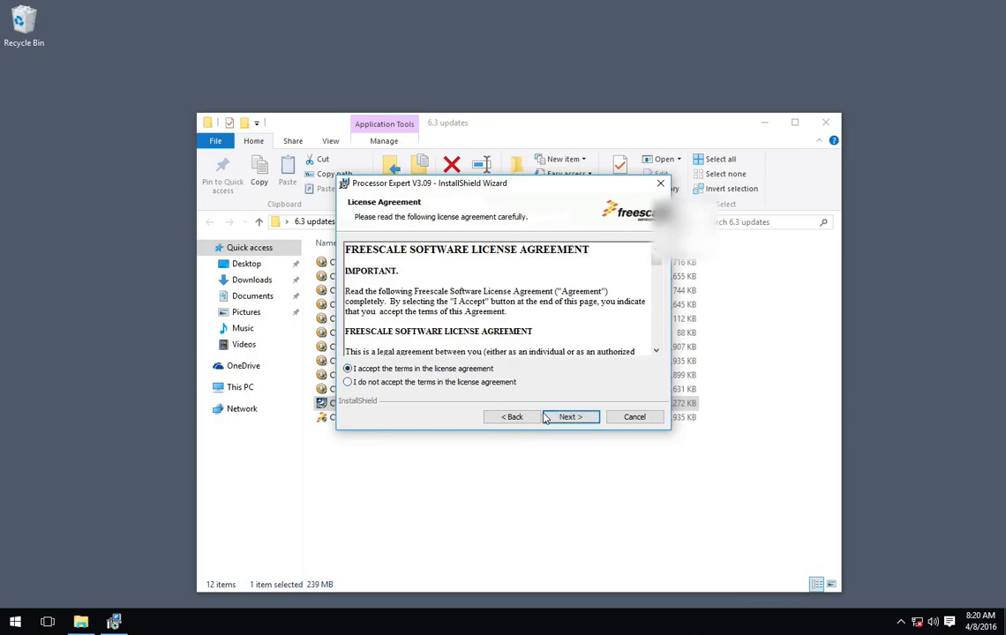
pyautogui.click(570, 416)
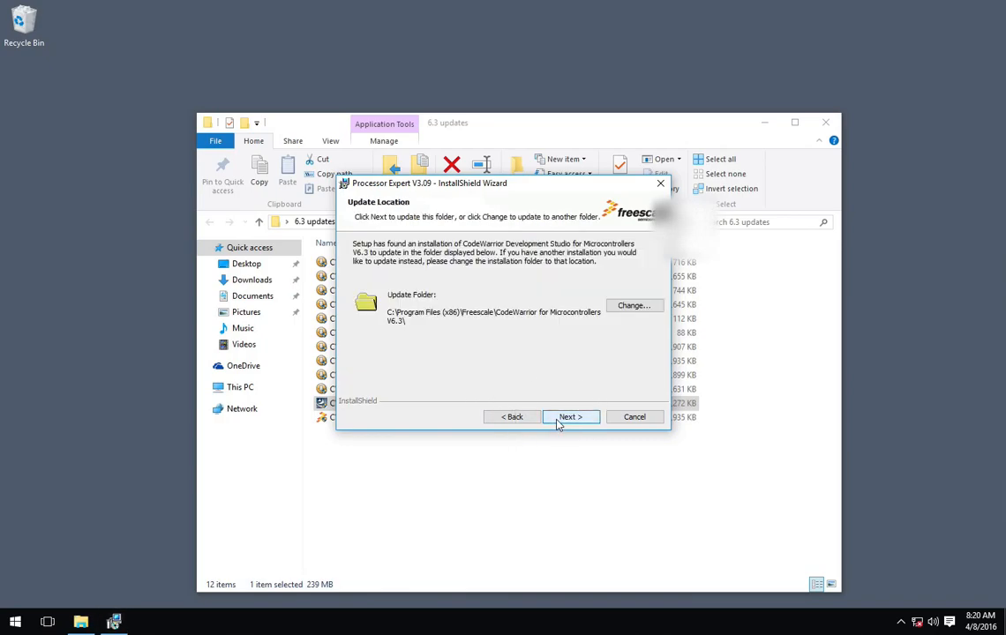
pyautogui.click(572, 416)
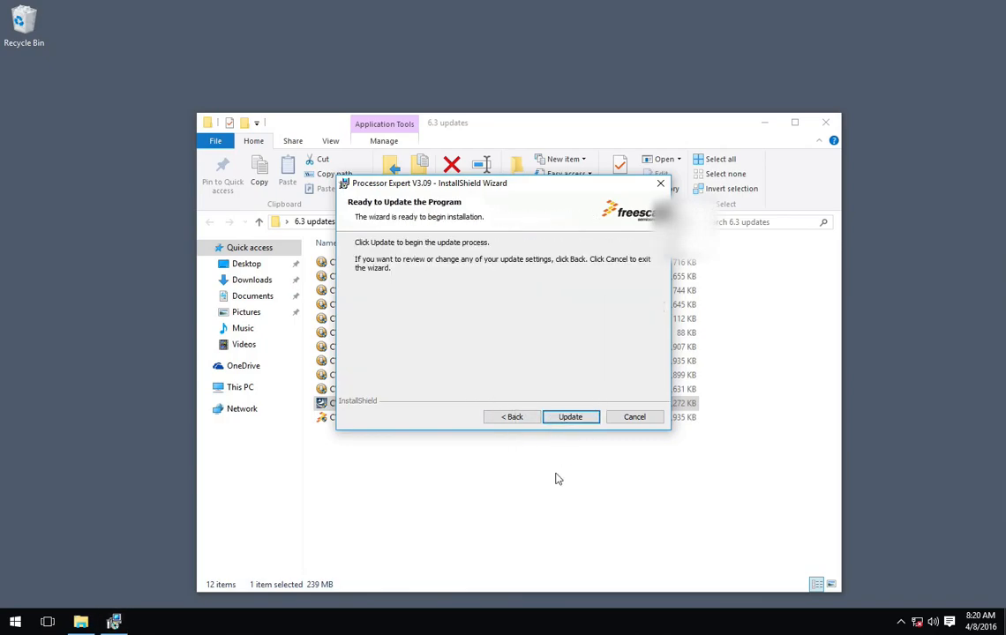
pyautogui.click(571, 416)
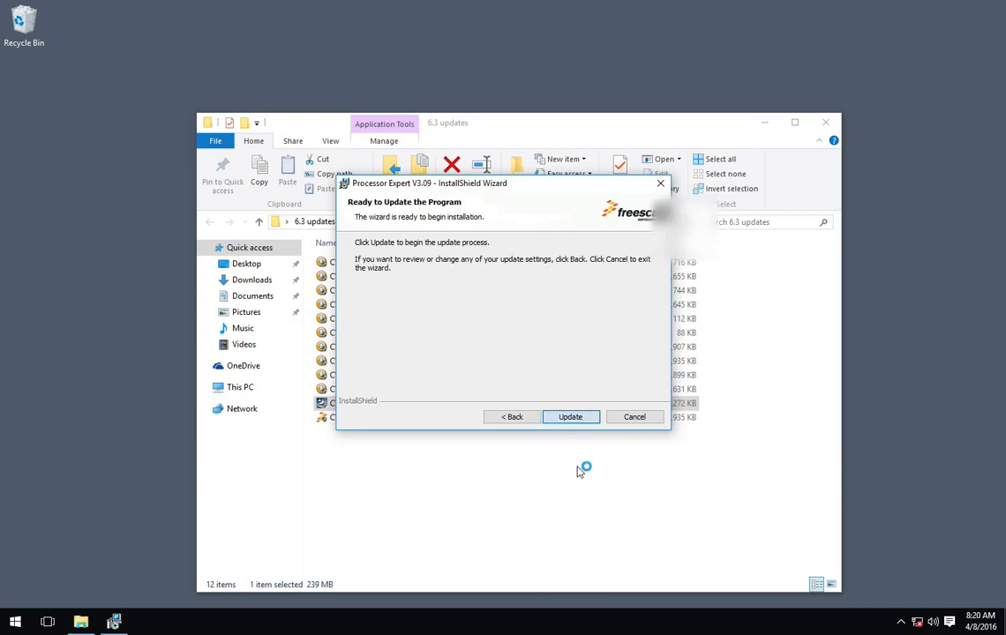
pyautogui.click(571, 417)
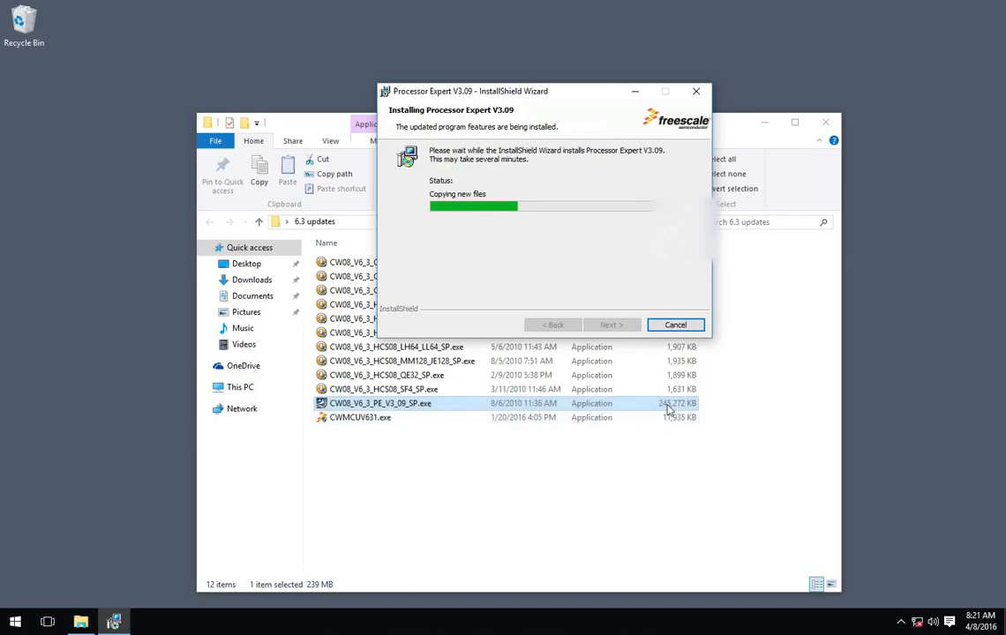
pyautogui.moveTo(644, 408)
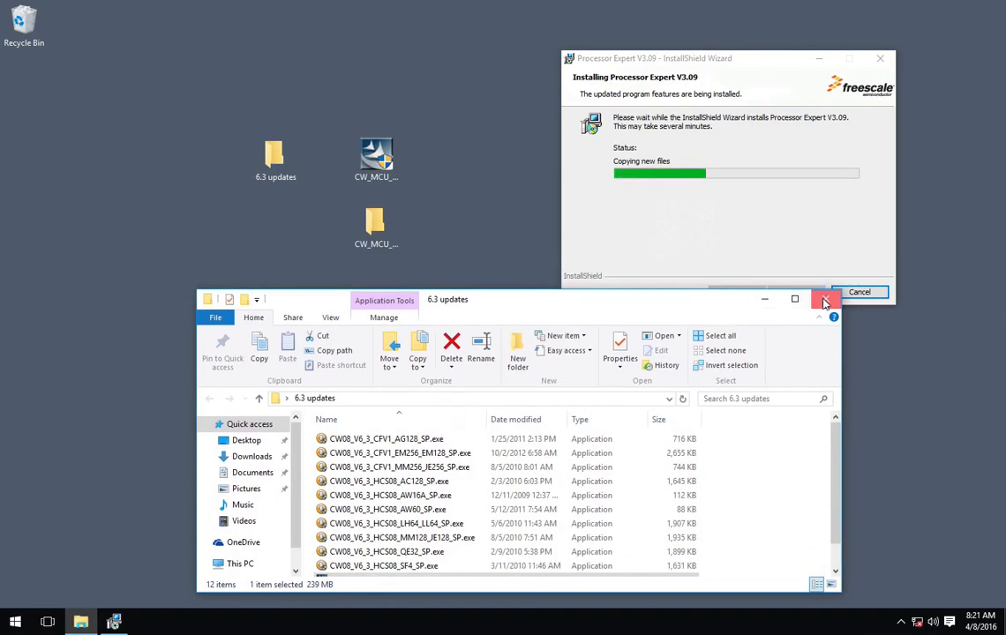
# Reopen the 6.3 updates folder while Processor Expert V3.09 copies its files
pyautogui.click(822, 300)
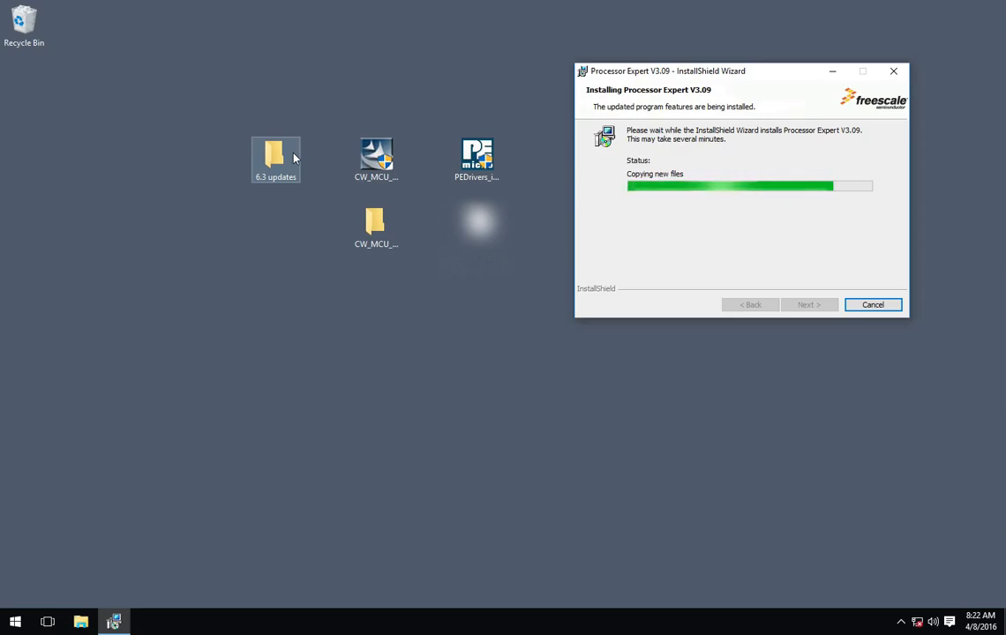
pyautogui.doubleClick(276, 155)
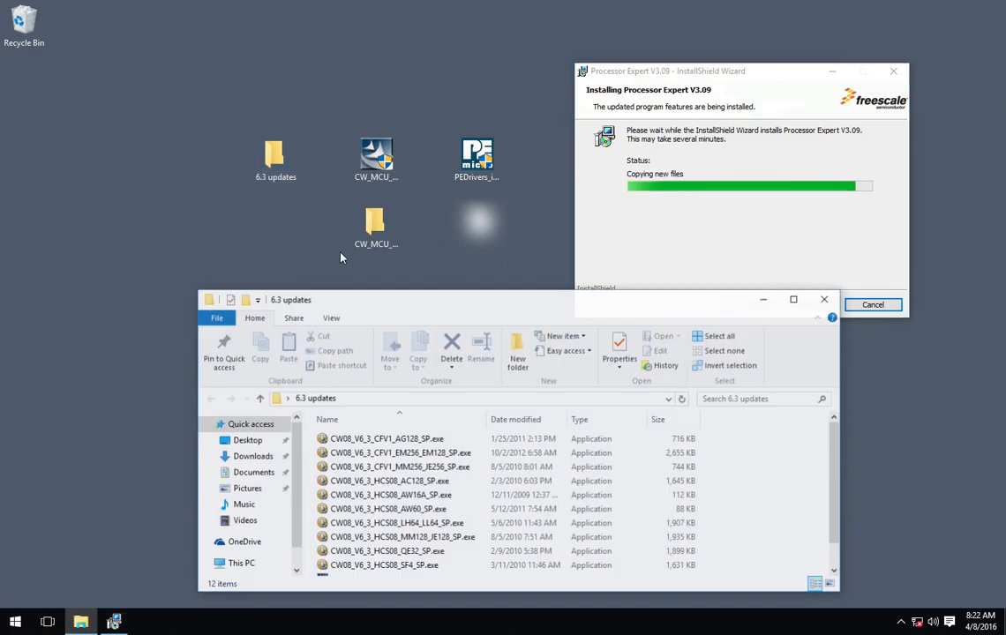
pyautogui.scroll(-3)
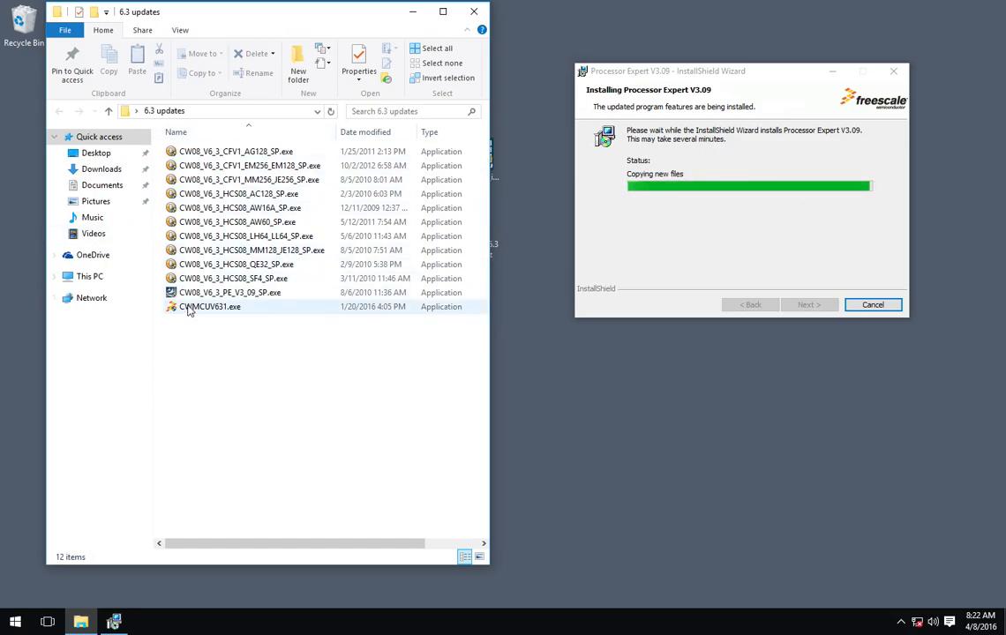
pyautogui.moveTo(210, 307)
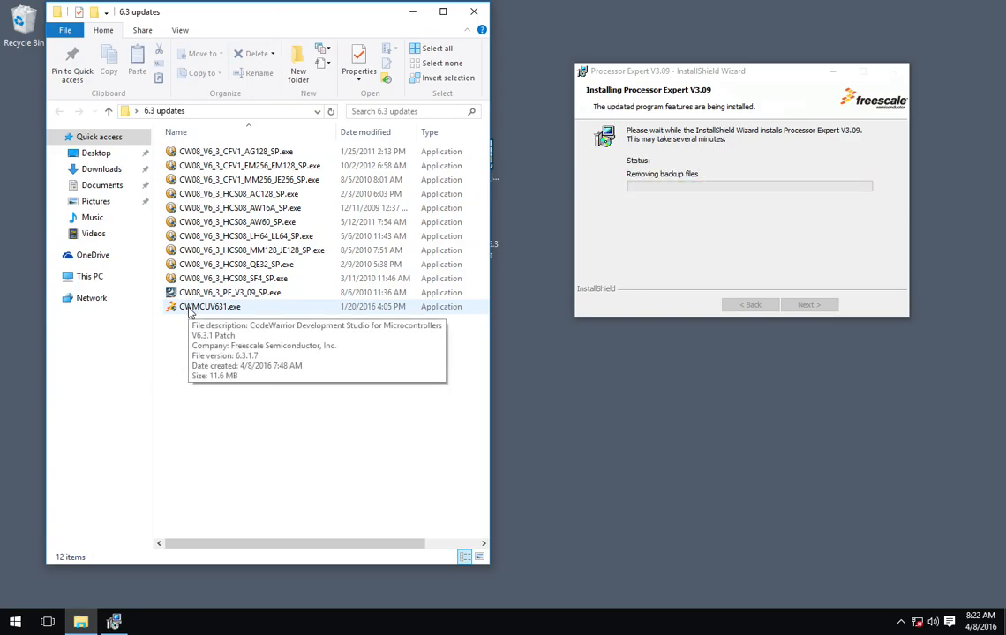
pyautogui.moveTo(688, 69)
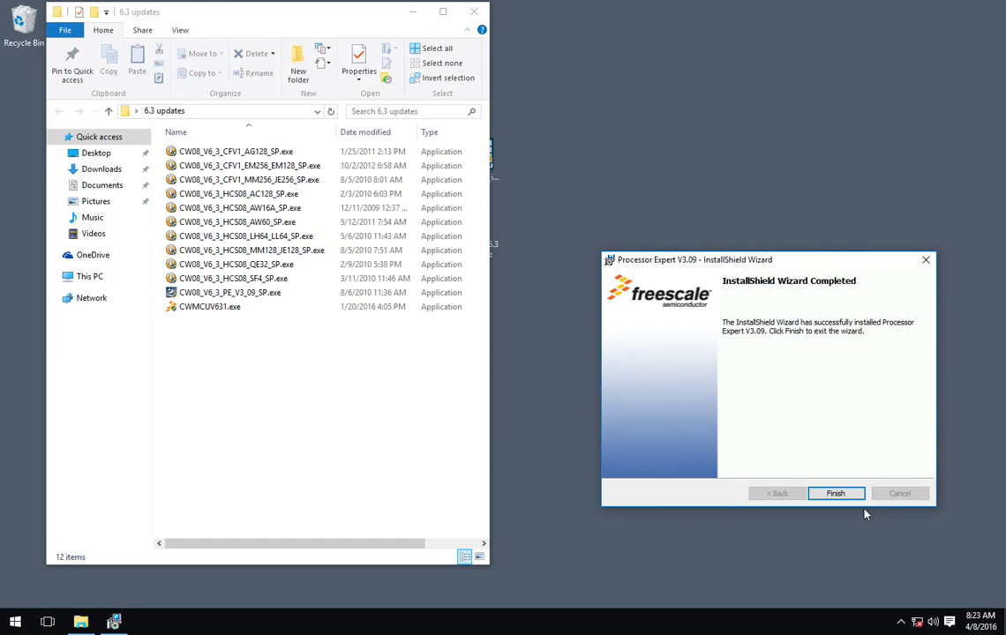
# Finish Processor Expert, then install the 6.3.1 patch with Show Release Notes unchecked
pyautogui.click(835, 494)
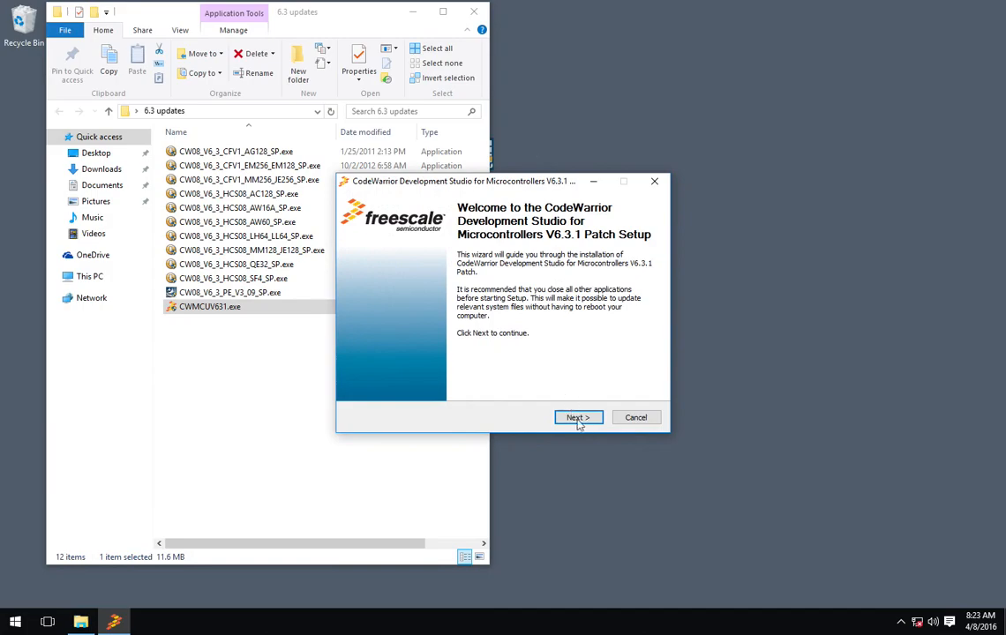
pyautogui.click(579, 416)
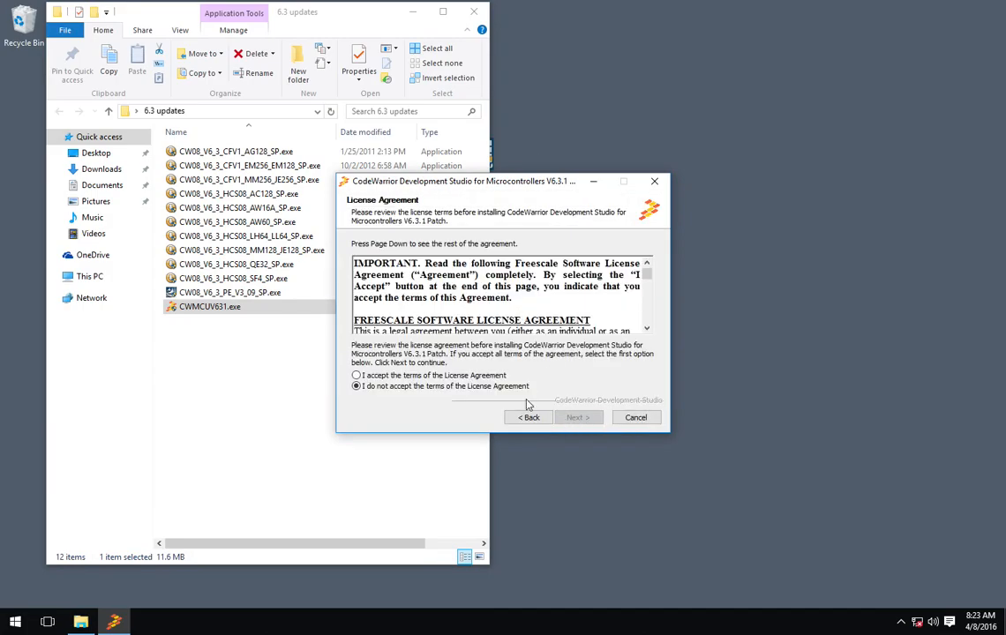
pyautogui.click(575, 416)
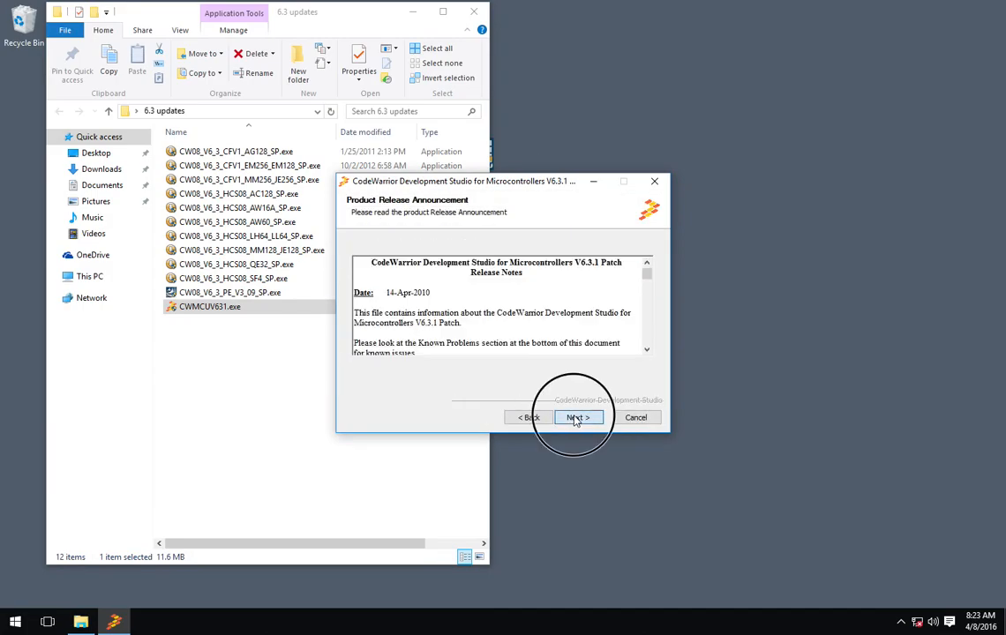
pyautogui.click(577, 417)
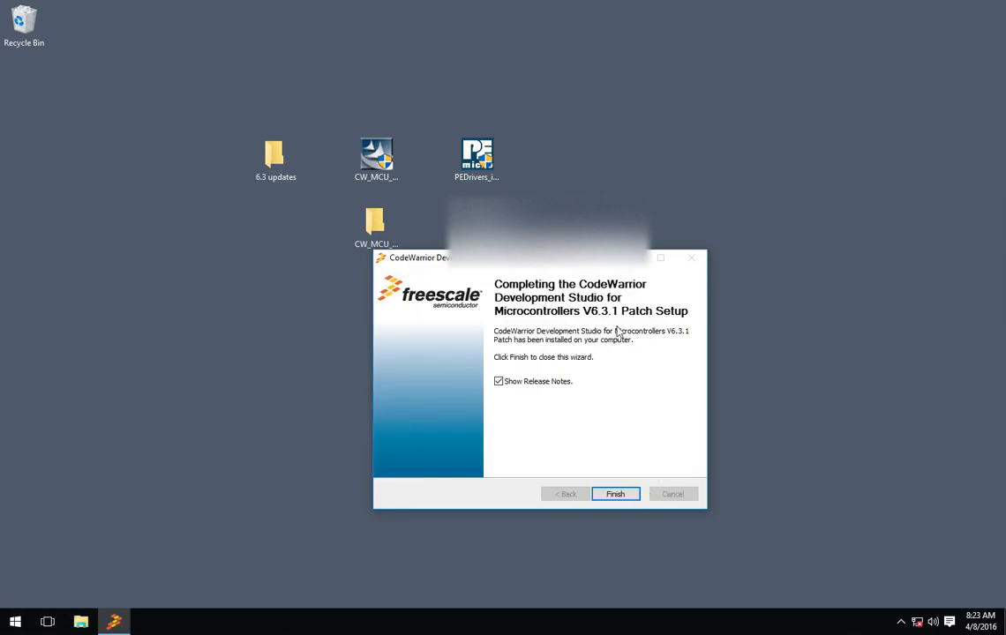
pyautogui.click(498, 381)
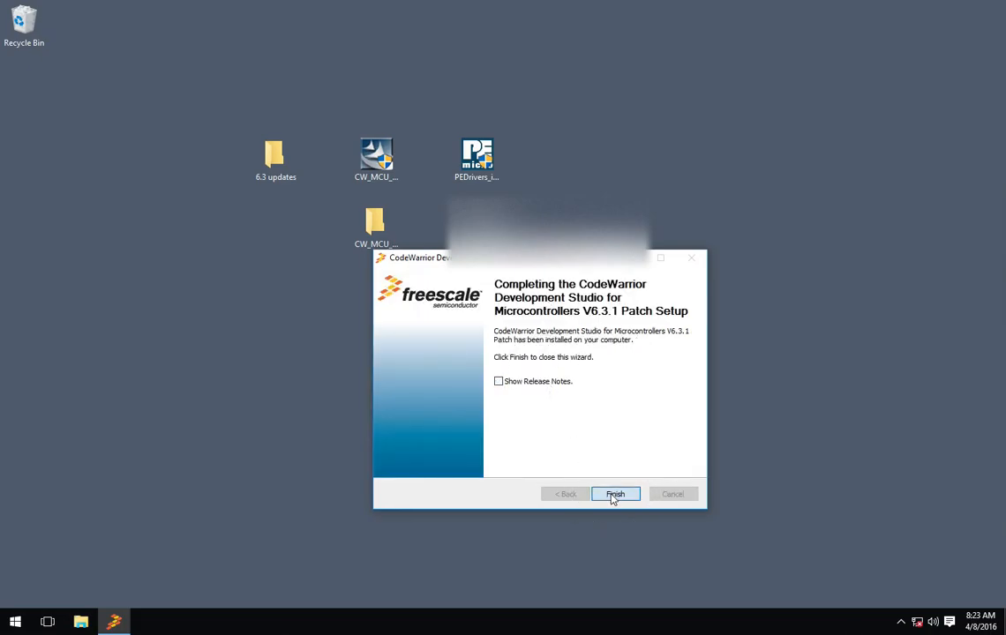
pyautogui.click(614, 494)
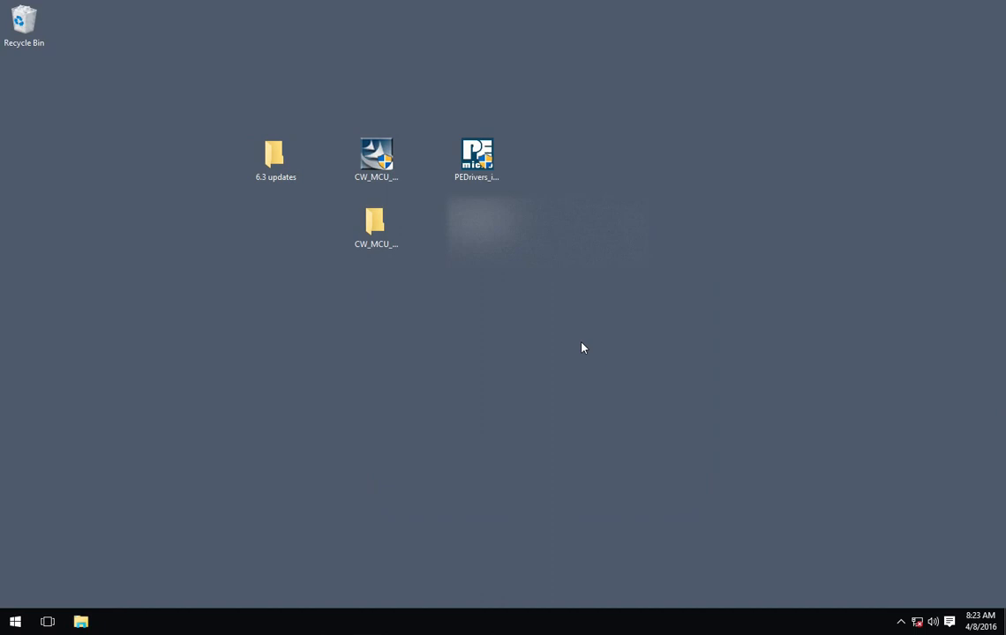
pyautogui.moveTo(51, 577)
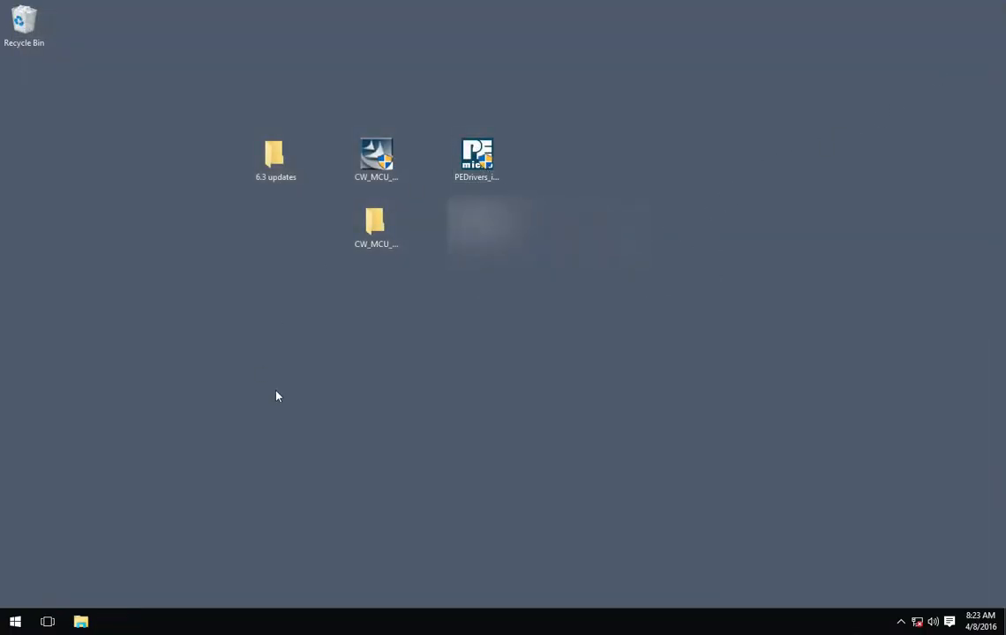
pyautogui.moveTo(297, 483)
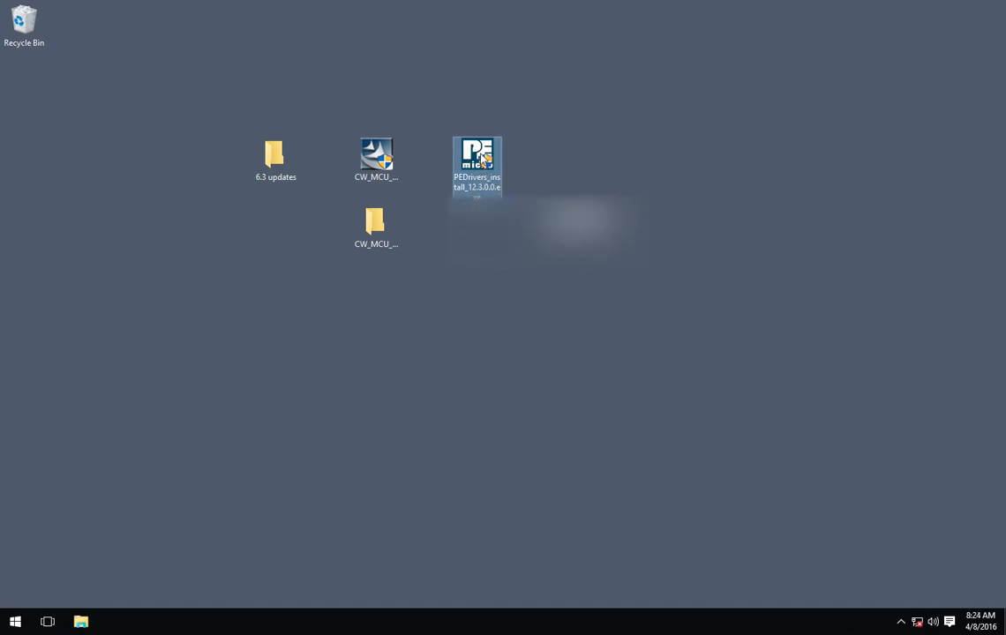
pyautogui.moveTo(496, 177)
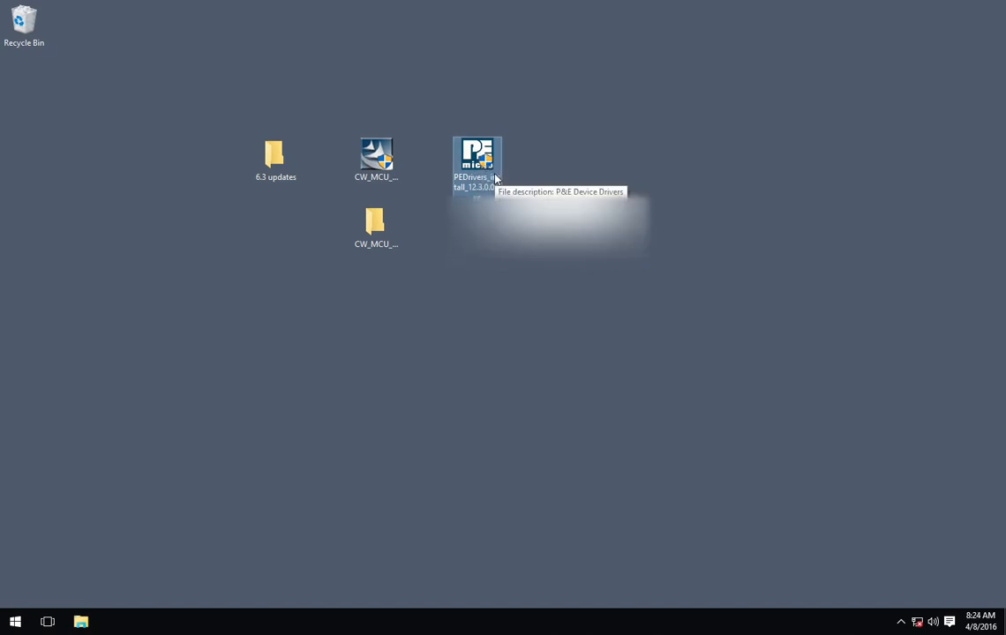
# Install the P&E device drivers to the default folder, approving the Jungo and P&E Micro driver prompts
pyautogui.doubleClick(477, 155)
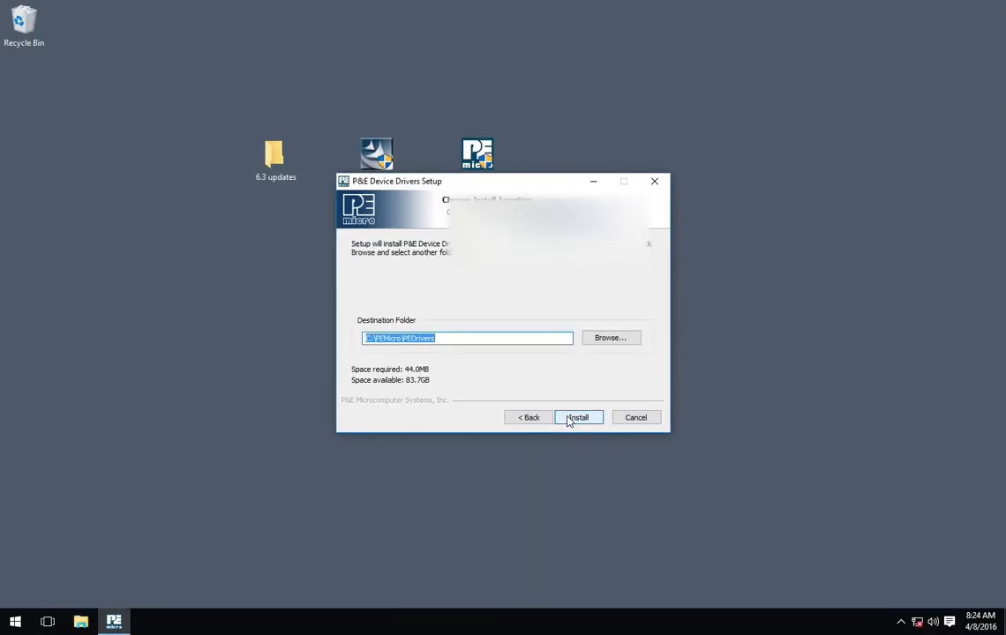
pyautogui.click(578, 416)
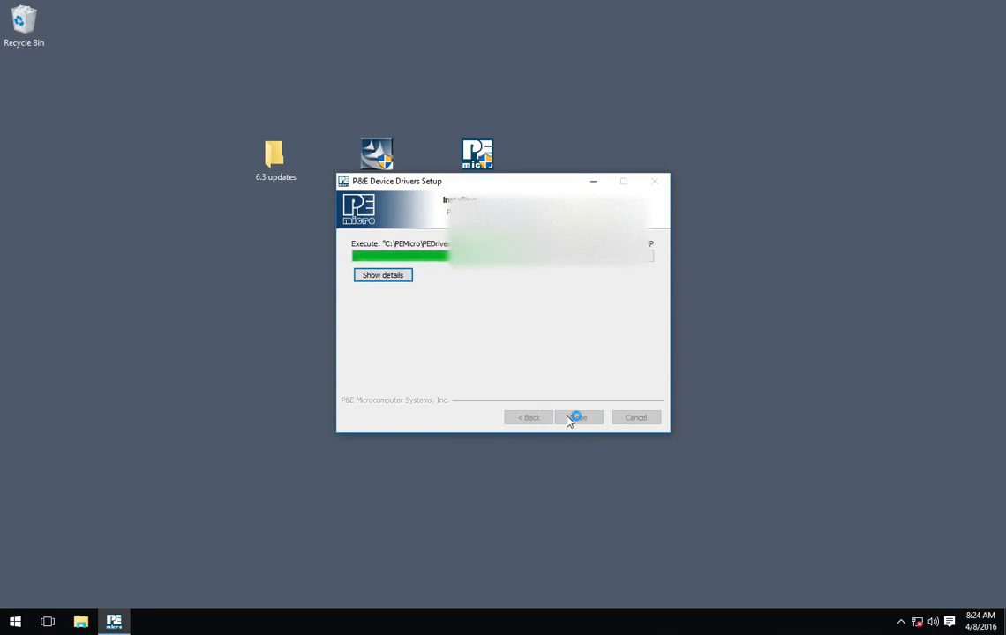
pyautogui.moveTo(575, 415)
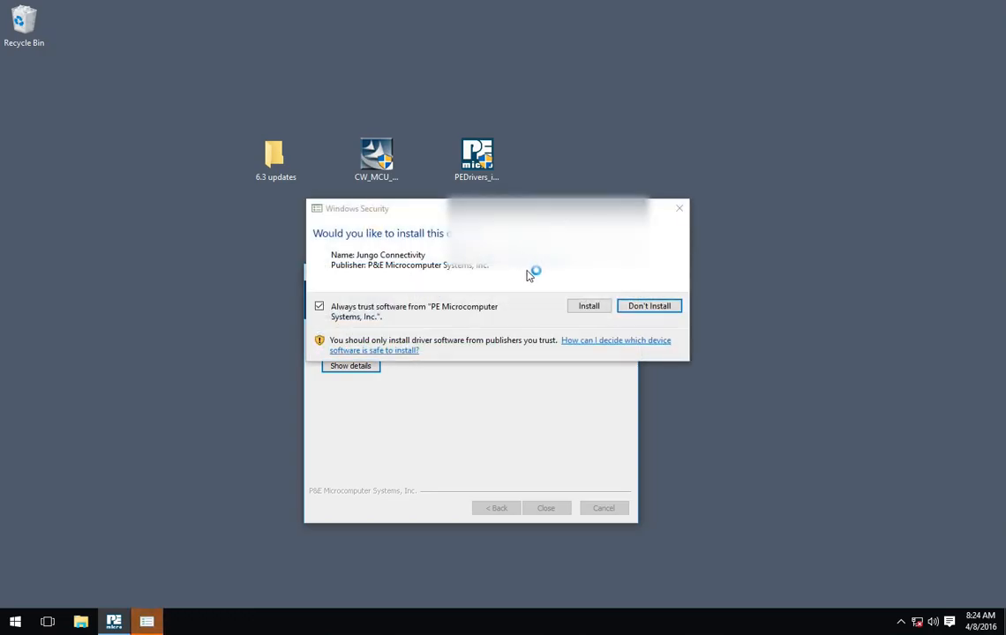
pyautogui.click(587, 305)
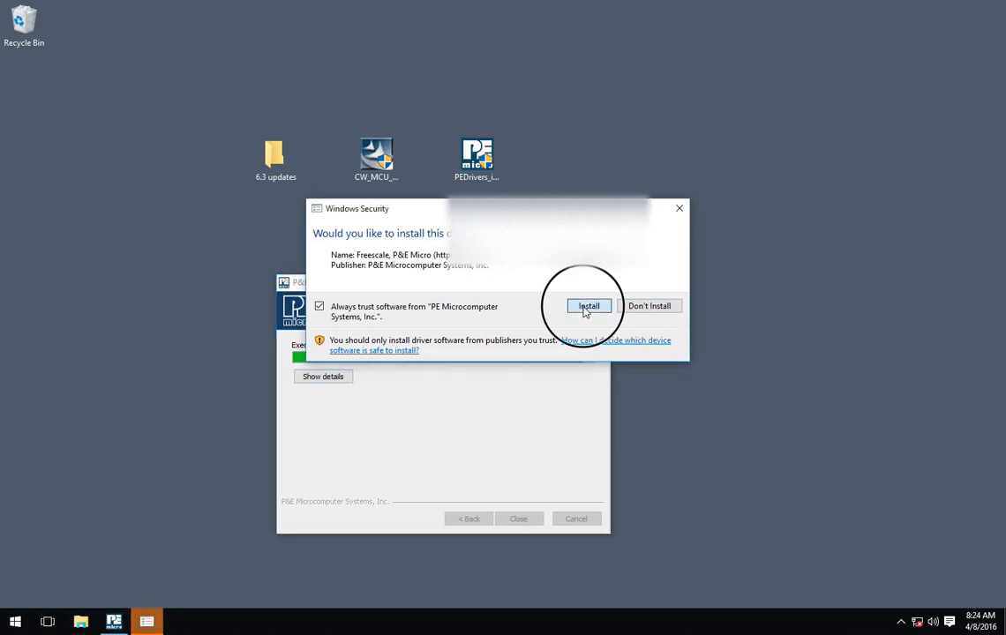
pyautogui.click(589, 305)
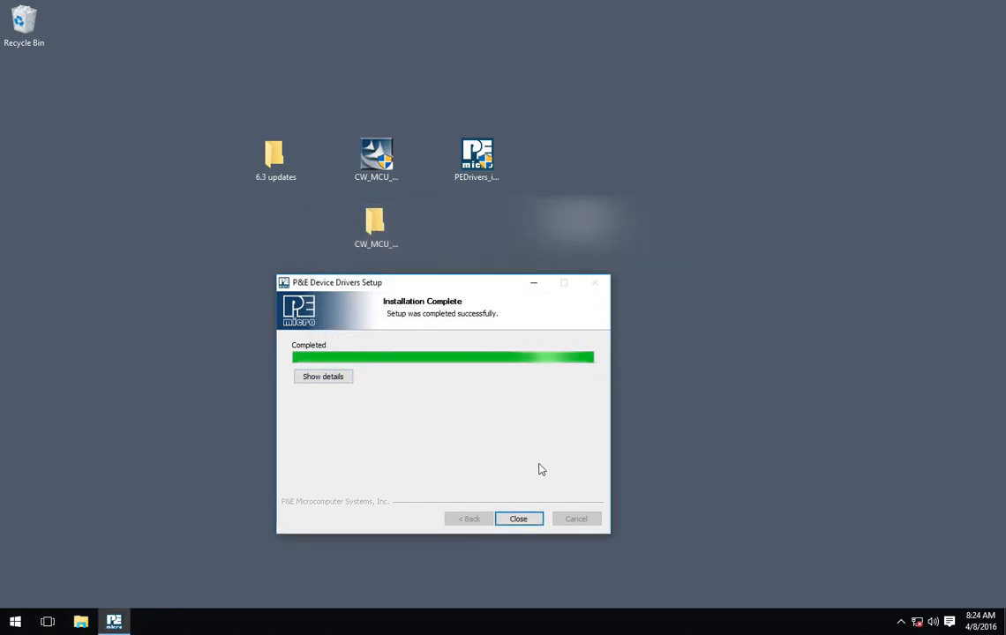
pyautogui.click(519, 519)
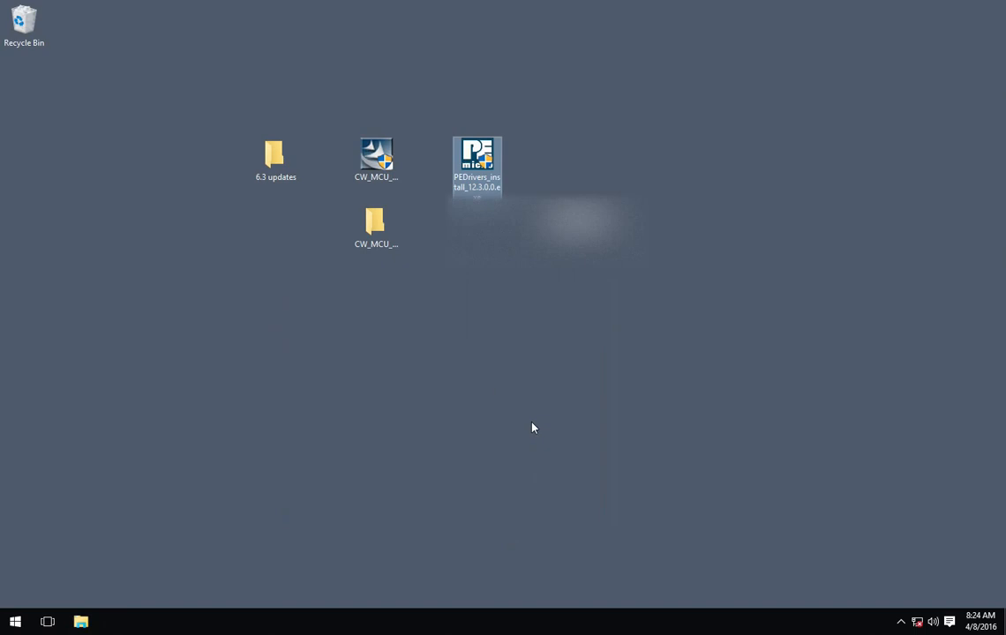
pyautogui.click(533, 428)
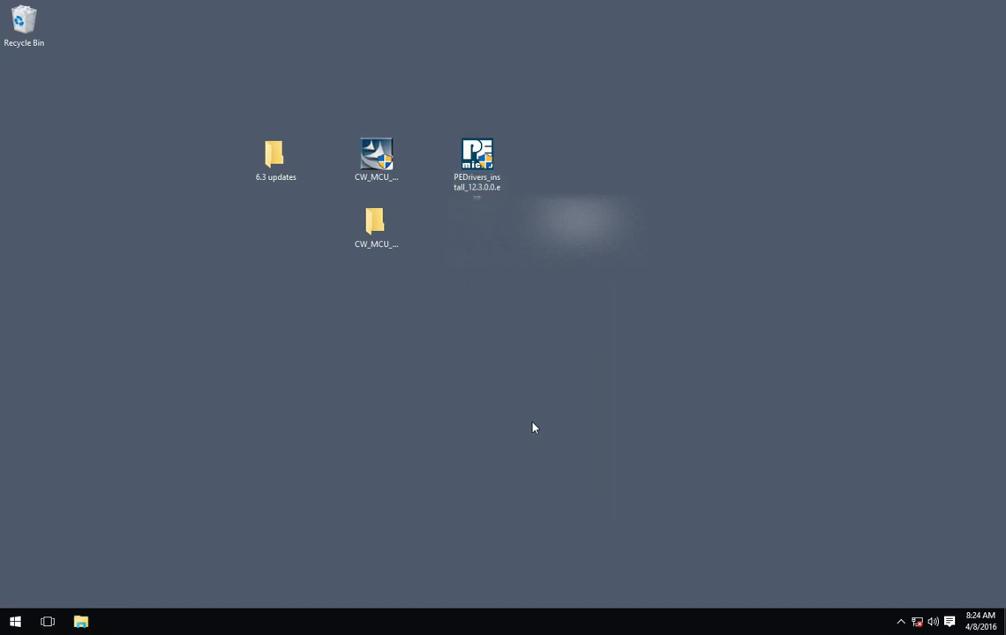